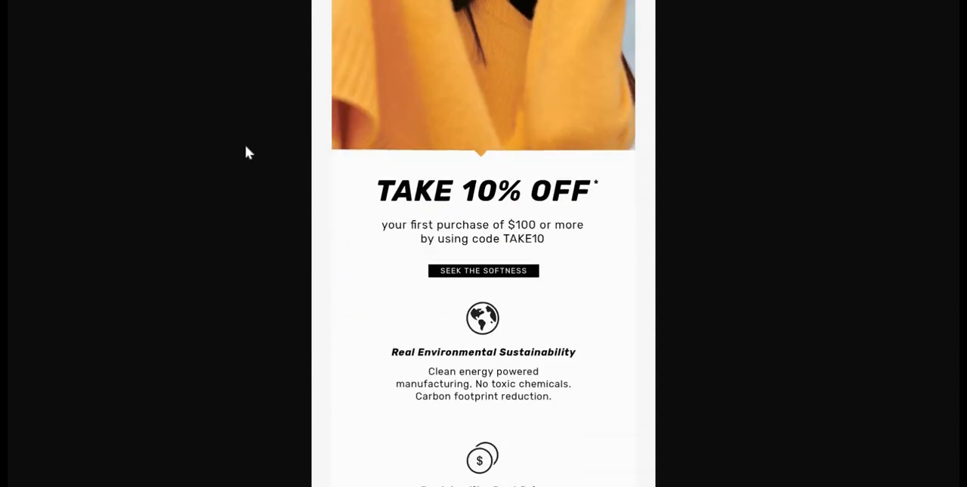
Step: Start a new email designed from scratch in the Rebuild-It: Naadam folder
{"action": "scroll", "scroll_direction": "down", "scroll_amount": 3}
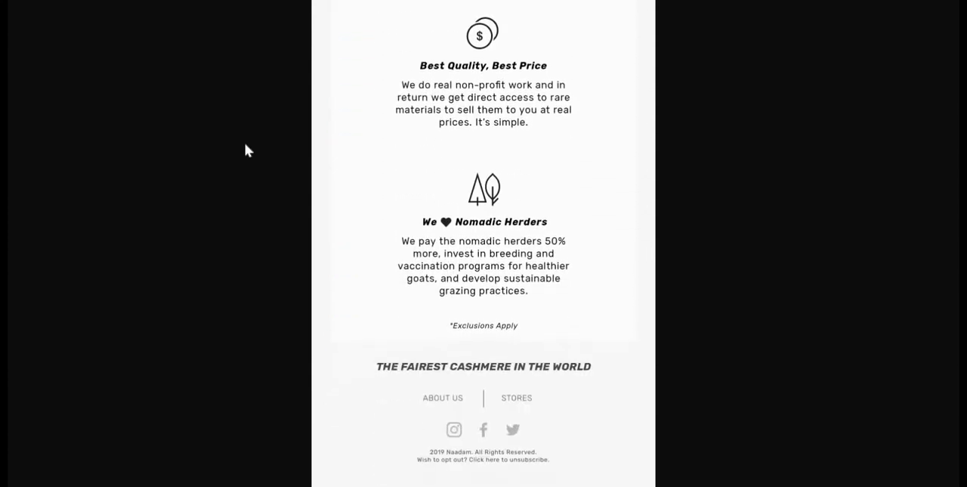
{"action": "scroll", "scroll_direction": "up", "scroll_amount": 3}
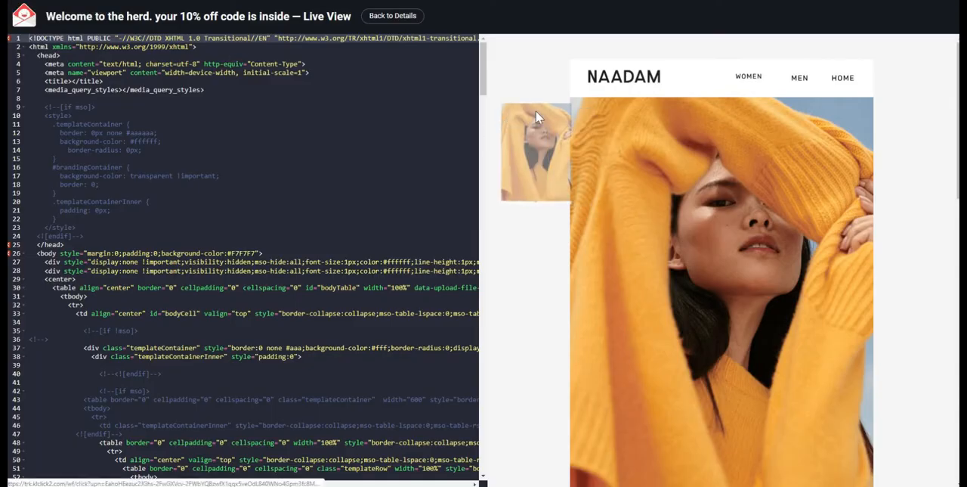
{"action": "scroll", "scroll_direction": "down", "scroll_amount": 3}
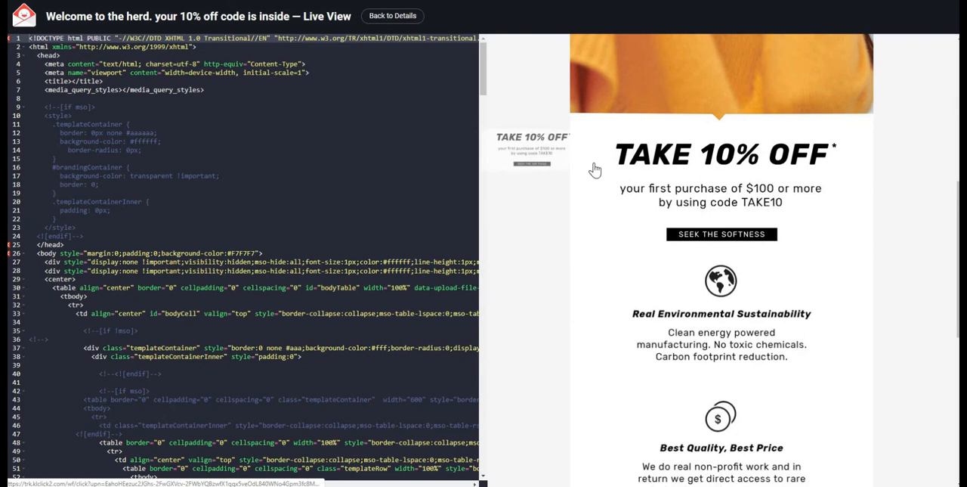
{"action": "scroll", "scroll_direction": "down", "scroll_amount": 3}
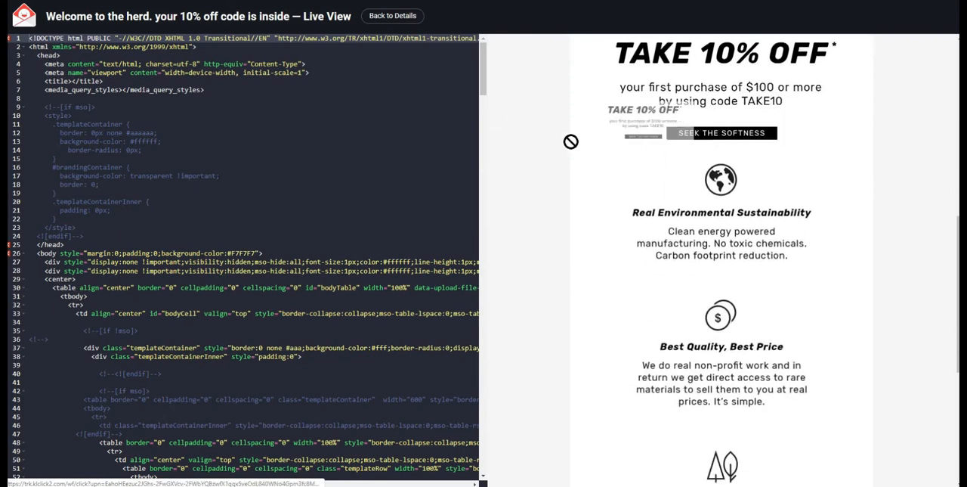
{"action": "scroll", "scroll_direction": "down", "scroll_amount": 3}
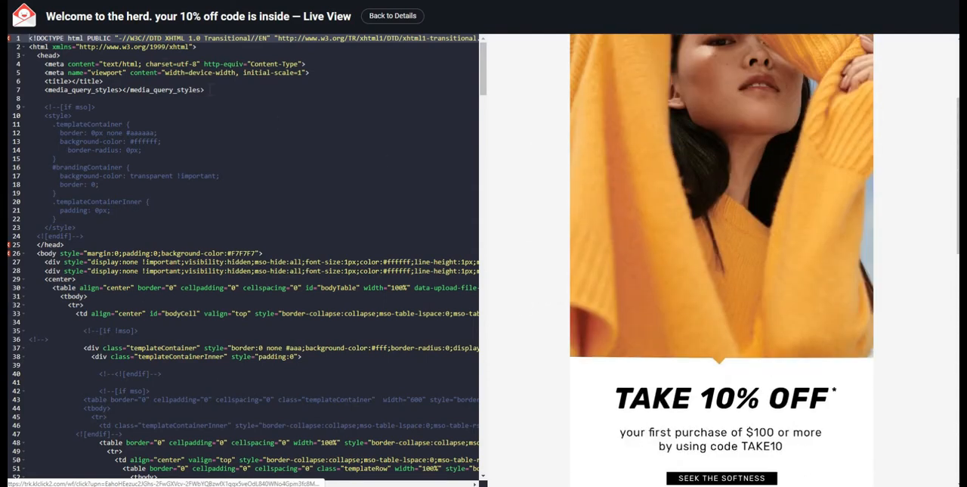
{"action": "left_click", "coordinate": [392, 15]}
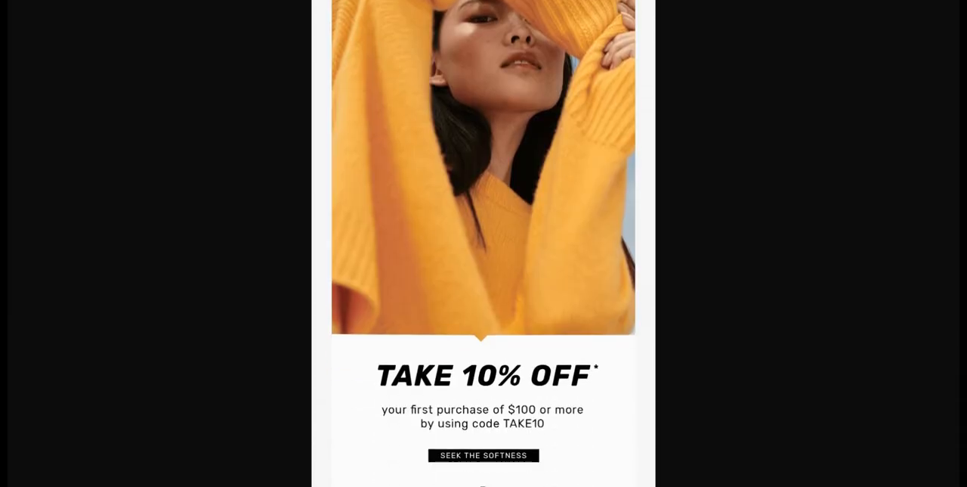
{"action": "scroll", "scroll_direction": "down", "scroll_amount": 3}
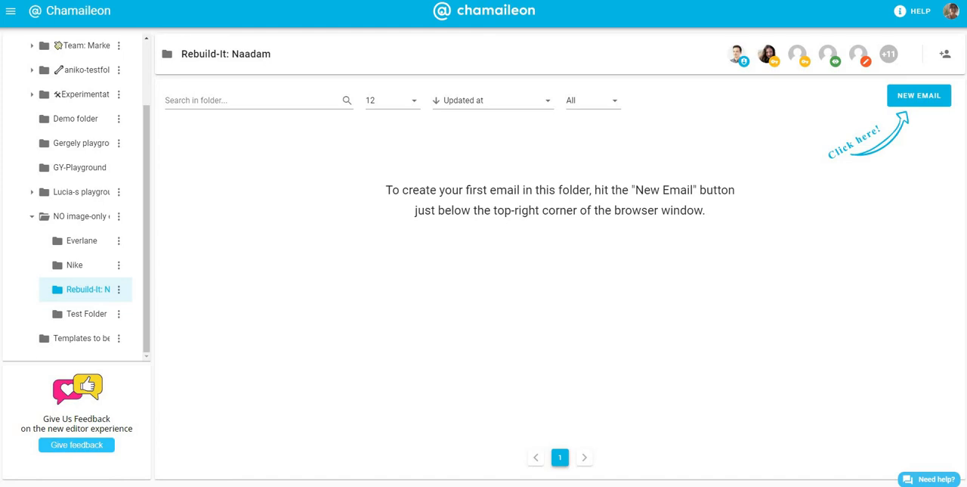
{"action": "mouse_move", "coordinate": [520, 252]}
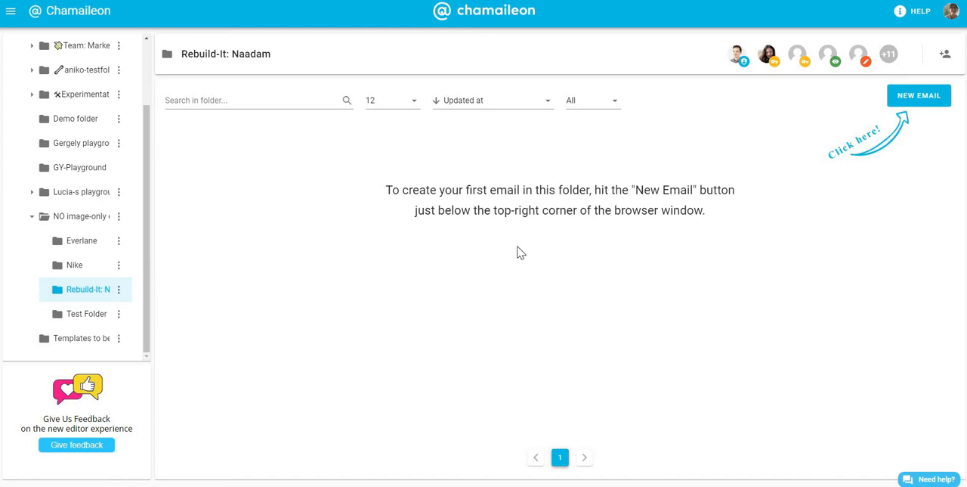
{"action": "mouse_move", "coordinate": [708, 195]}
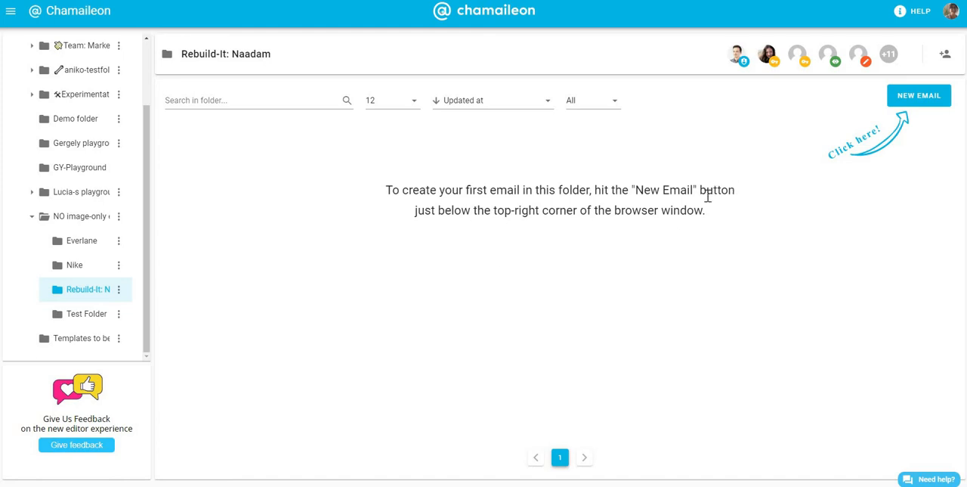
{"action": "mouse_move", "coordinate": [926, 108]}
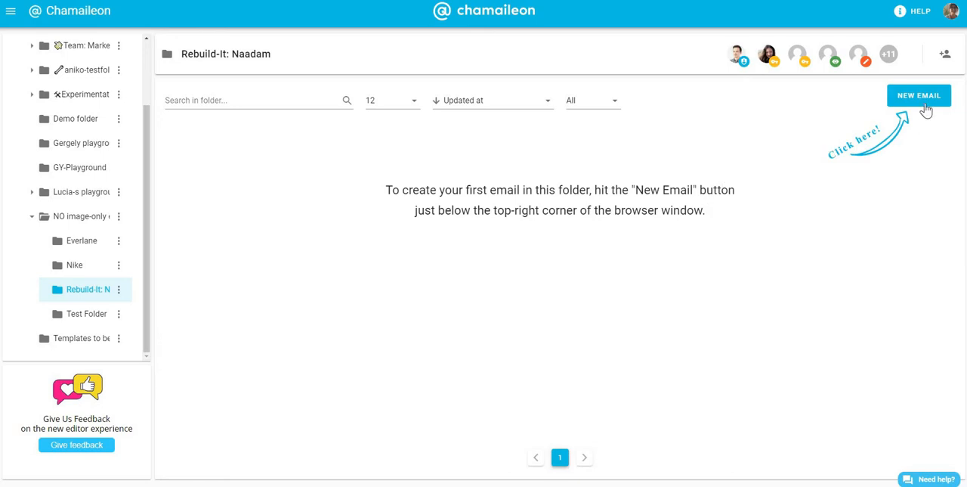
{"action": "left_click", "coordinate": [919, 95]}
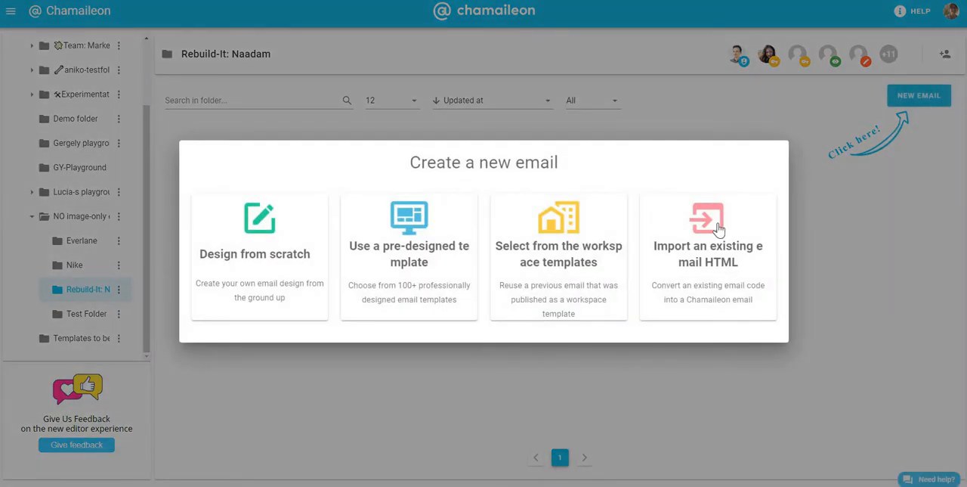
{"action": "mouse_move", "coordinate": [255, 263]}
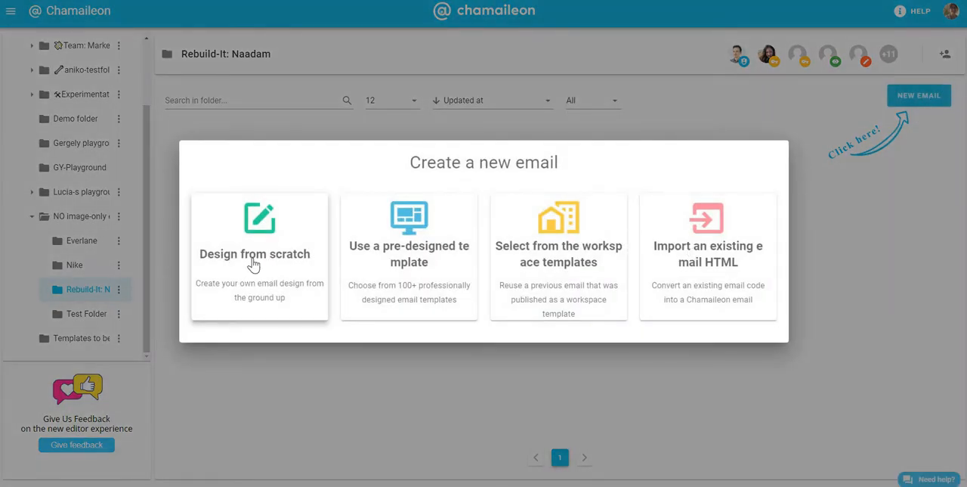
{"action": "left_click", "coordinate": [259, 254]}
{"action": "type", "text": "E"}
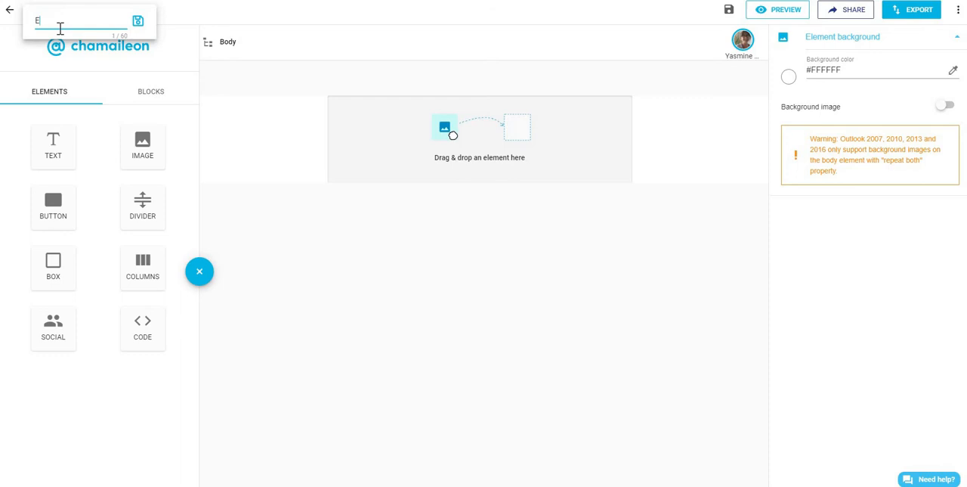
Step: Name the new email 'Email 1. Naadam' in the title field
{"action": "type", "text": "mail 1"}
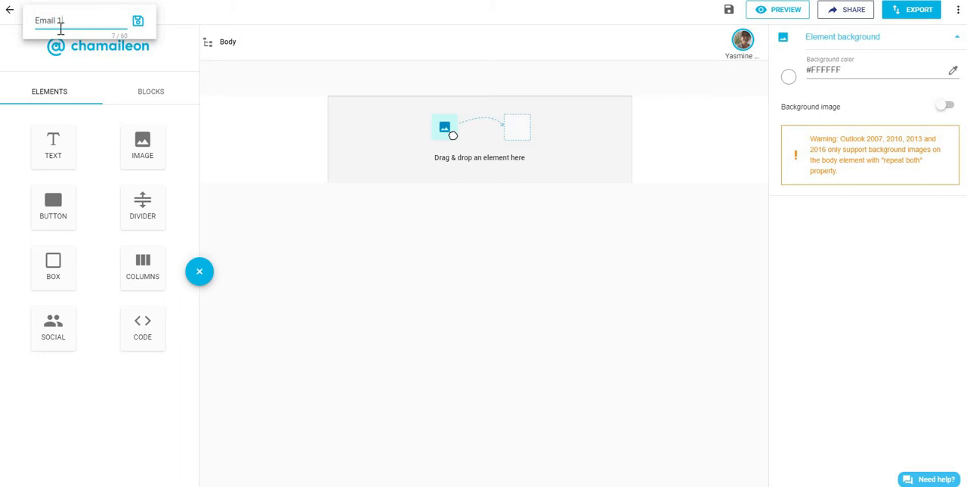
{"action": "type", "text": "1"}
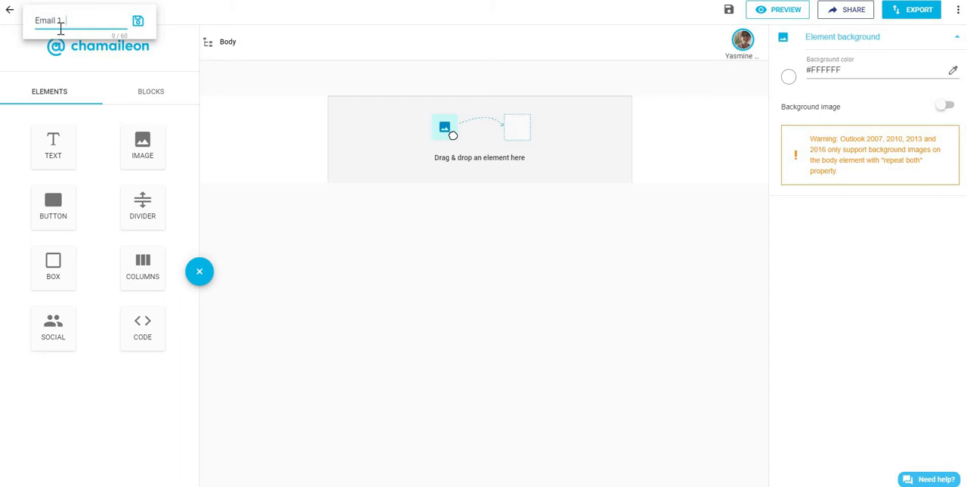
{"action": "type", "text": "Naadam"}
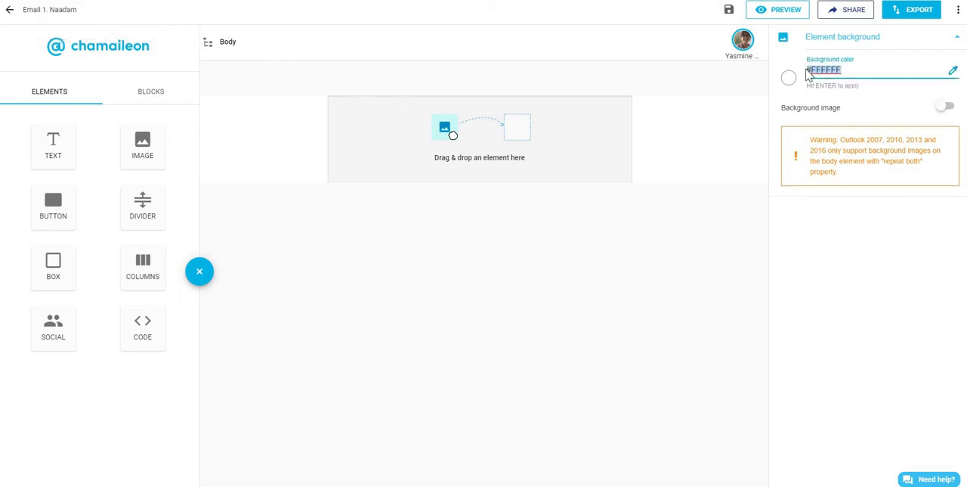
Step: Set the body background to #F8F8F8 and extend the columns row to five columns
{"action": "type", "text": "#F8F8F8"}
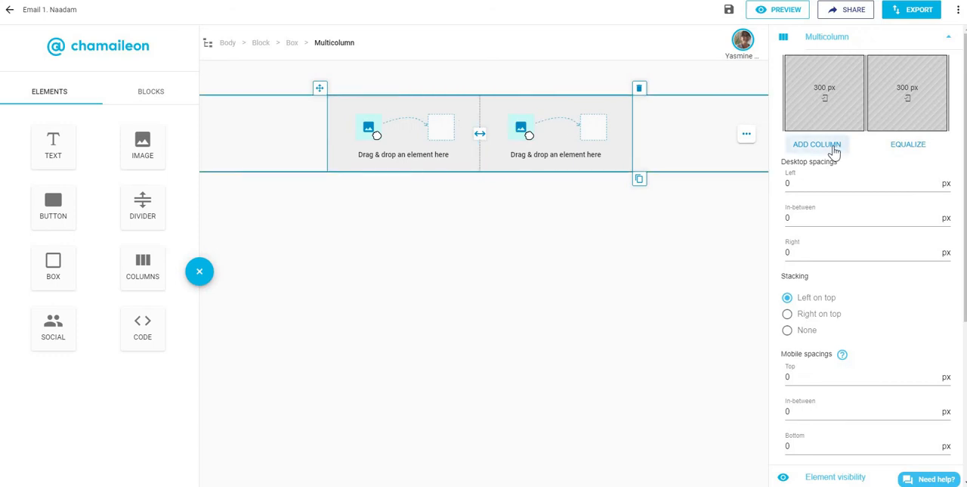
{"action": "left_click", "coordinate": [817, 144]}
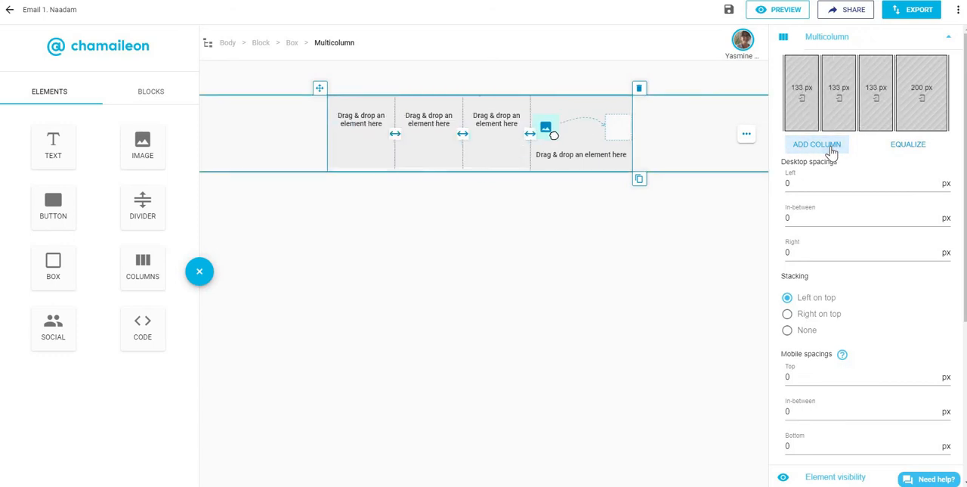
{"action": "left_click", "coordinate": [817, 144]}
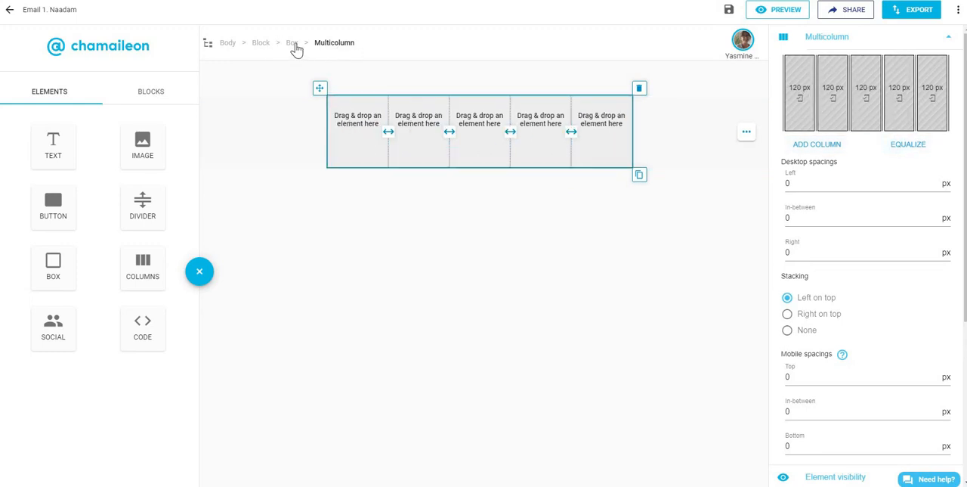
Step: Give the box holding the columns separate margins with a 30 px top margin
{"action": "left_click", "coordinate": [292, 42]}
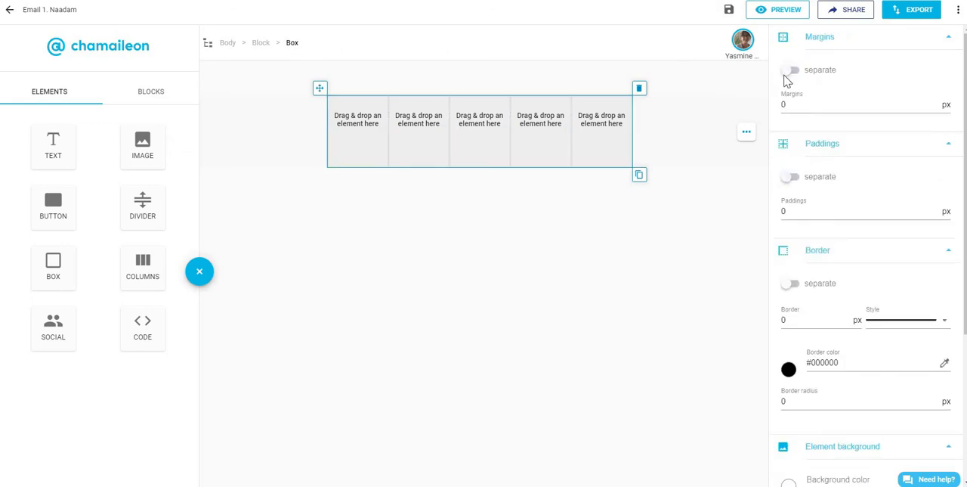
{"action": "left_click", "coordinate": [790, 70]}
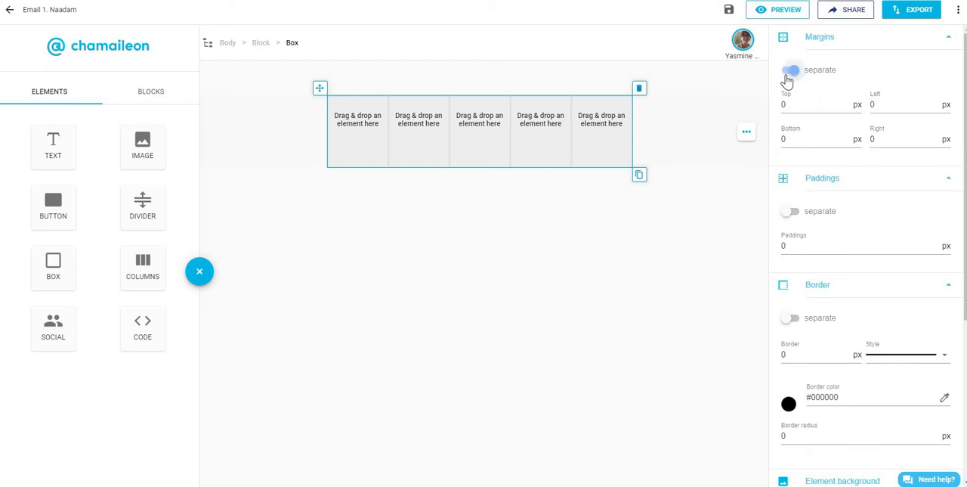
{"action": "left_click", "coordinate": [790, 70]}
{"action": "type", "text": "30"}
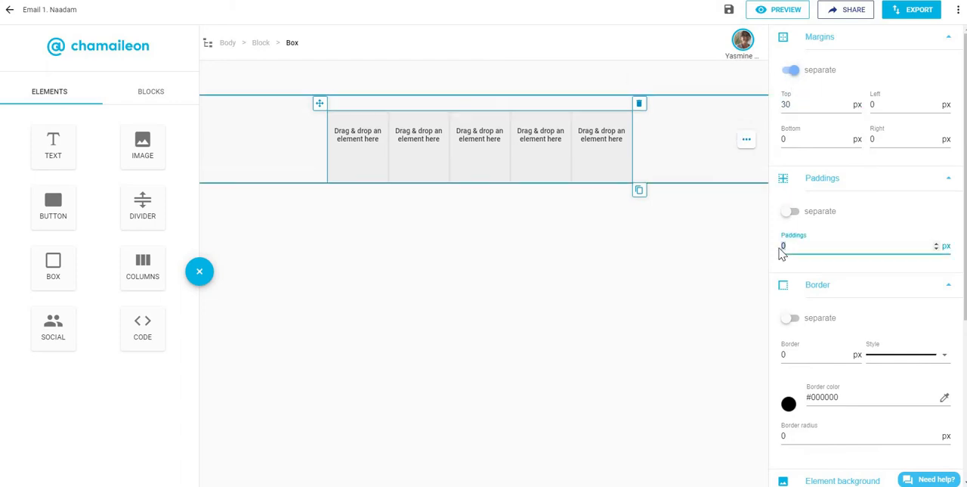
{"action": "scroll", "scroll_direction": "down", "scroll_amount": 3}
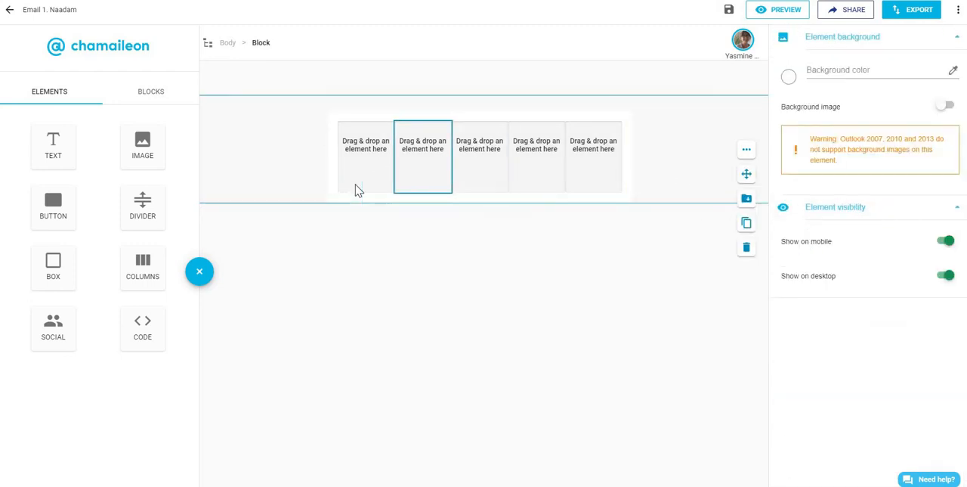
Step: Add an image to the first column, upload the six Naadam images and choose naadam logo.png
{"action": "left_click_drag", "start_coordinate": [143, 144], "coordinate": [175, 181]}
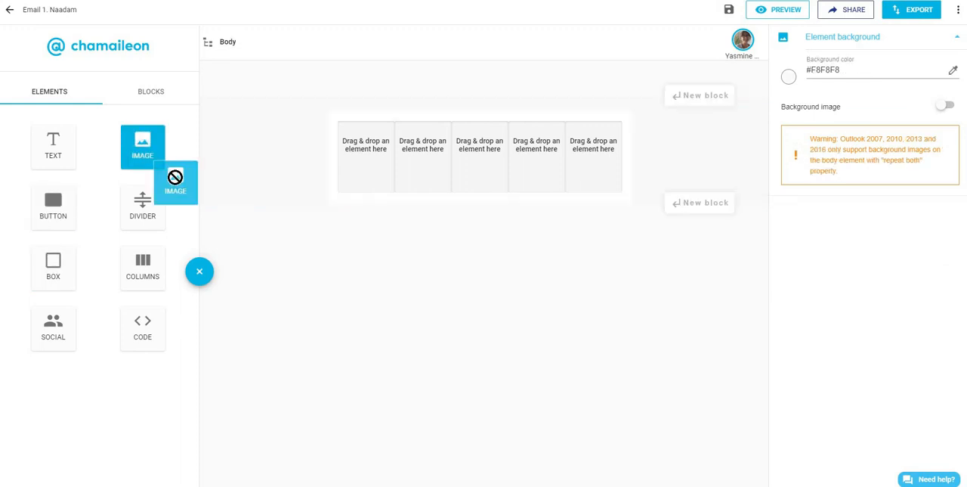
{"action": "left_click_drag", "start_coordinate": [143, 144], "coordinate": [367, 155]}
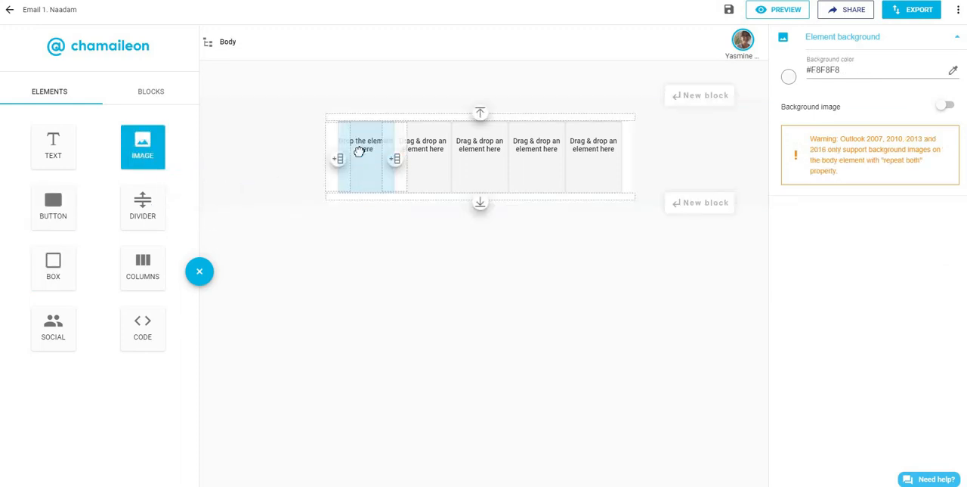
{"action": "left_click", "coordinate": [366, 151]}
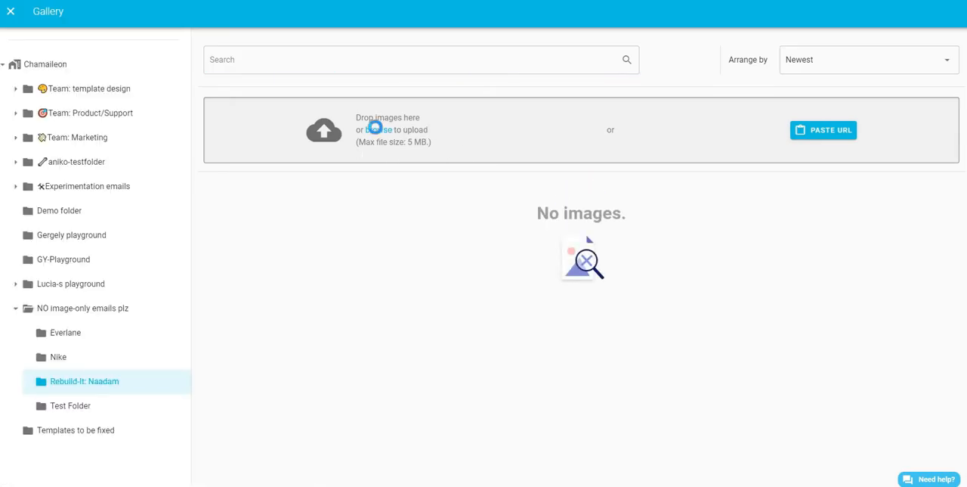
{"action": "left_click", "coordinate": [376, 129]}
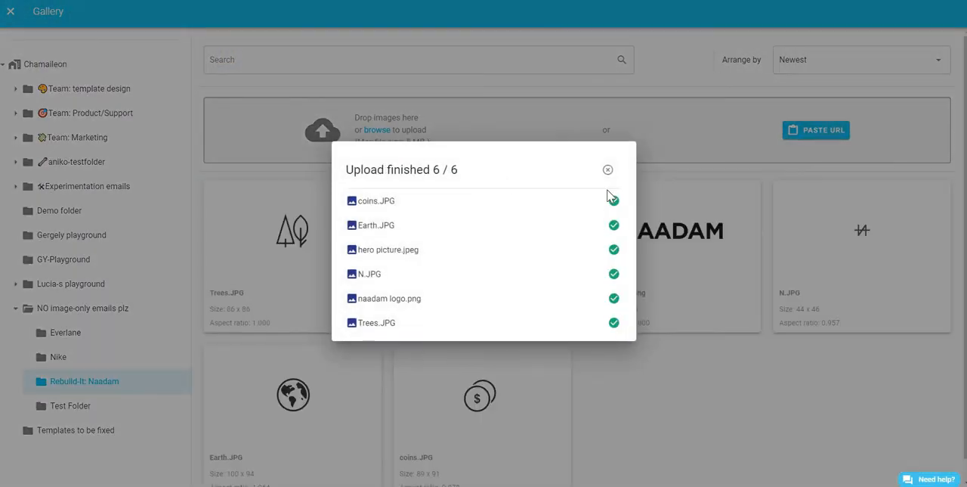
{"action": "left_click", "coordinate": [608, 169]}
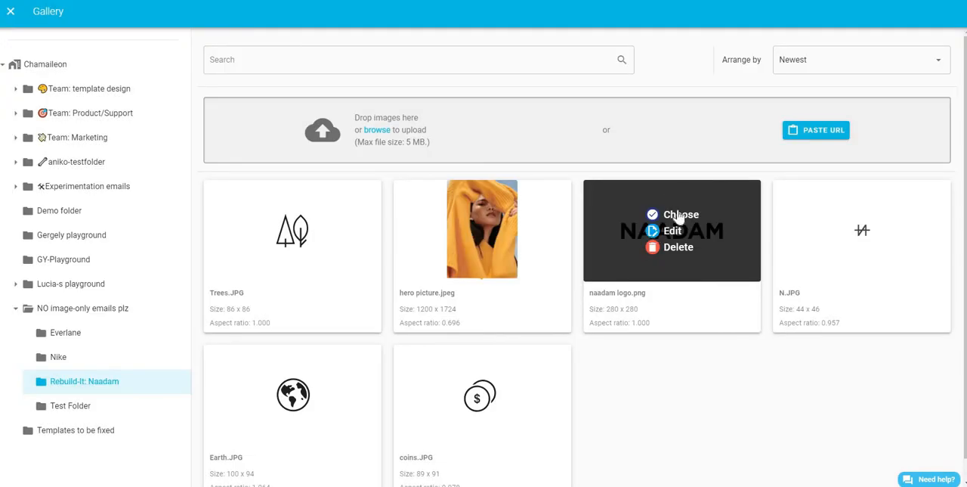
{"action": "left_click", "coordinate": [681, 214]}
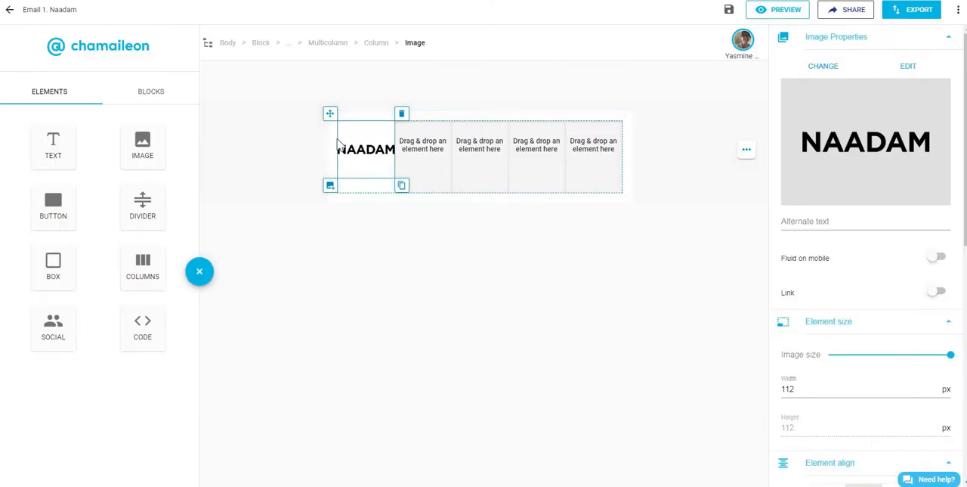
{"action": "left_click", "coordinate": [907, 66]}
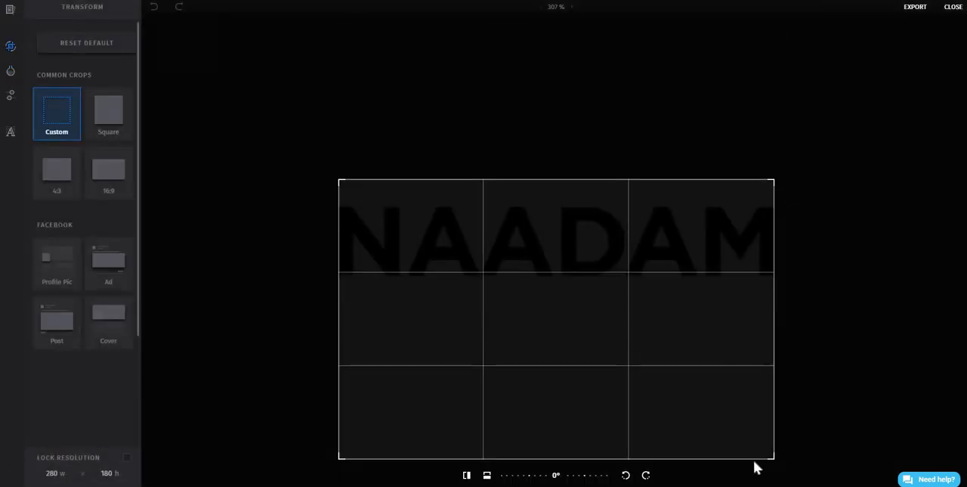
Step: Leave the image editor so the cropped 280×81 logo appears in the Rebuild-It: Naadam gallery
{"action": "left_click", "coordinate": [915, 7]}
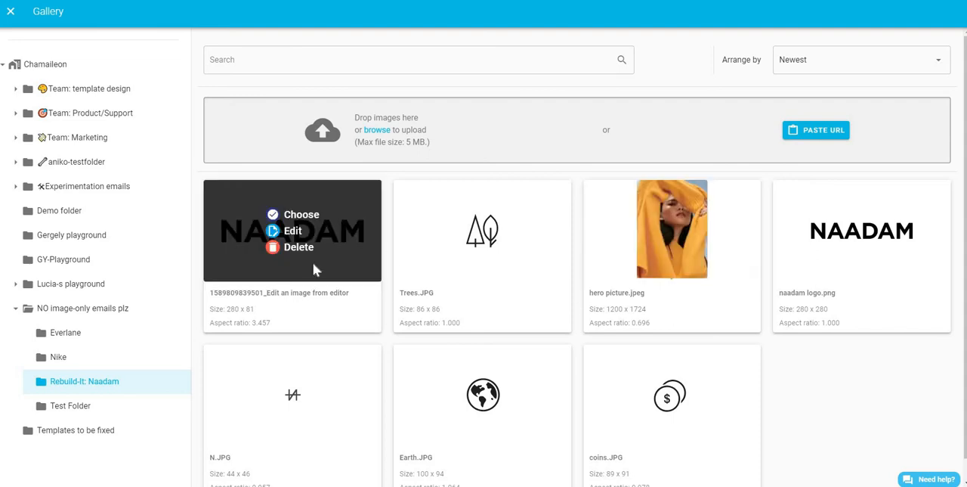
{"action": "mouse_move", "coordinate": [468, 298]}
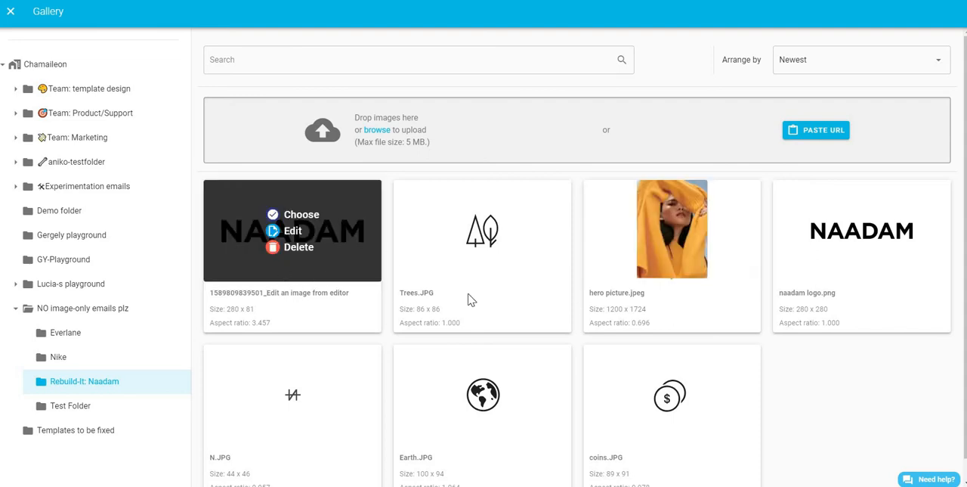
{"action": "mouse_move", "coordinate": [889, 311]}
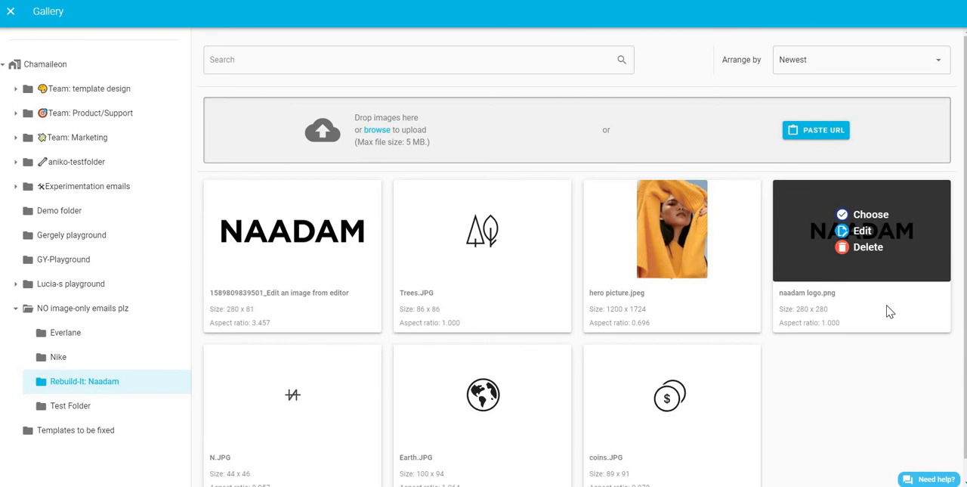
{"action": "mouse_move", "coordinate": [671, 230]}
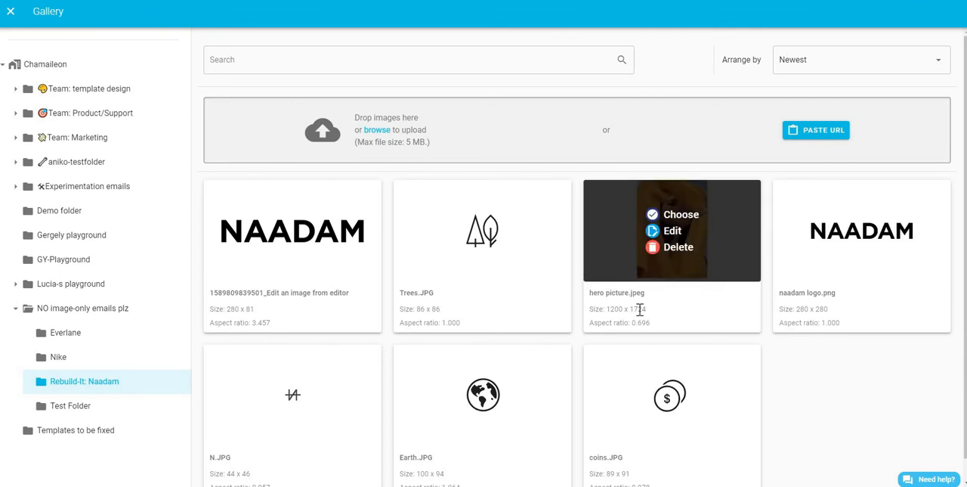
{"action": "mouse_move", "coordinate": [292, 231]}
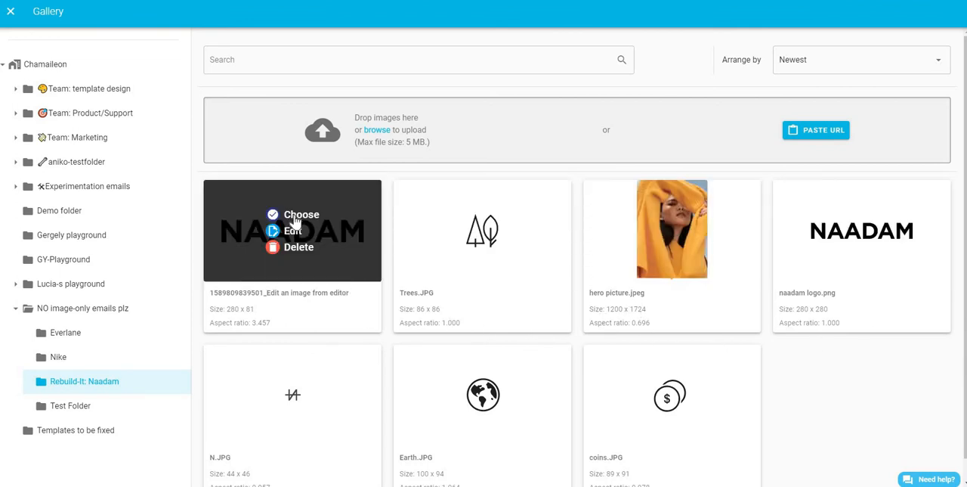
Step: Use the NAADAM wordmark, then add a WOMEN button in column 2 linking to chamaileon.io
{"action": "left_click", "coordinate": [302, 214]}
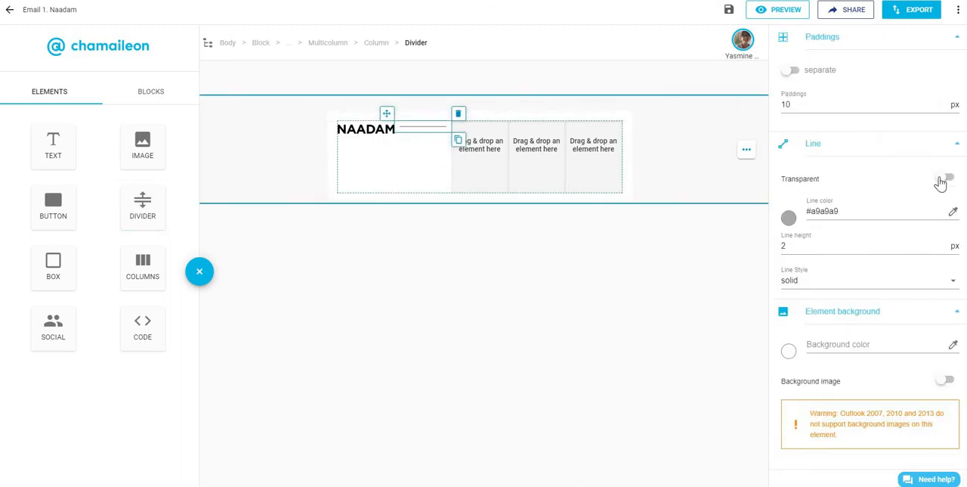
{"action": "left_click", "coordinate": [946, 176]}
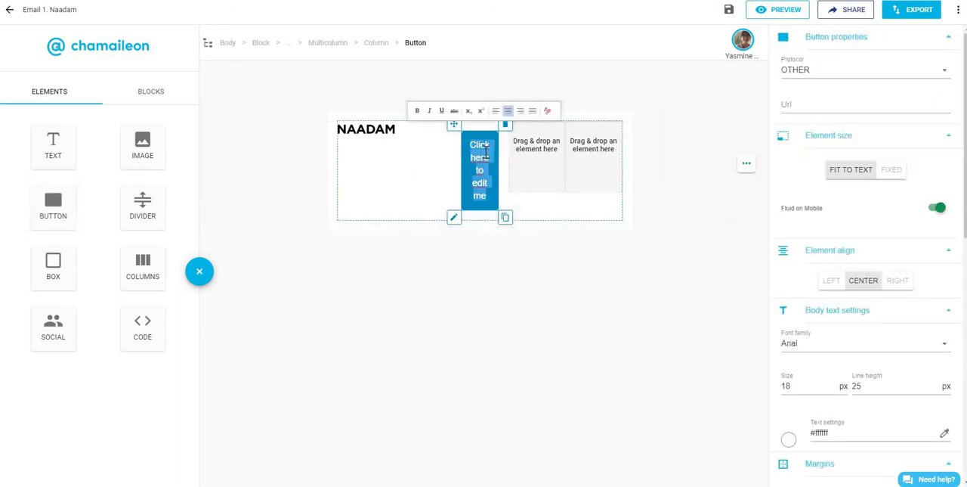
{"action": "type", "text": "WOMEN"}
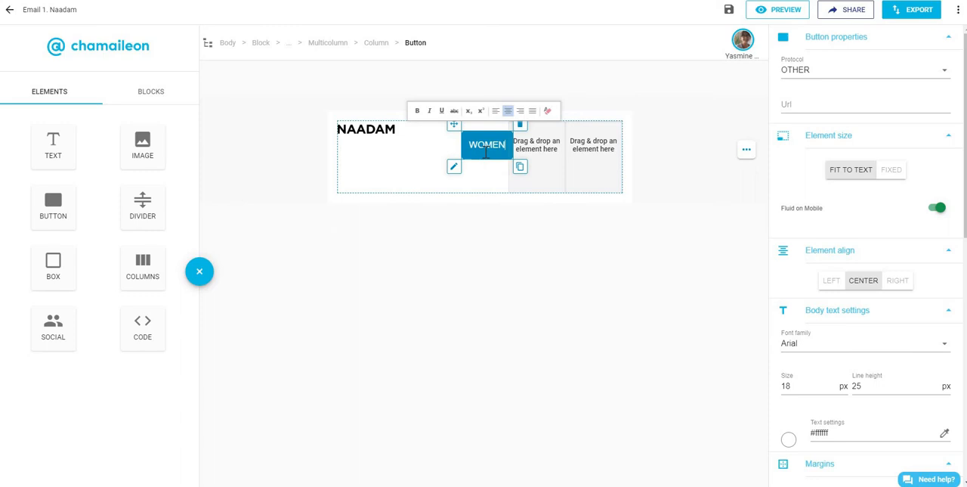
{"action": "type", "text": "chamaileon"}
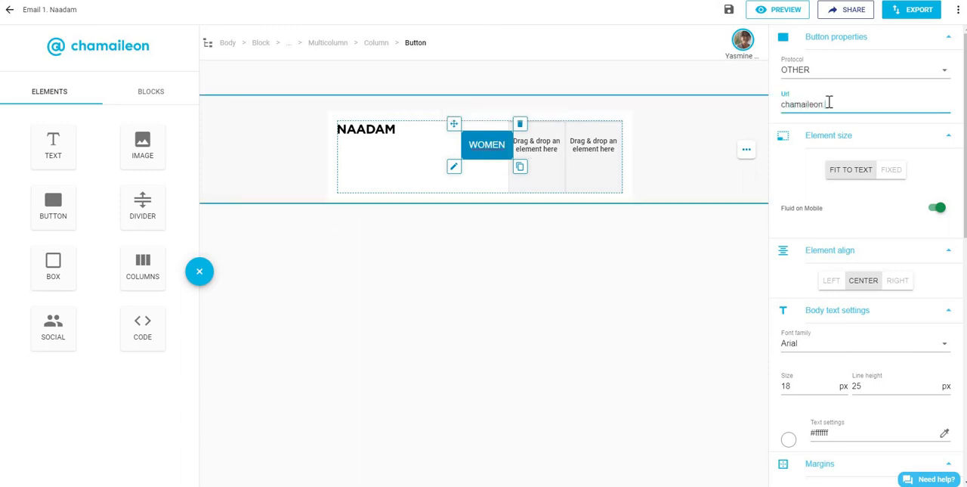
Step: Set the button font to Roboto Condensed with #000000 text
{"action": "scroll", "scroll_direction": "down", "scroll_amount": 3}
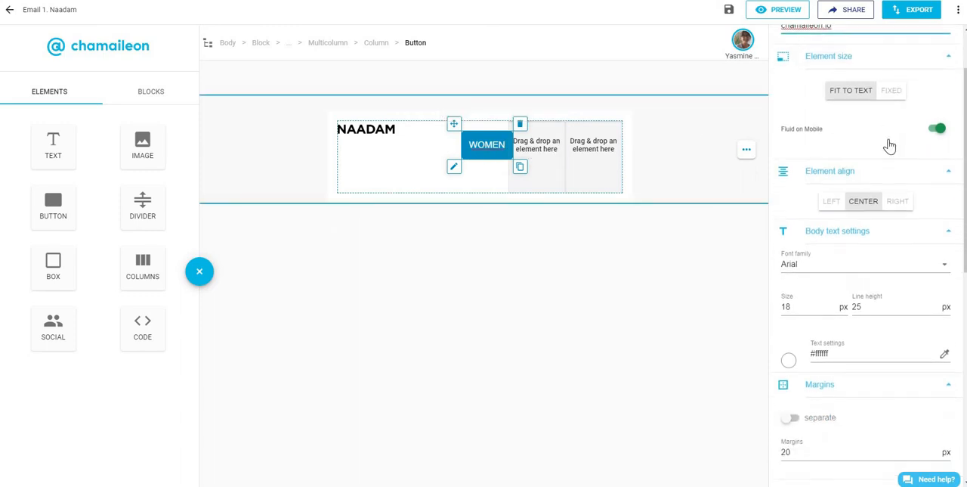
{"action": "scroll", "scroll_direction": "down", "scroll_amount": 3}
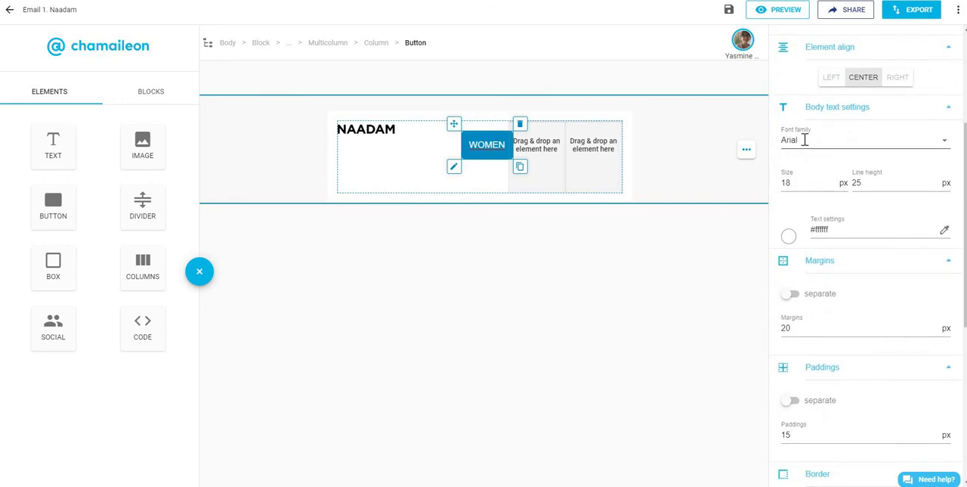
{"action": "left_click", "coordinate": [862, 140]}
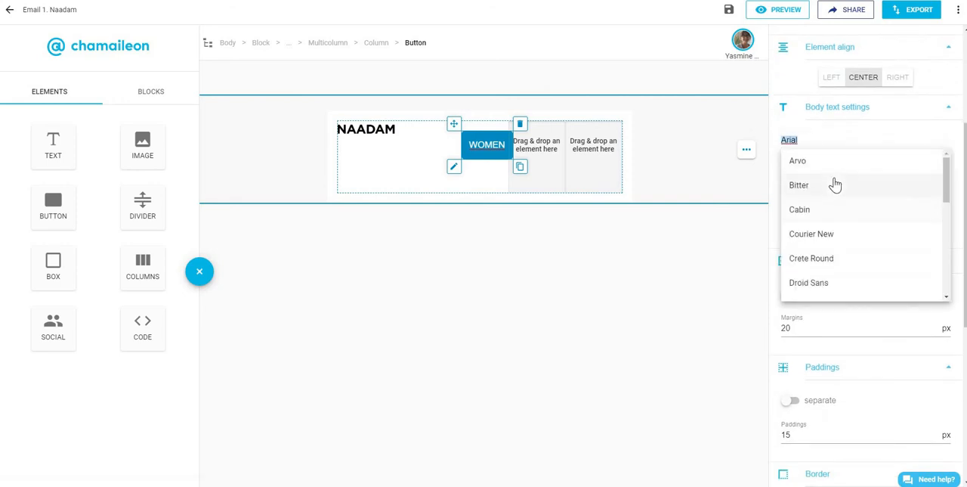
{"action": "type", "text": "rob"}
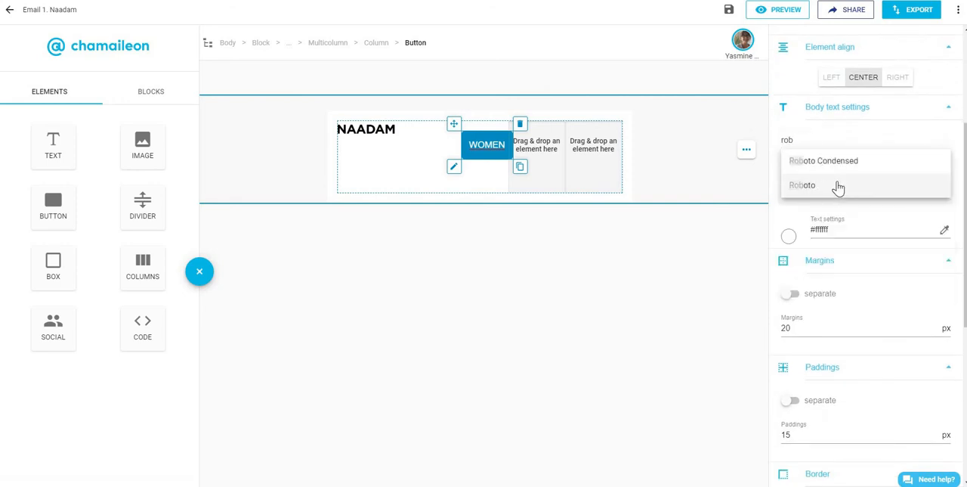
{"action": "left_click", "coordinate": [803, 185]}
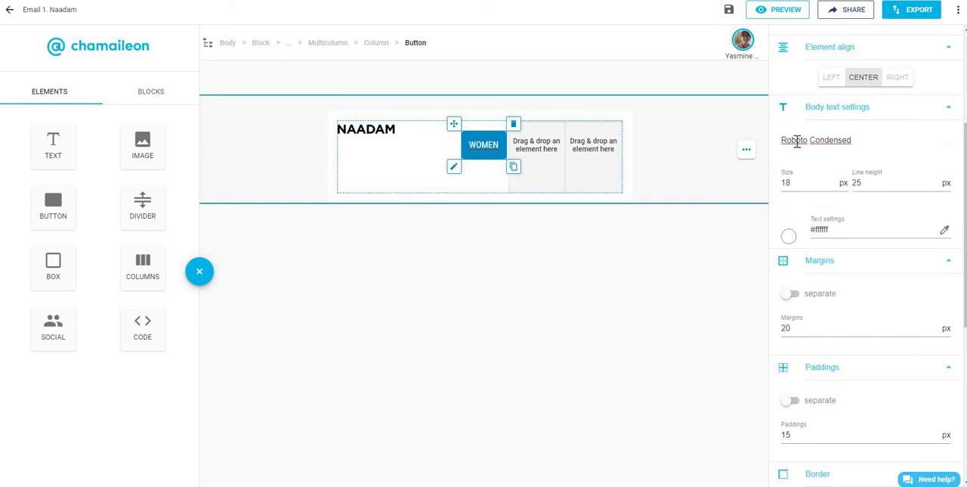
{"action": "left_click", "coordinate": [809, 140]}
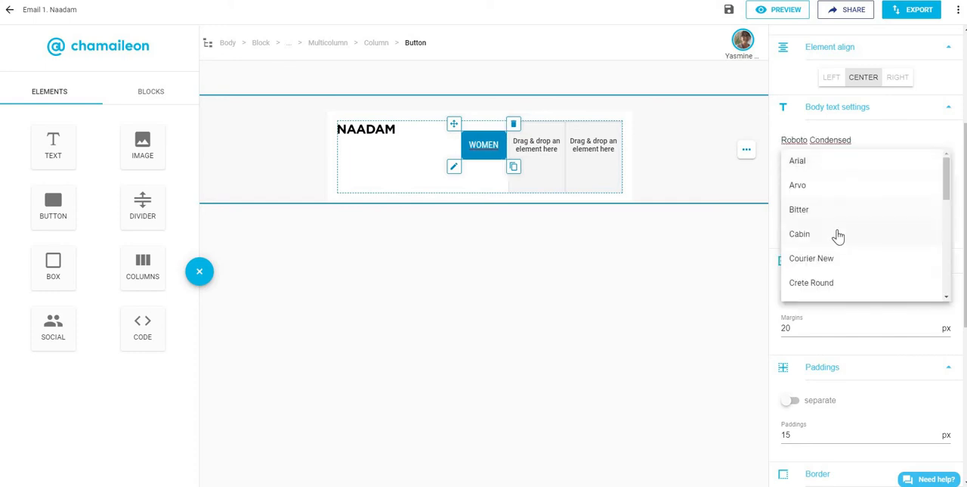
{"action": "scroll", "scroll_direction": "down", "scroll_amount": 3}
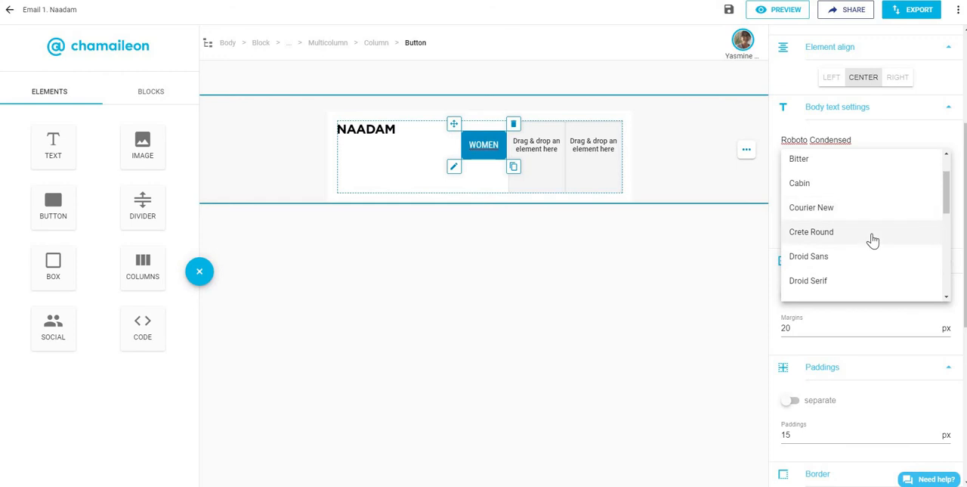
{"action": "left_click", "coordinate": [815, 140]}
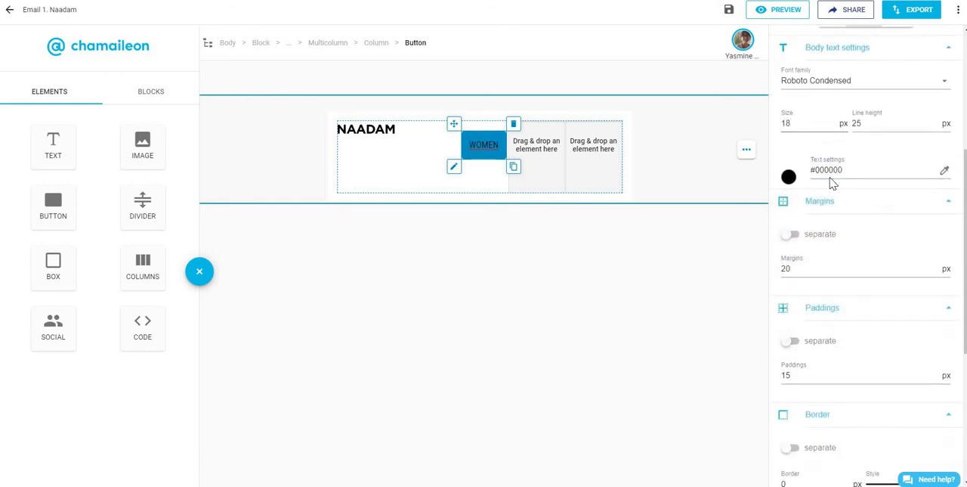
Step: Give the button zero margins and a #FFFFFF background
{"action": "scroll", "scroll_direction": "down", "scroll_amount": 3}
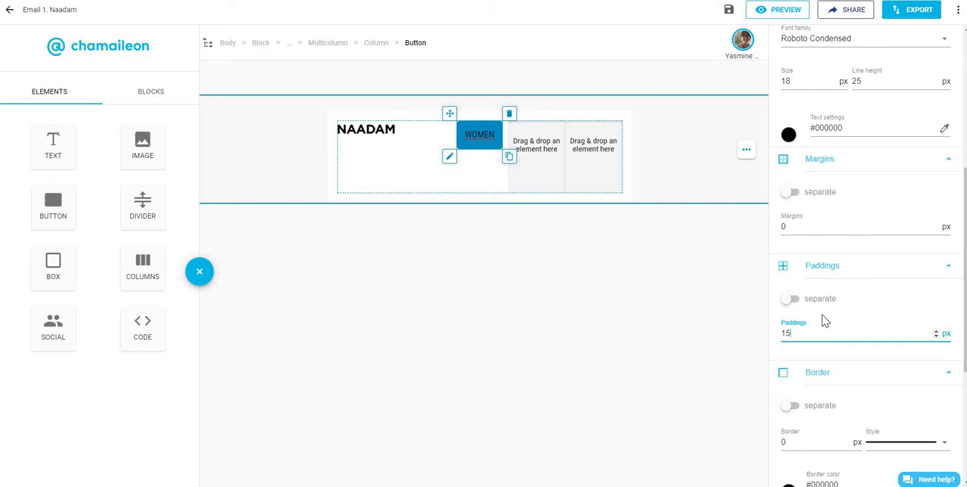
{"action": "scroll", "scroll_direction": "down", "scroll_amount": 3}
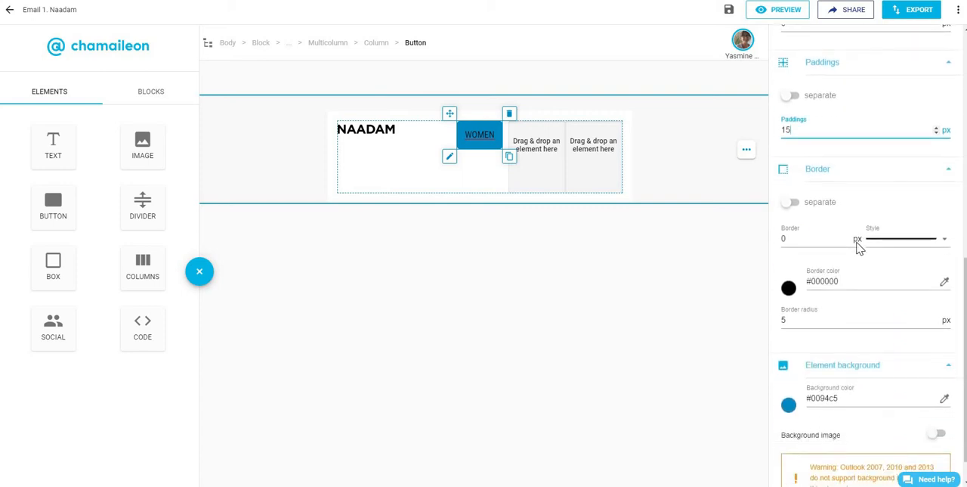
{"action": "scroll", "scroll_direction": "down", "scroll_amount": 3}
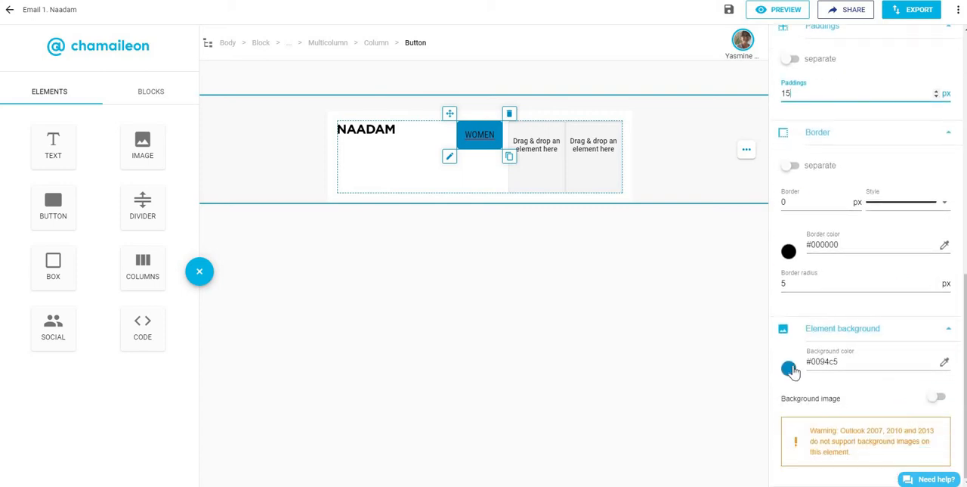
{"action": "left_click", "coordinate": [789, 368]}
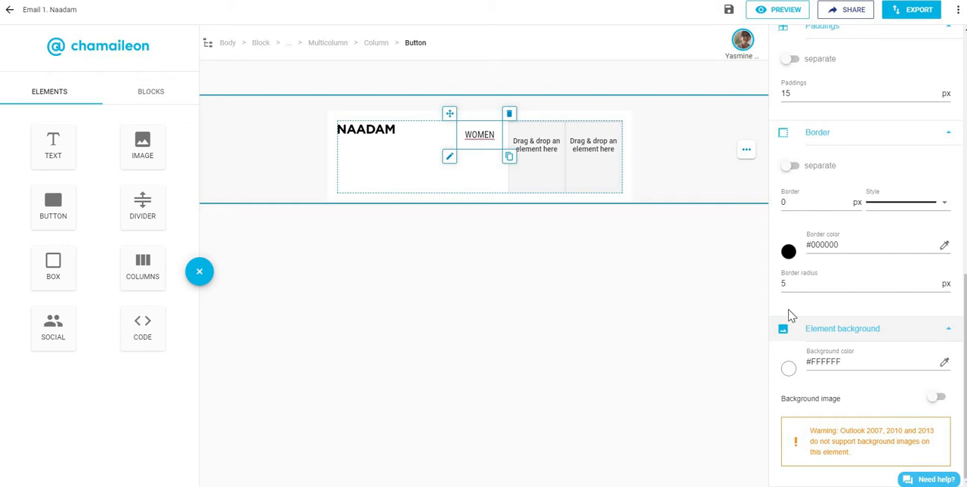
{"action": "mouse_move", "coordinate": [905, 406]}
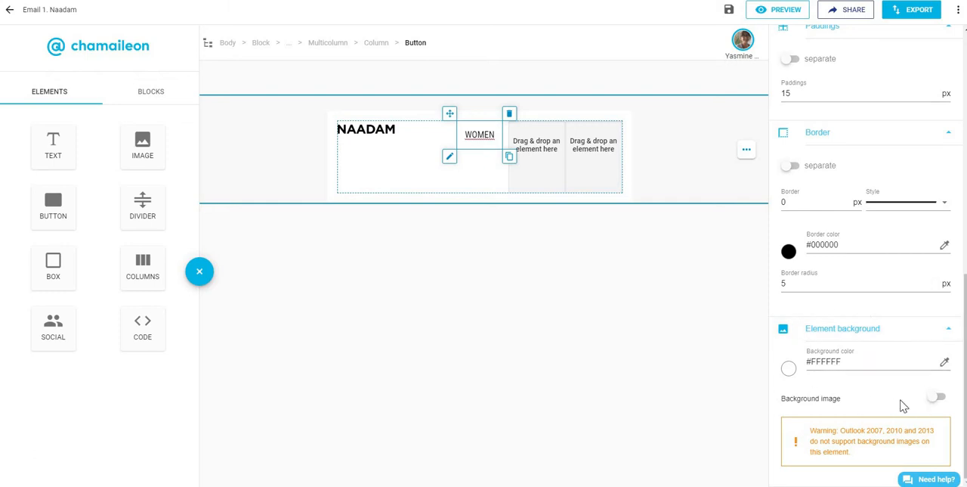
{"action": "mouse_move", "coordinate": [926, 402]}
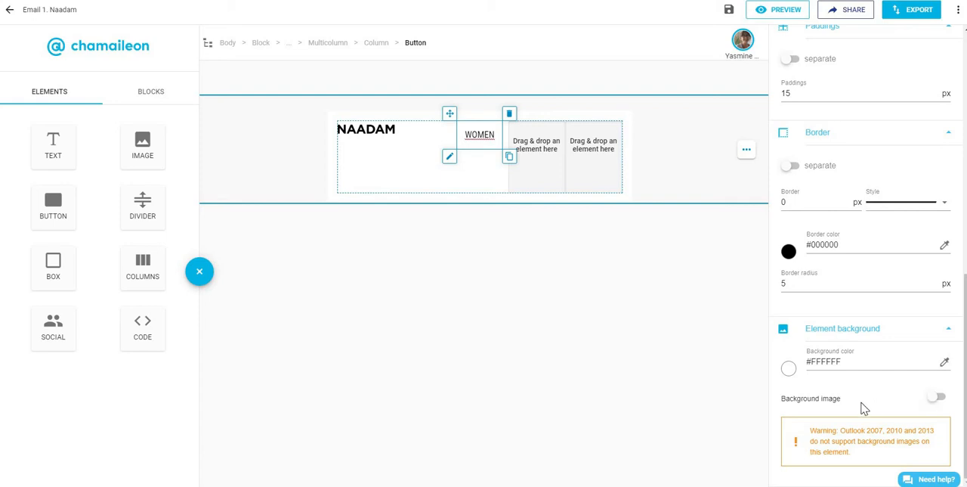
{"action": "mouse_move", "coordinate": [917, 403]}
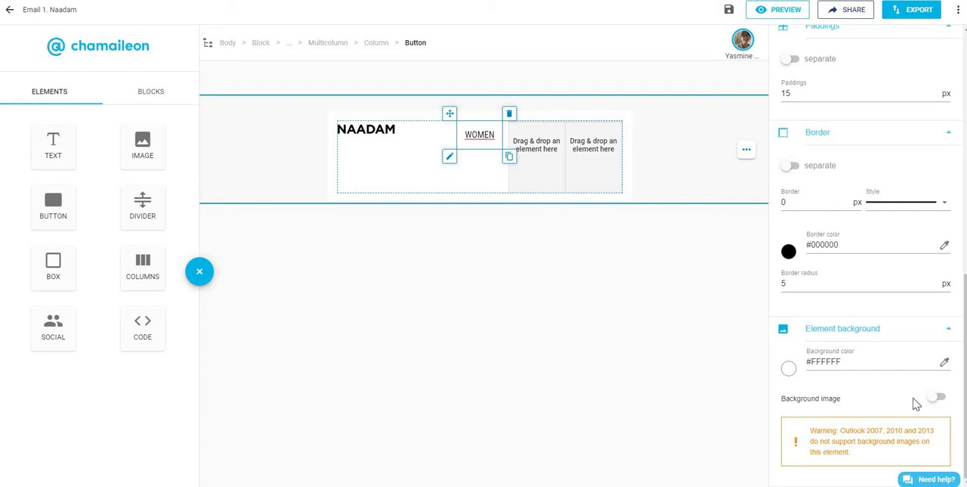
{"action": "mouse_move", "coordinate": [659, 215]}
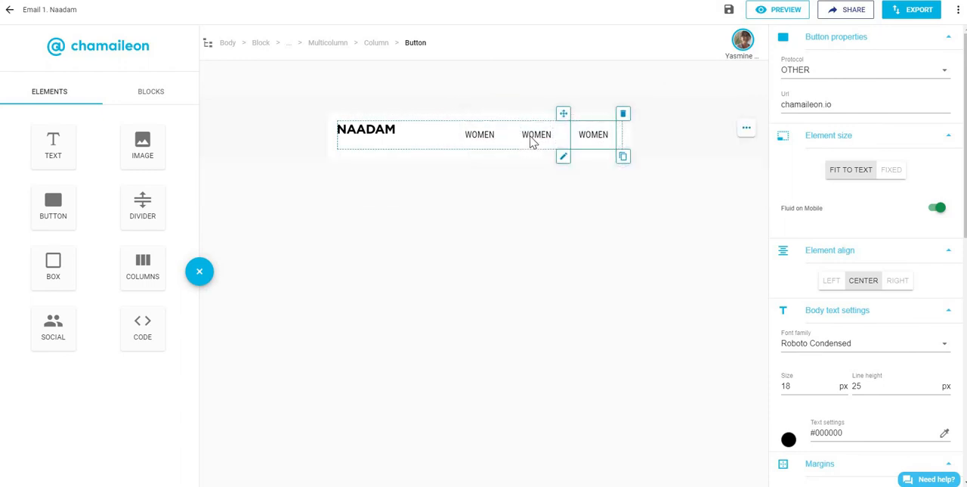
Step: Relabel the copied buttons to MEN and HOME
{"action": "double_click", "coordinate": [536, 135]}
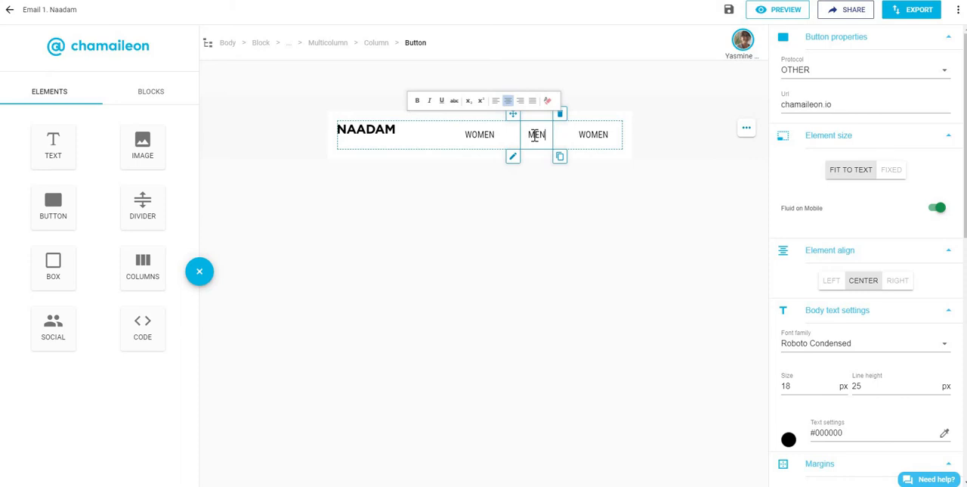
{"action": "left_click", "coordinate": [593, 134]}
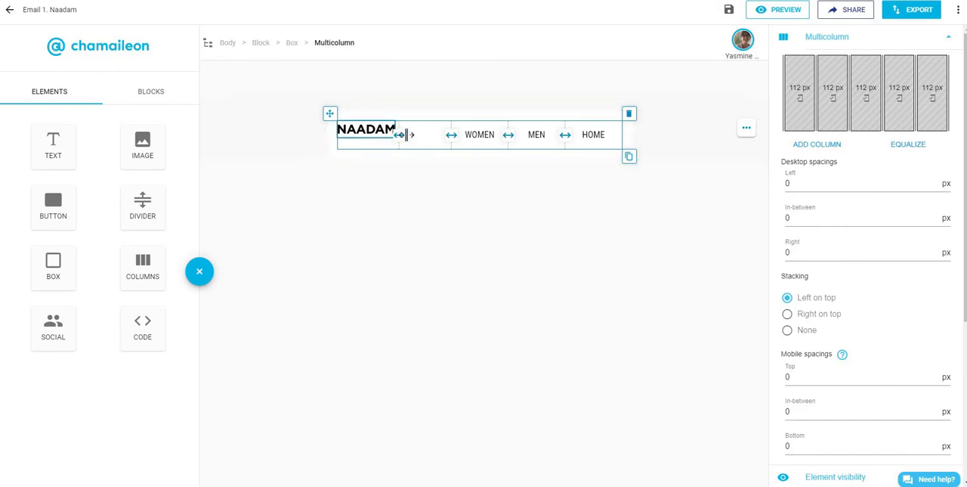
Step: Drag the header column divider so the NAADAM logo column is about 183 px wide
{"action": "left_click_drag", "start_coordinate": [404, 135], "coordinate": [433, 135]}
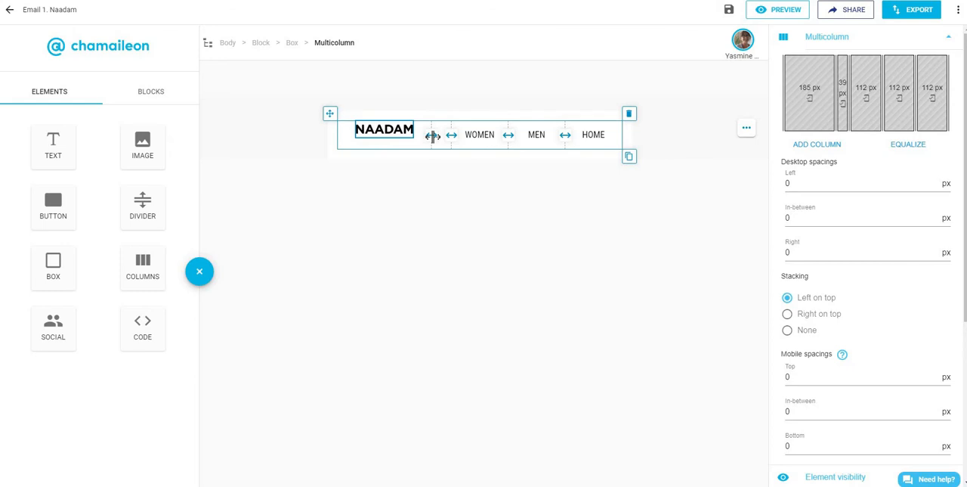
{"action": "left_click_drag", "start_coordinate": [433, 134], "coordinate": [425, 135]}
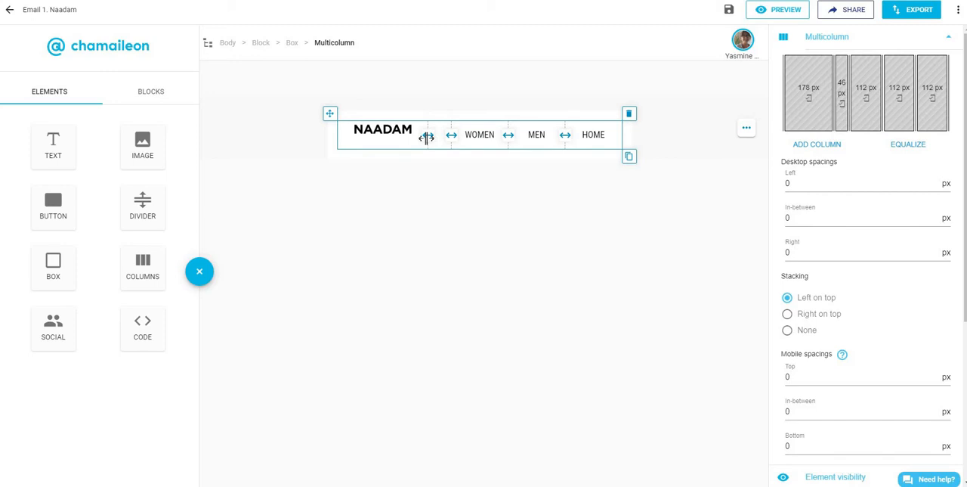
{"action": "mouse_move", "coordinate": [425, 136]}
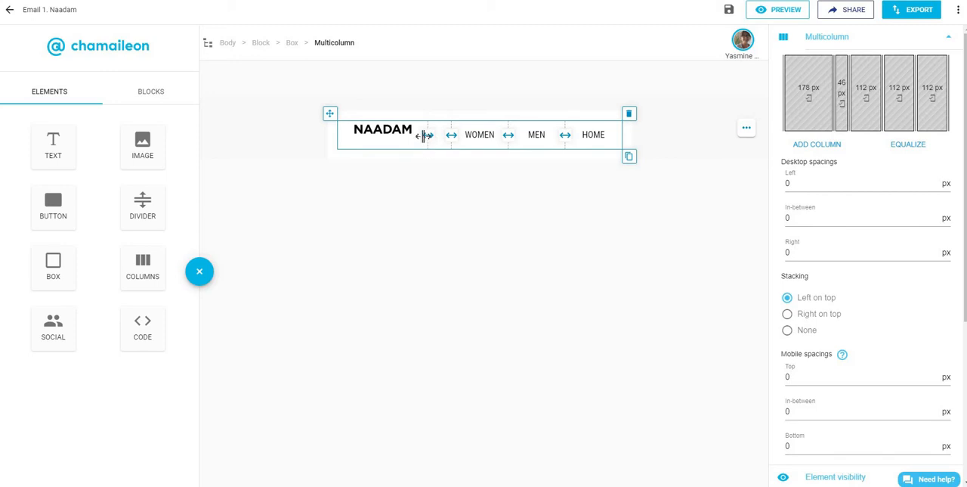
{"action": "left_click_drag", "start_coordinate": [425, 135], "coordinate": [435, 137]}
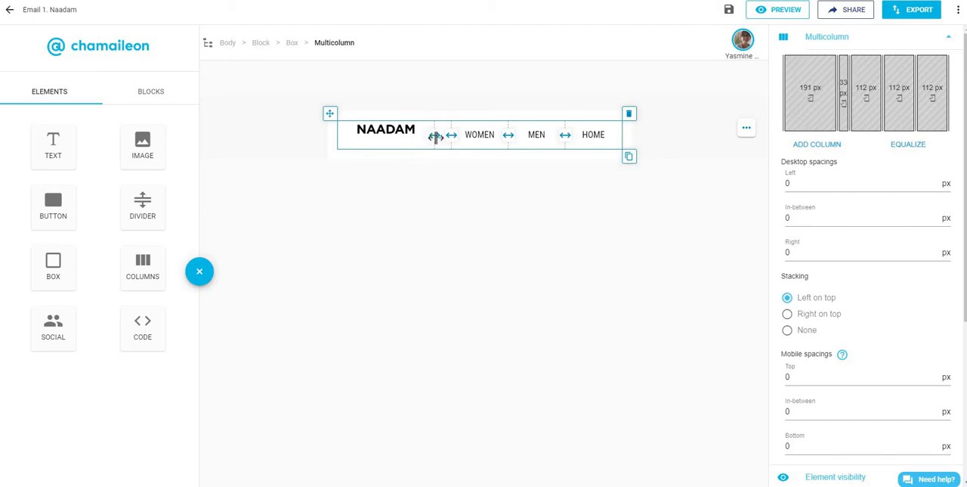
{"action": "left_click_drag", "start_coordinate": [438, 135], "coordinate": [433, 134]}
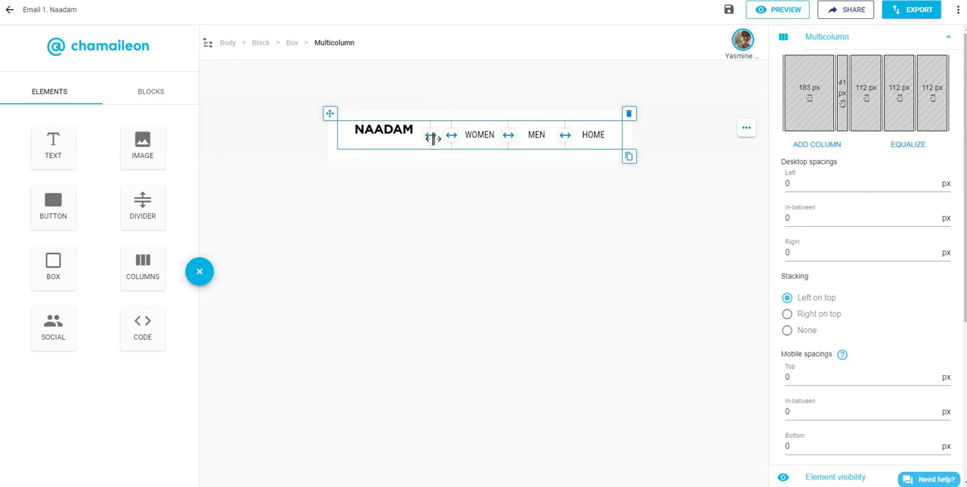
Step: Resize the NAADAM logo image to about 144 px wide with the Image size slider
{"action": "left_click", "coordinate": [384, 128]}
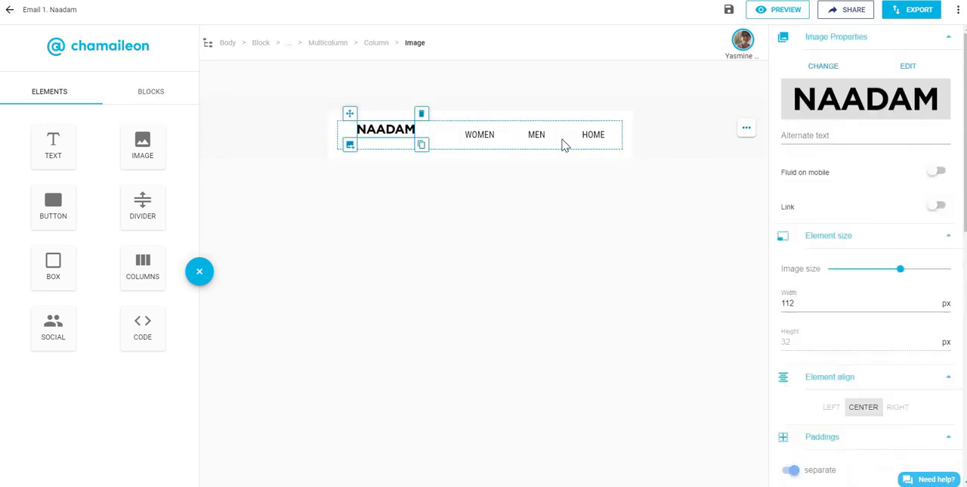
{"action": "left_click_drag", "start_coordinate": [900, 269], "coordinate": [917, 268]}
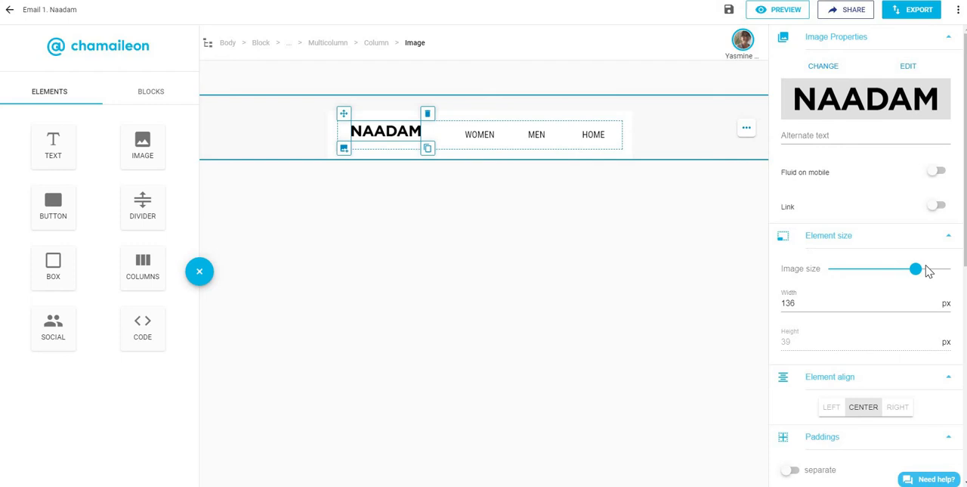
{"action": "left_click_drag", "start_coordinate": [917, 269], "coordinate": [944, 269]}
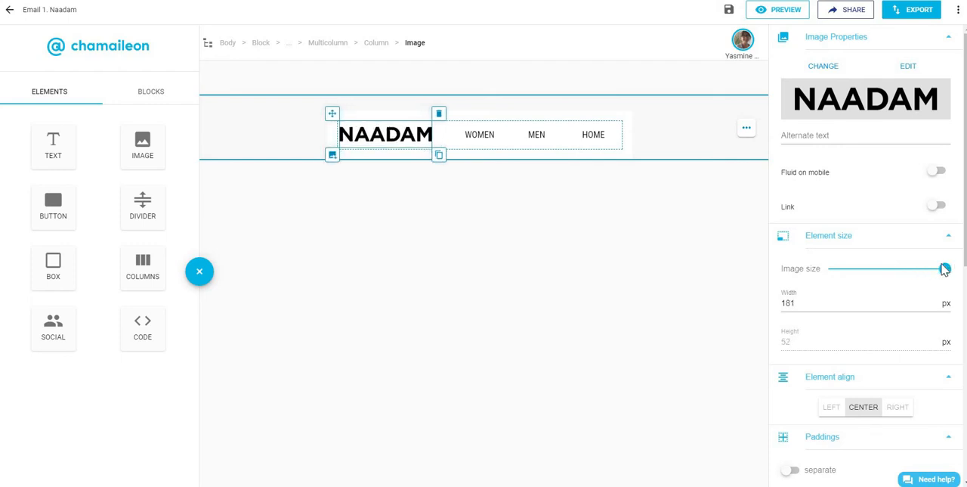
{"action": "left_click_drag", "start_coordinate": [945, 269], "coordinate": [928, 269]}
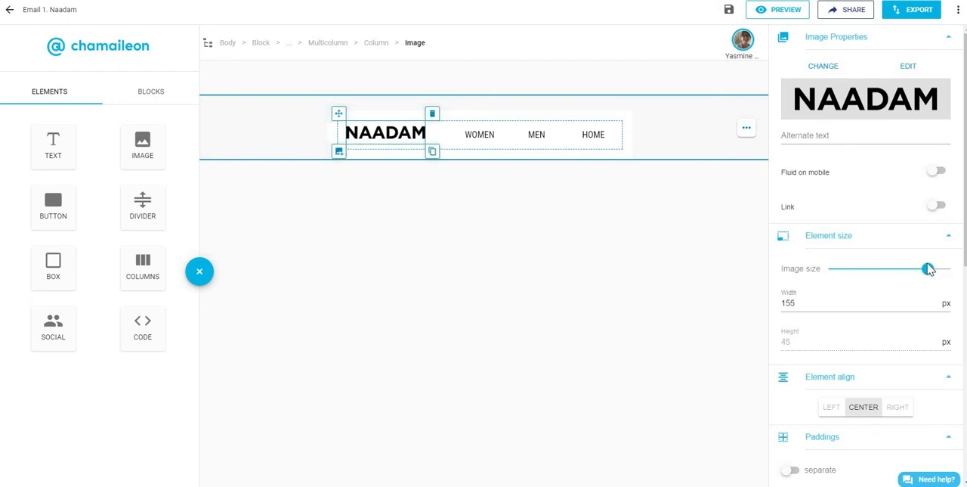
{"action": "left_click_drag", "start_coordinate": [930, 268], "coordinate": [922, 269]}
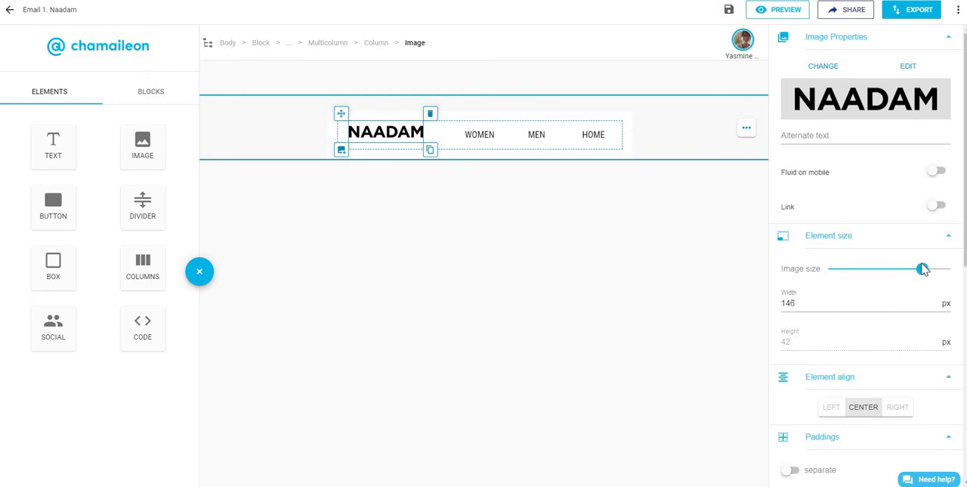
{"action": "left_click_drag", "start_coordinate": [922, 268], "coordinate": [921, 268]}
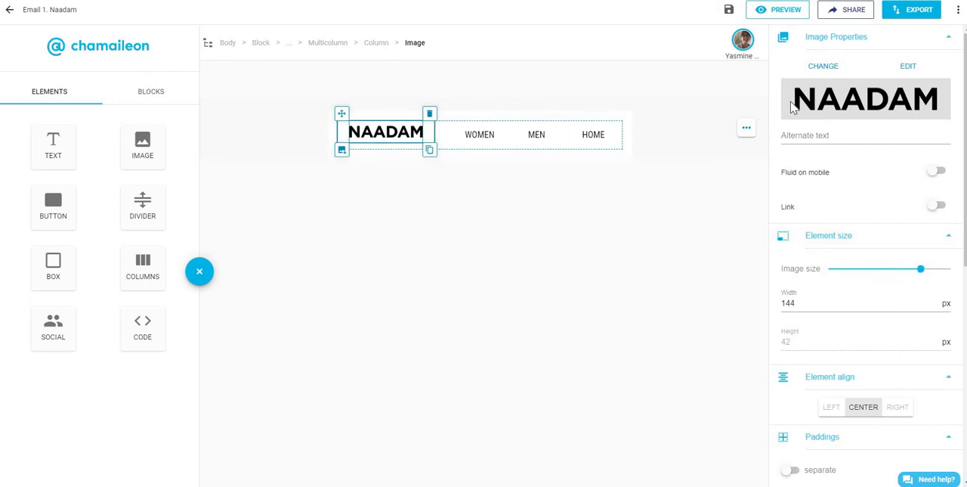
Step: Give the logo separate paddings with 4 px on top, then deselect it
{"action": "scroll", "scroll_direction": "down", "scroll_amount": 3}
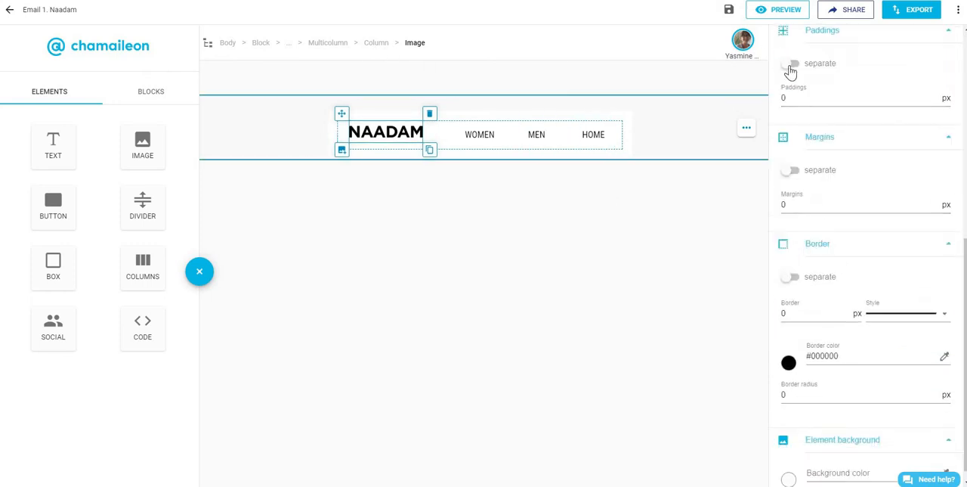
{"action": "left_click", "coordinate": [791, 63]}
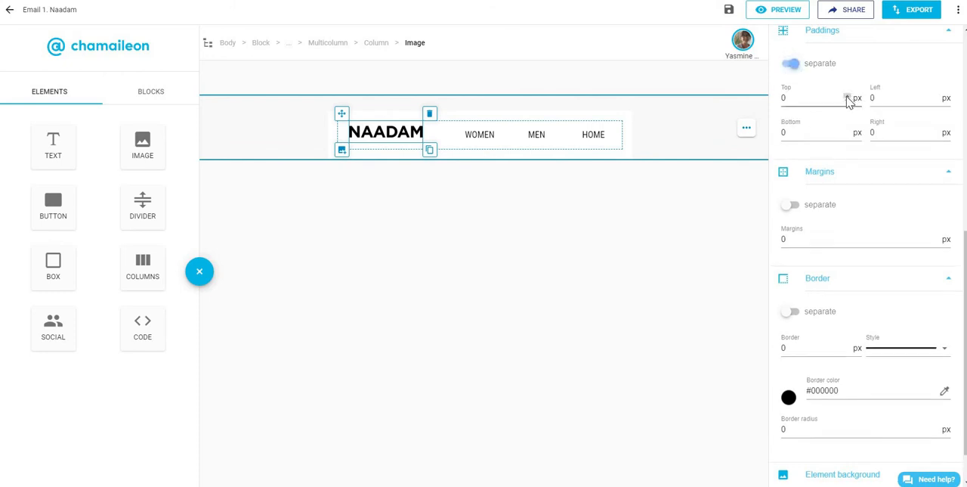
{"action": "left_click", "coordinate": [847, 94]}
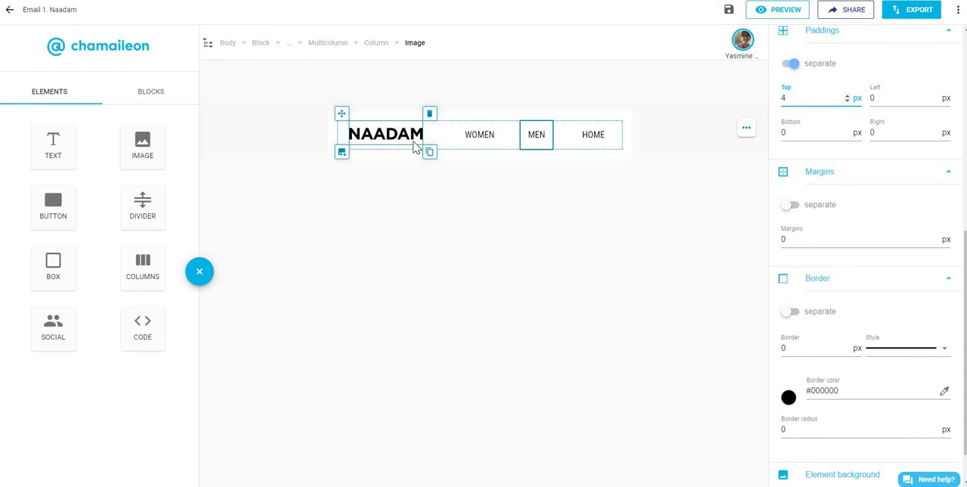
{"action": "left_click", "coordinate": [593, 135]}
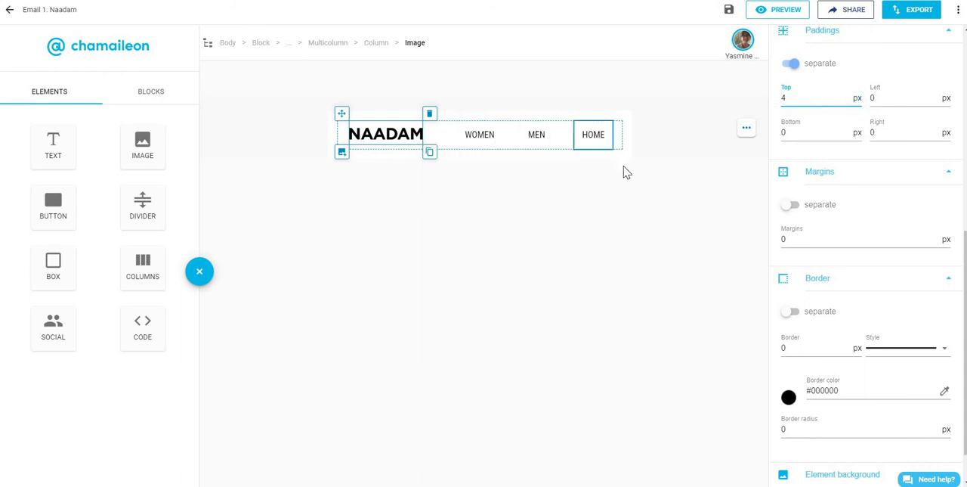
{"action": "left_click", "coordinate": [593, 134]}
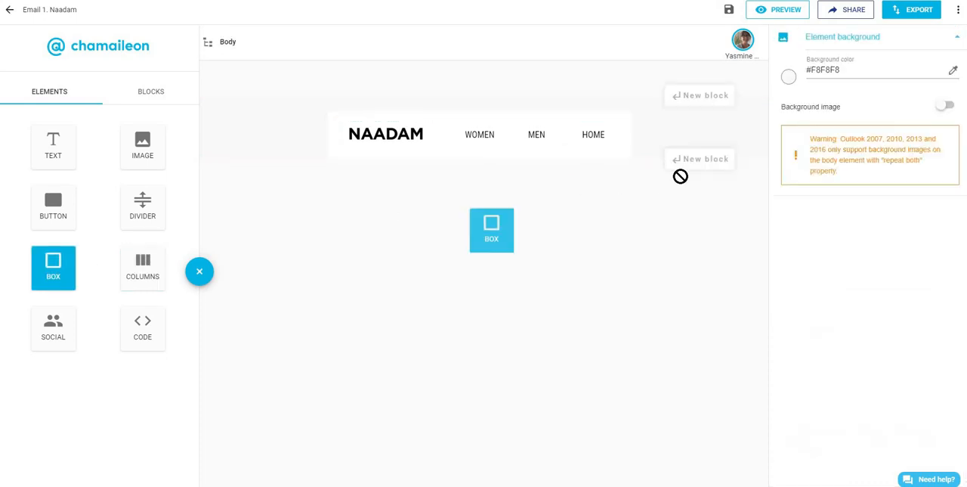
Step: Add a box below the header holding a full-width photo of the woman in the sweater
{"action": "left_click_drag", "start_coordinate": [142, 148], "coordinate": [499, 197]}
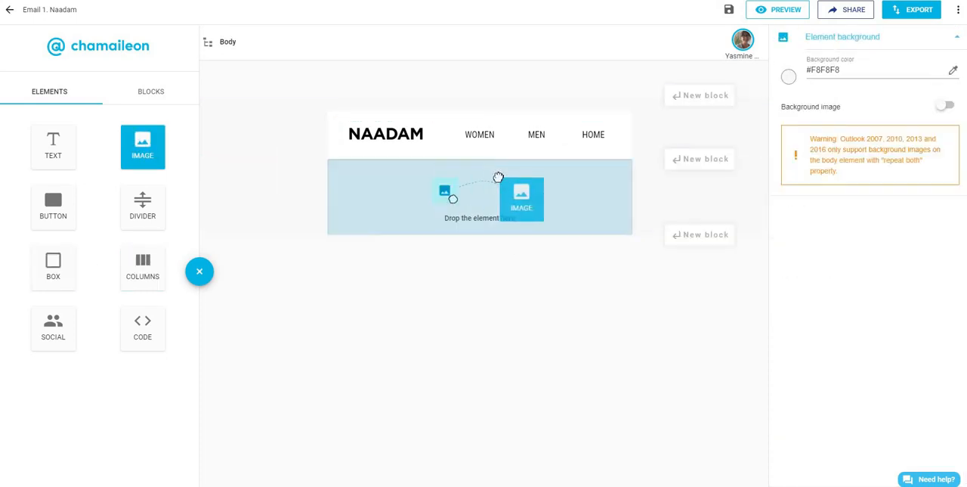
{"action": "left_click_drag", "start_coordinate": [142, 146], "coordinate": [480, 196]}
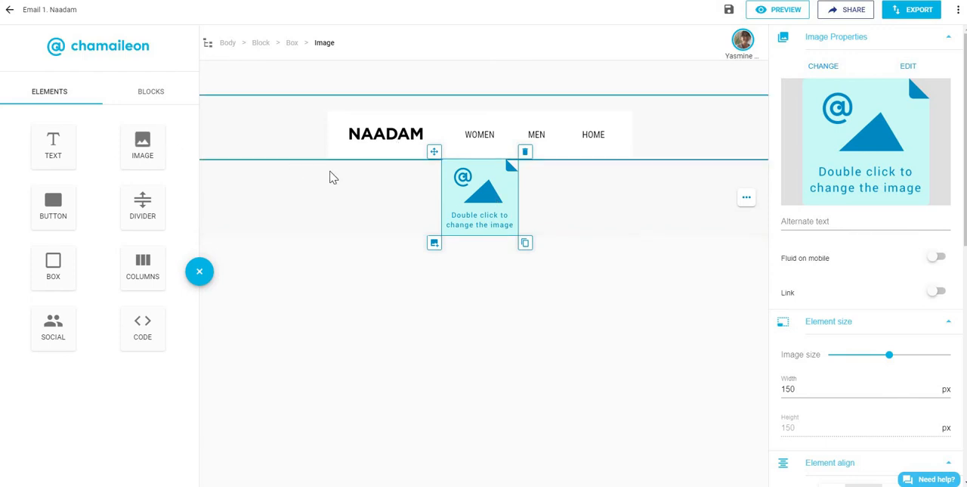
{"action": "double_click", "coordinate": [479, 197]}
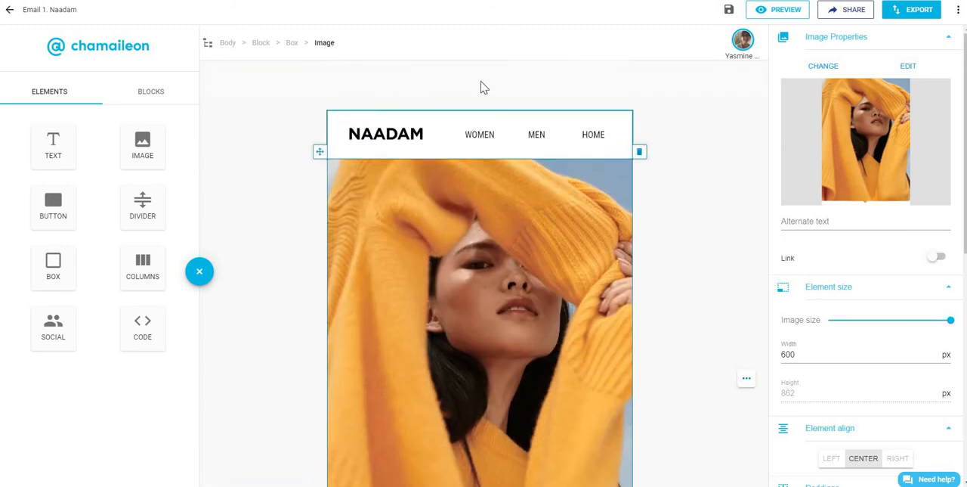
Step: Enter 'Yellow Sweater 50% Off' as the photo's alternate text
{"action": "scroll", "scroll_direction": "down", "scroll_amount": 3}
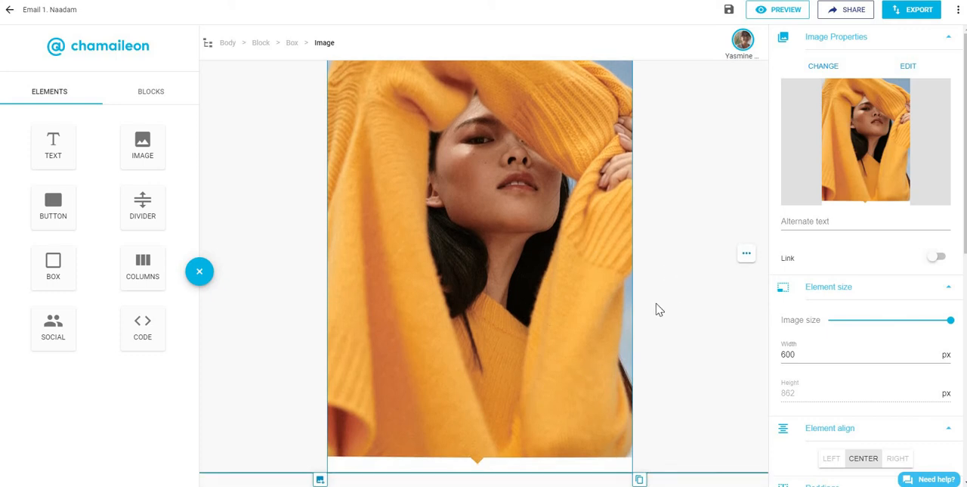
{"action": "left_click", "coordinate": [865, 221]}
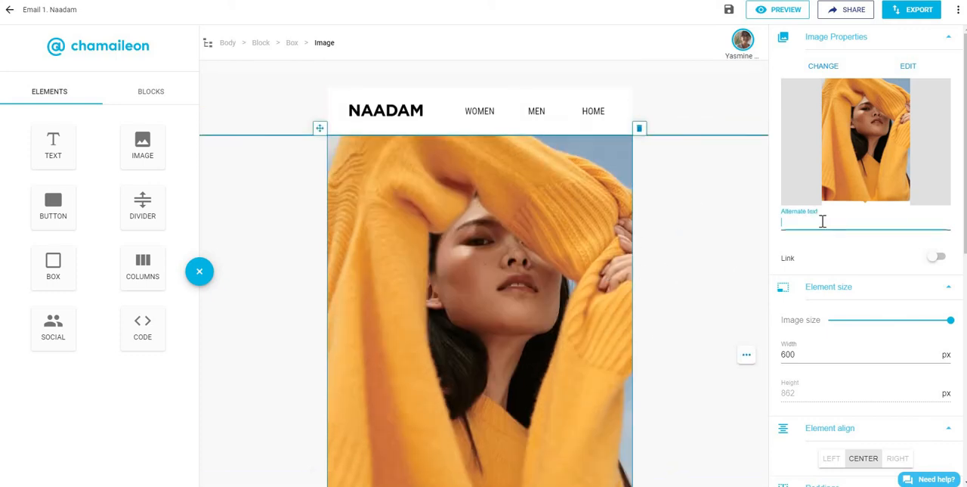
{"action": "type", "text": "Y"}
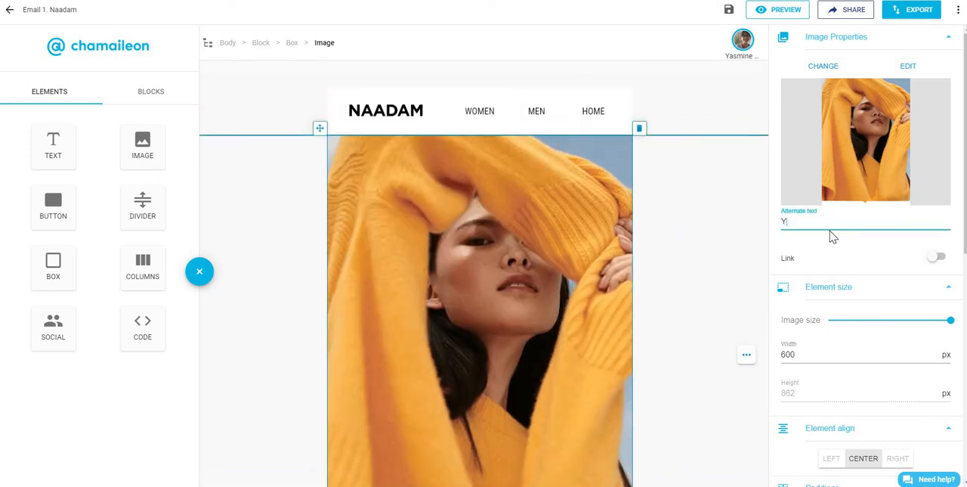
{"action": "type", "text": "ellow Sweater"}
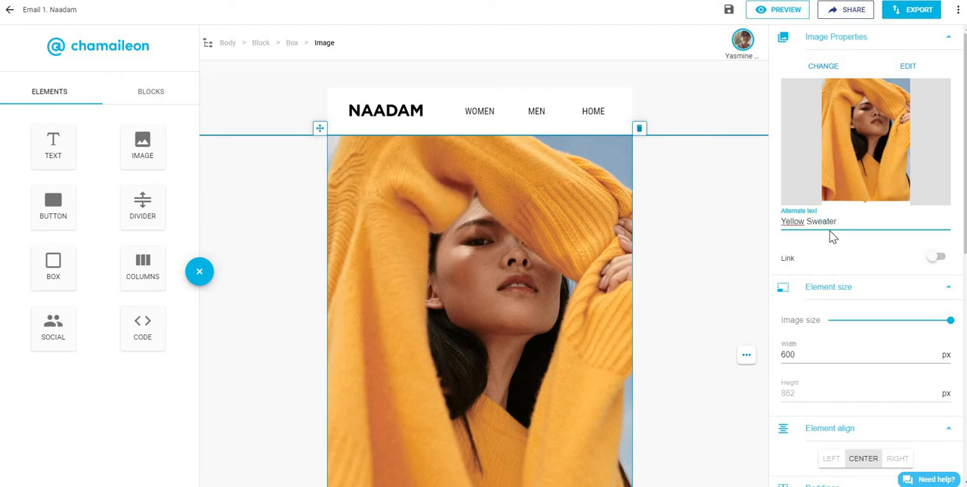
{"action": "type", "text": "50% Off"}
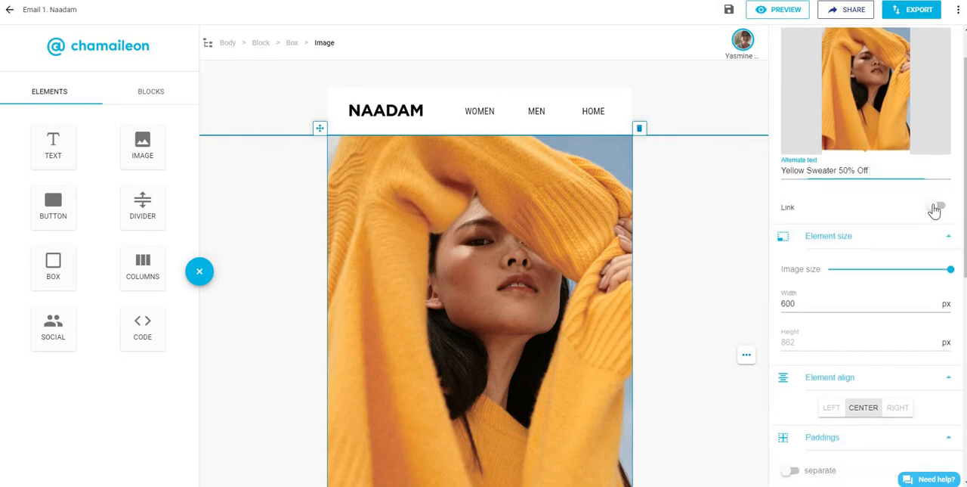
Step: Switch on a link for the sweater photo, enter a placeholder URL, and review the empty blocks below
{"action": "left_click", "coordinate": [938, 206]}
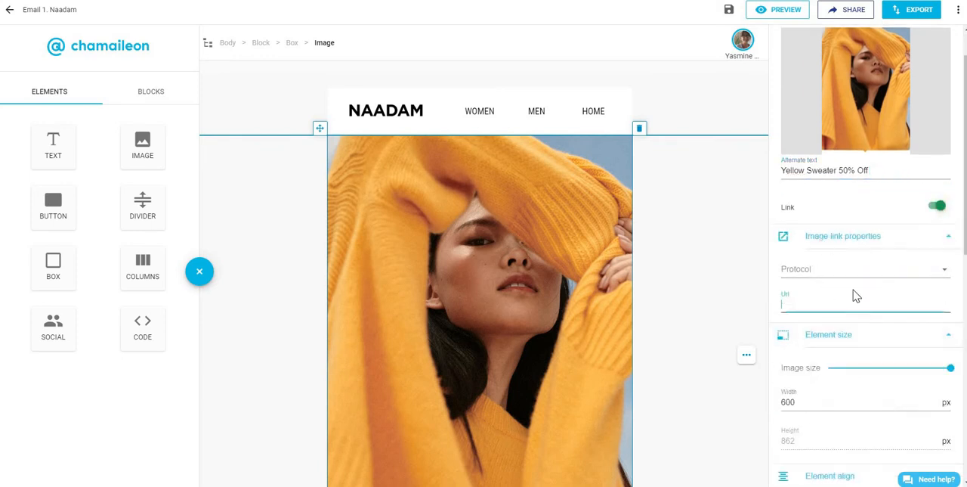
{"action": "type", "text": "fgyhjkl"}
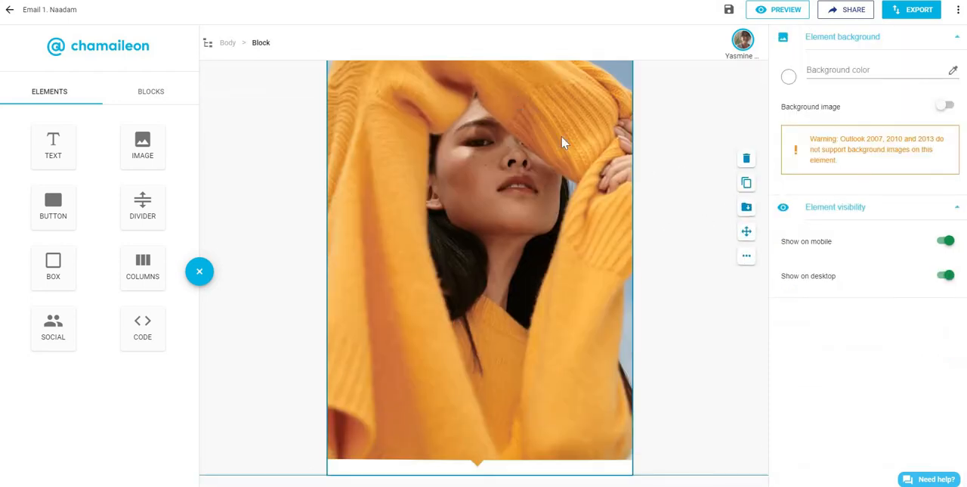
{"action": "mouse_move", "coordinate": [525, 248]}
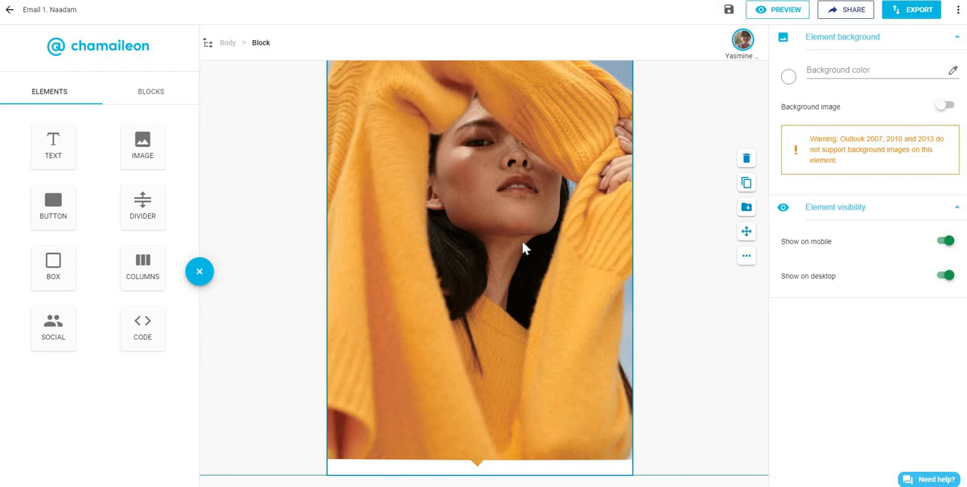
{"action": "scroll", "scroll_direction": "up", "scroll_amount": 3}
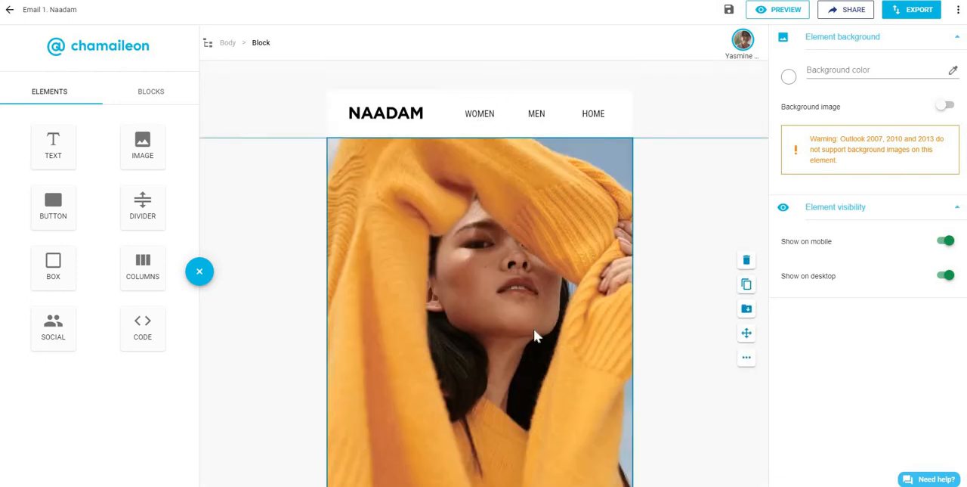
{"action": "scroll", "scroll_direction": "down", "scroll_amount": 3}
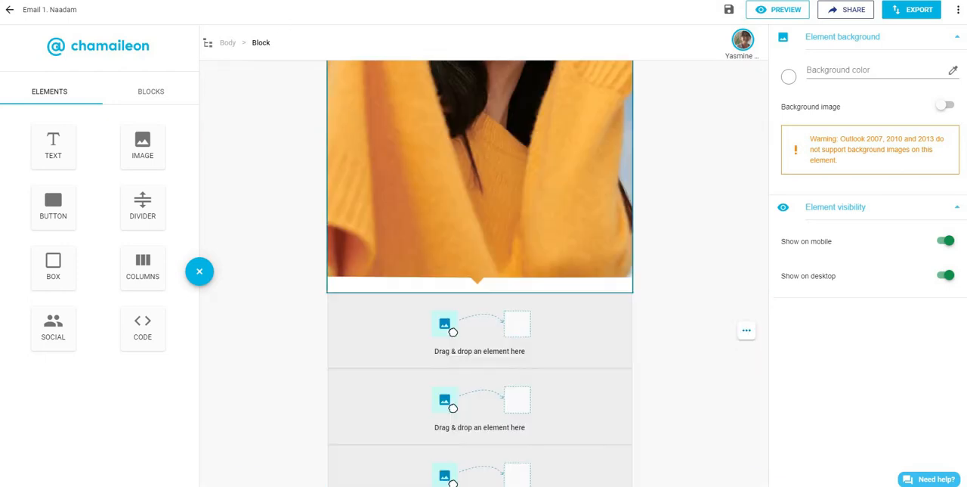
{"action": "left_click", "coordinate": [777, 9]}
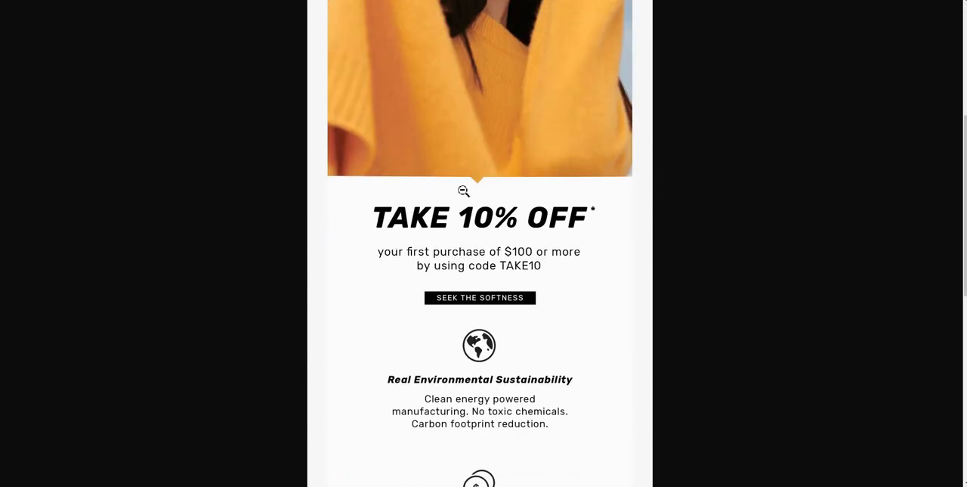
{"action": "mouse_move", "coordinate": [531, 225]}
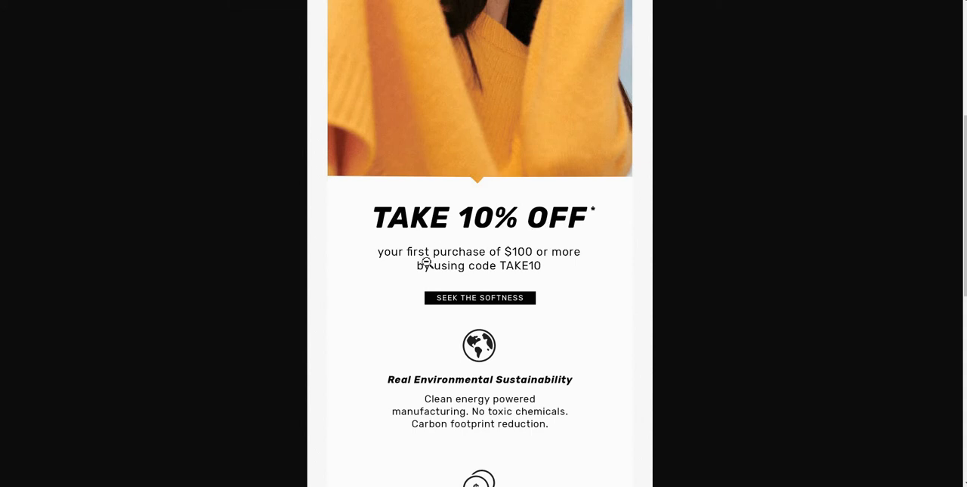
{"action": "mouse_move", "coordinate": [461, 284]}
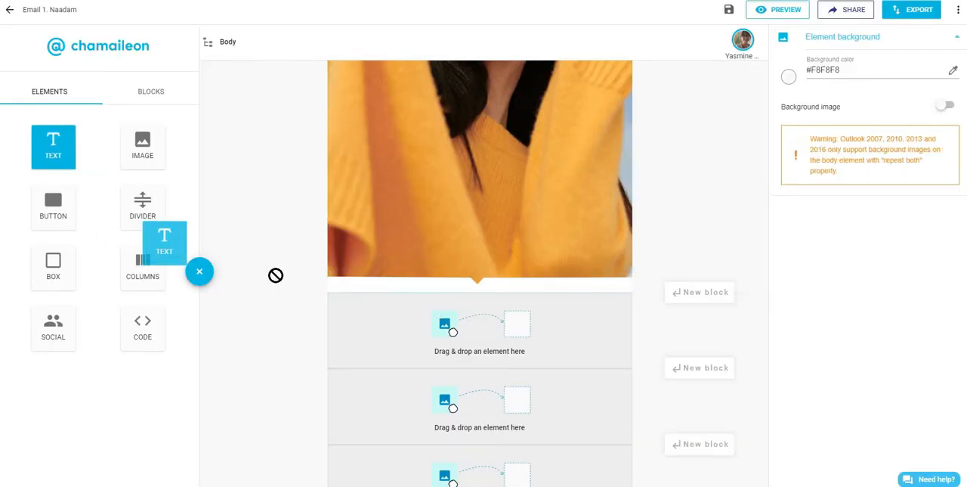
Step: Drop a Text element into the first empty box below the sweater photo
{"action": "left_click_drag", "start_coordinate": [164, 242], "coordinate": [479, 313]}
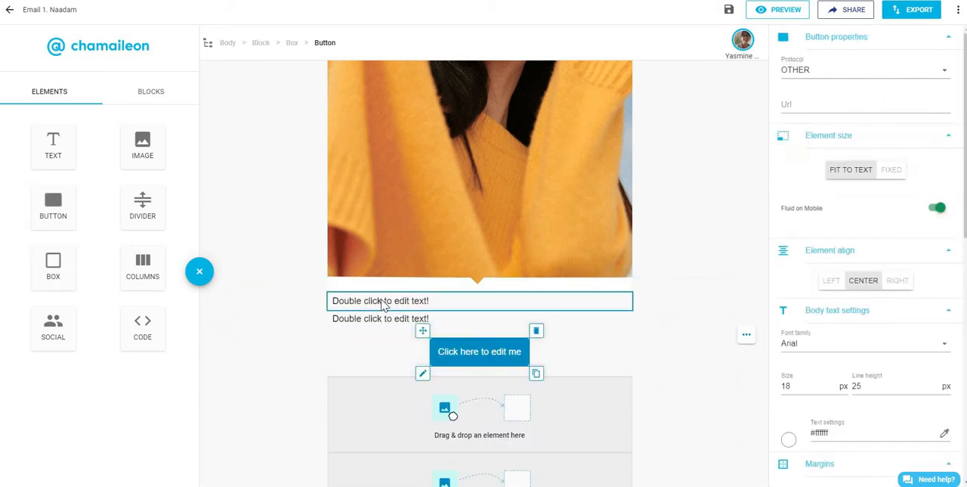
Step: Finish typing TAKE 10% OFF* and make it a Heading 1
{"action": "left_click", "coordinate": [778, 9]}
{"action": "type", "text": "TAKE 10% O"}
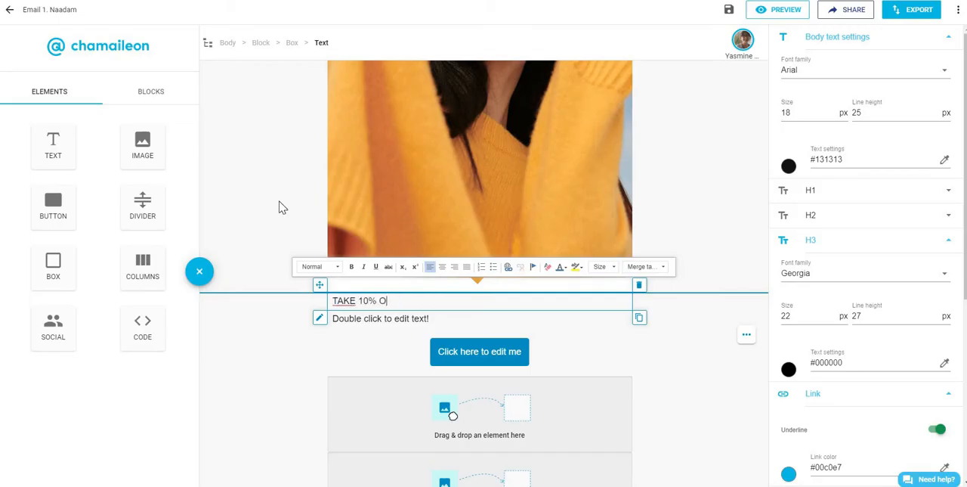
{"action": "type", "text": "FF*"}
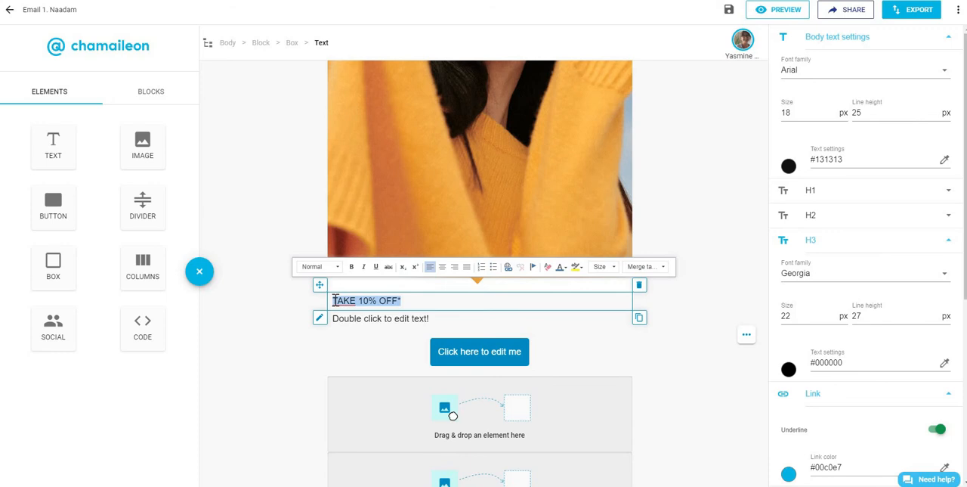
{"action": "mouse_move", "coordinate": [337, 266]}
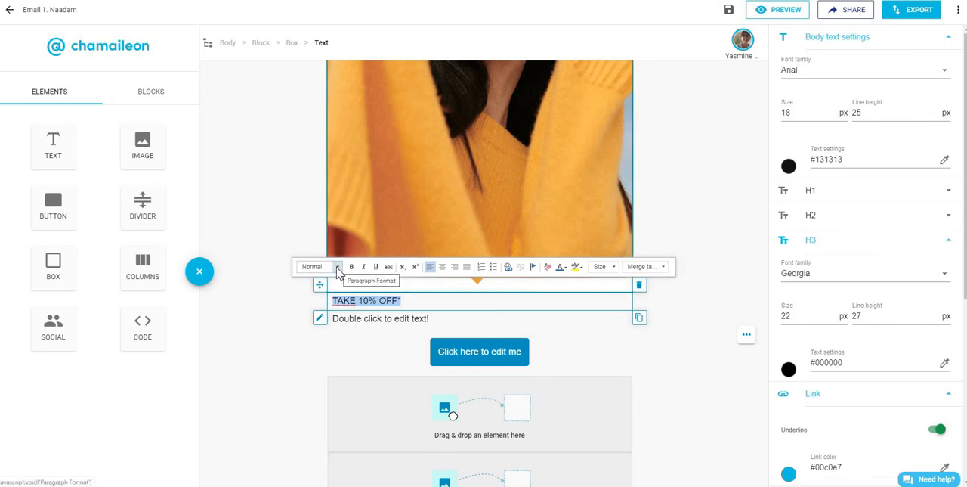
{"action": "left_click", "coordinate": [312, 266]}
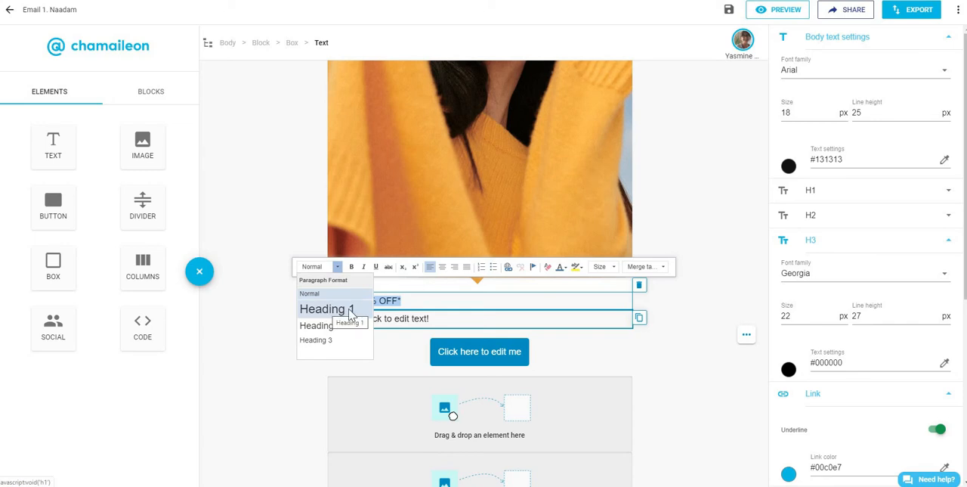
{"action": "left_click", "coordinate": [323, 308]}
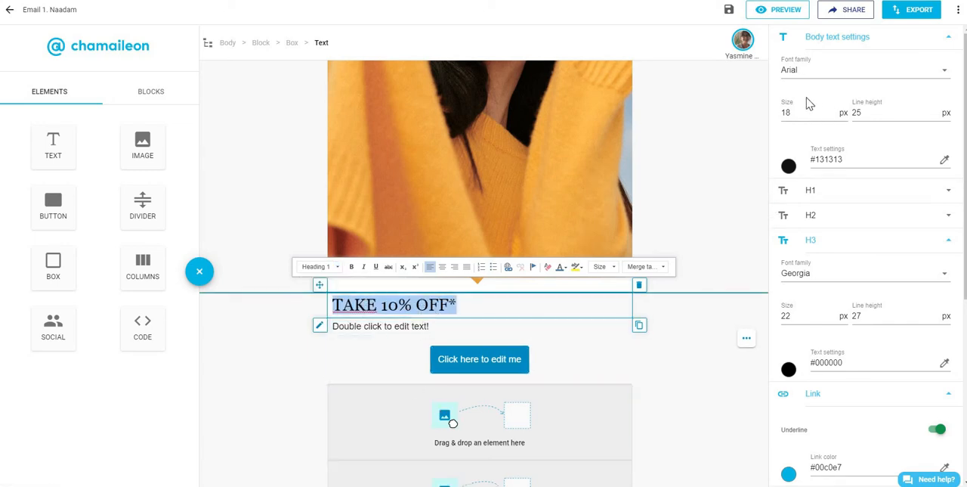
Step: Set the asterisk to size 18 and raise it as superscript
{"action": "scroll", "scroll_direction": "down", "scroll_amount": 3}
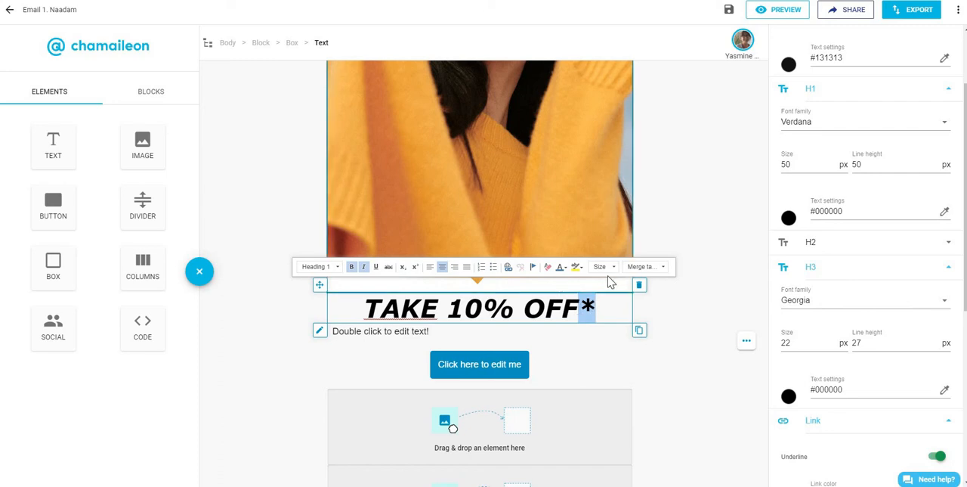
{"action": "mouse_move", "coordinate": [599, 266]}
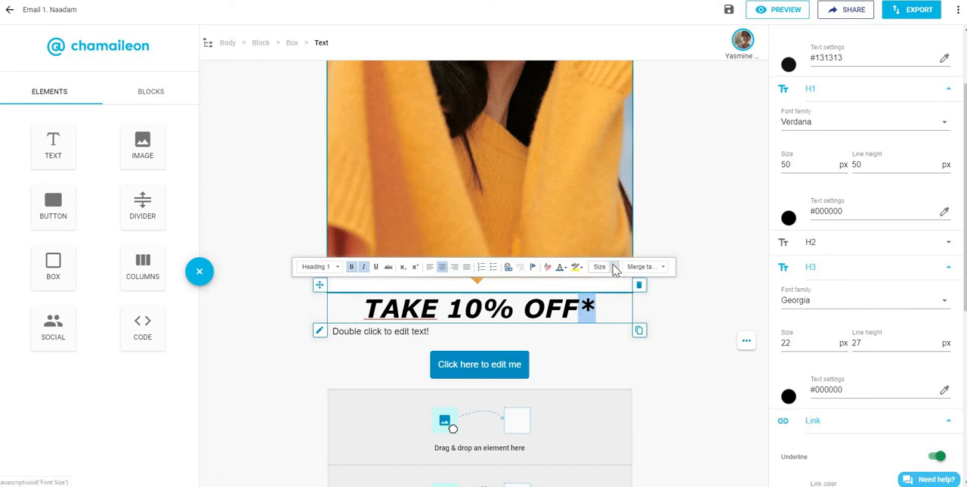
{"action": "left_click", "coordinate": [598, 266]}
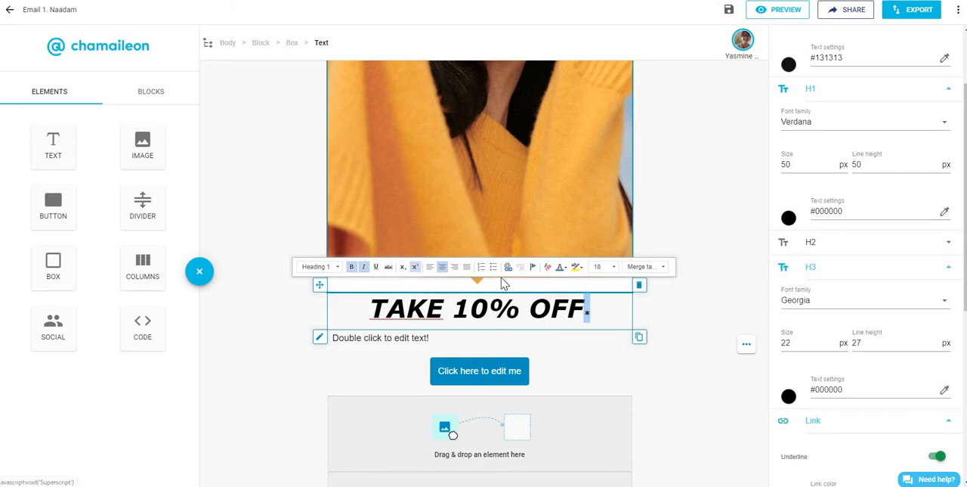
{"action": "left_click", "coordinate": [380, 337]}
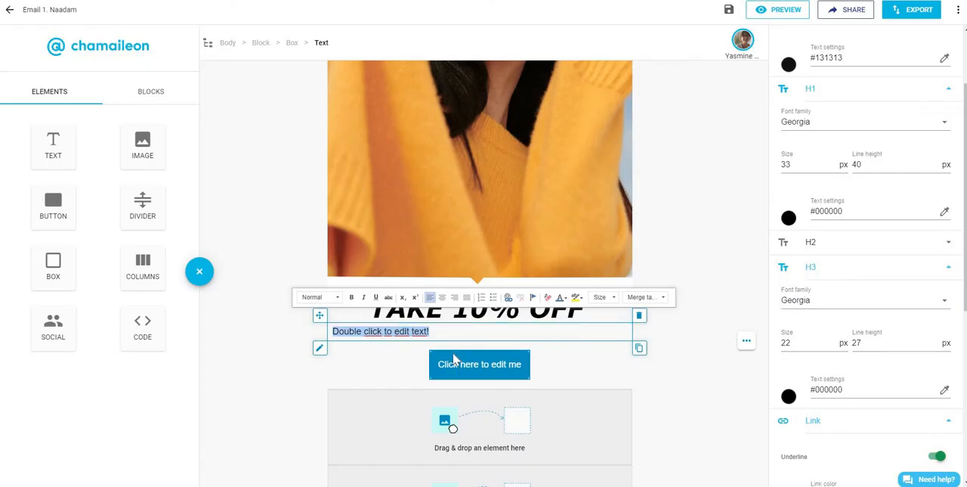
Step: Type the $100 first-purchase TAKE10 offer and set body text to Verdana, line height 30, size 24
{"action": "type", "text": "your fl"}
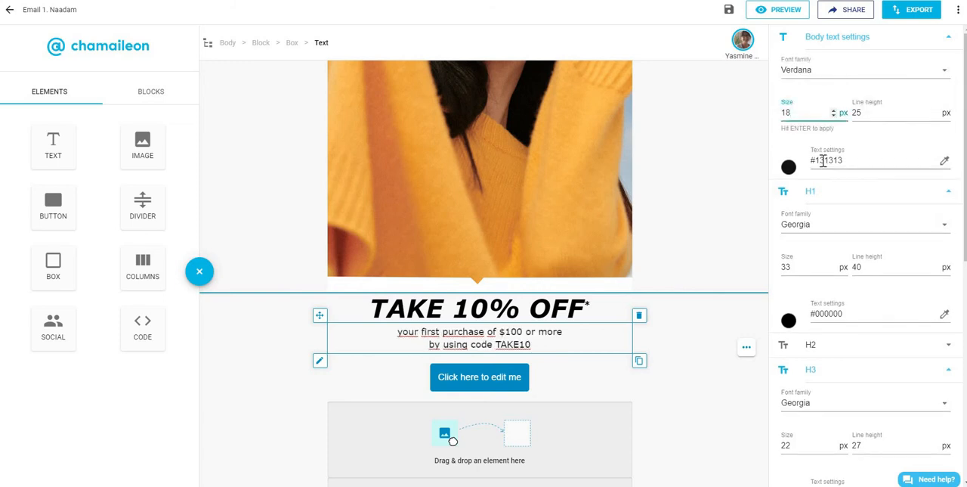
{"action": "left_click", "coordinate": [939, 110]}
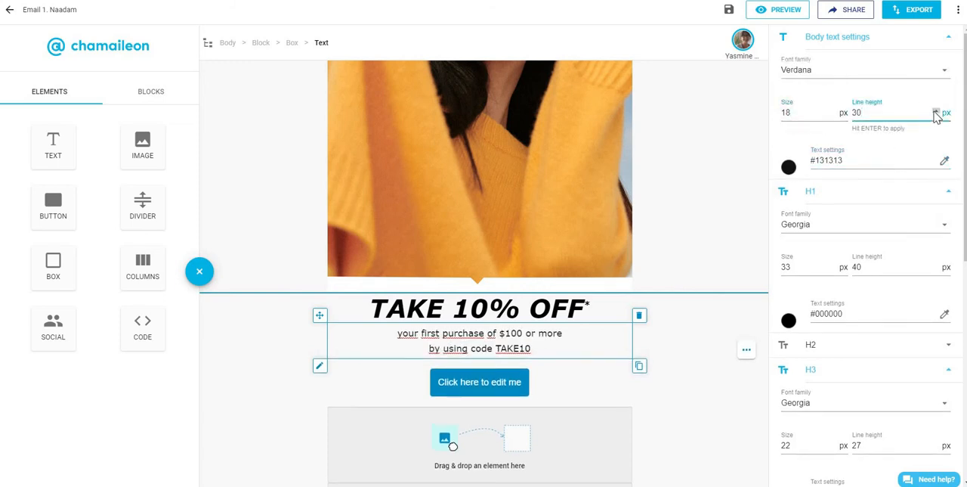
{"action": "left_click", "coordinate": [835, 109]}
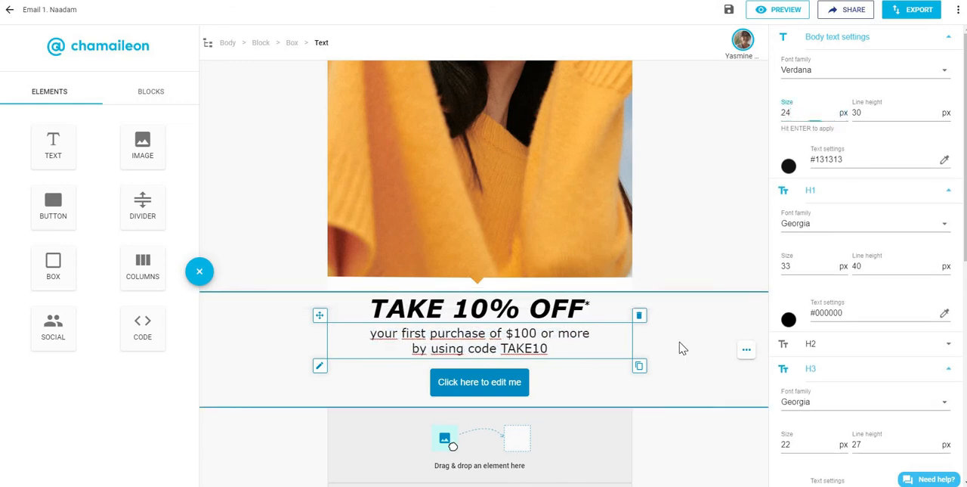
{"action": "left_click", "coordinate": [786, 9]}
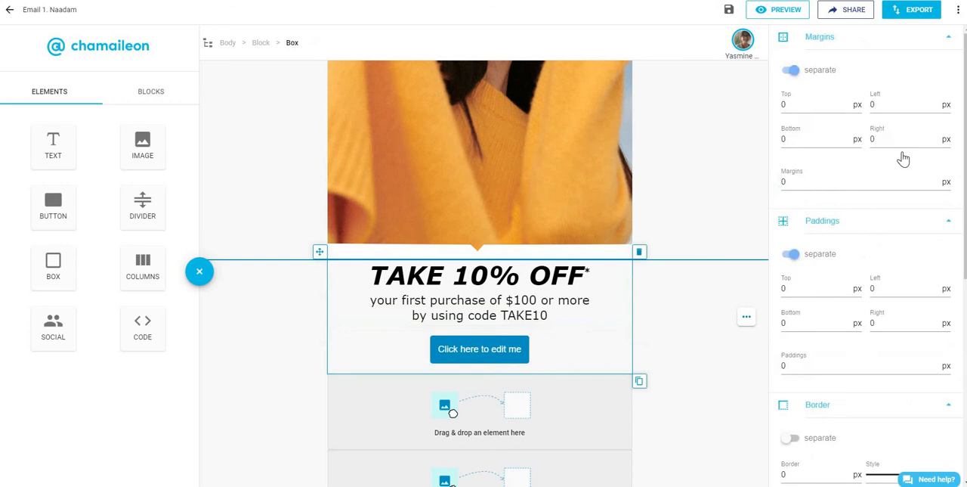
Step: Scroll to the promo box and select its call-to-action button
{"action": "scroll", "scroll_direction": "down", "scroll_amount": 3}
{"action": "type", "text": "20"}
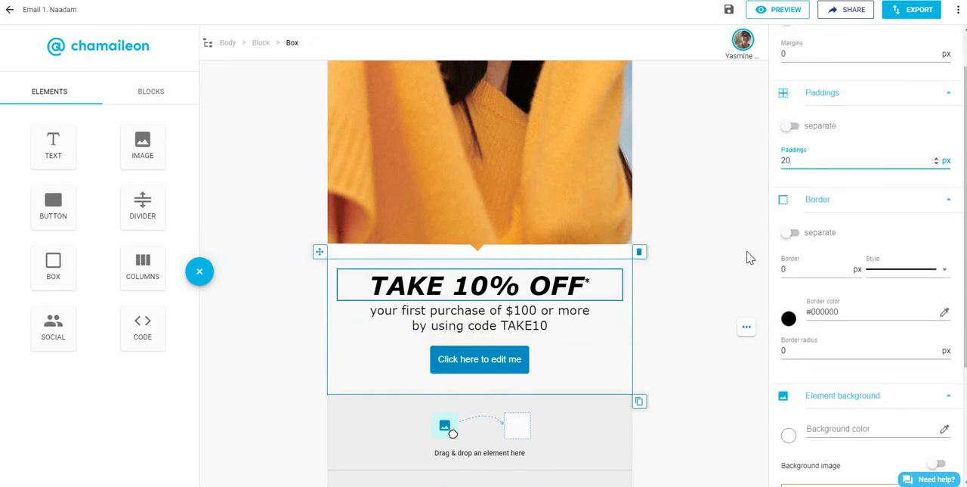
{"action": "scroll", "scroll_direction": "down", "scroll_amount": 3}
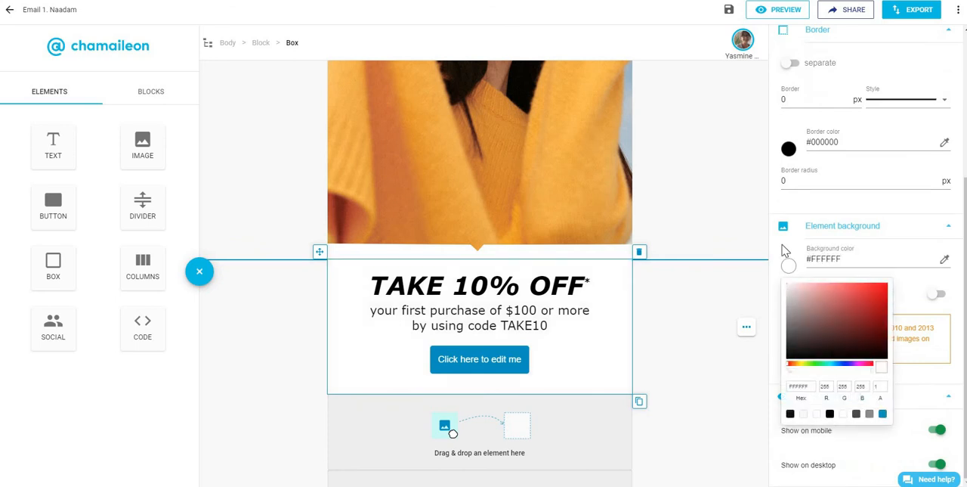
{"action": "left_click", "coordinate": [479, 359]}
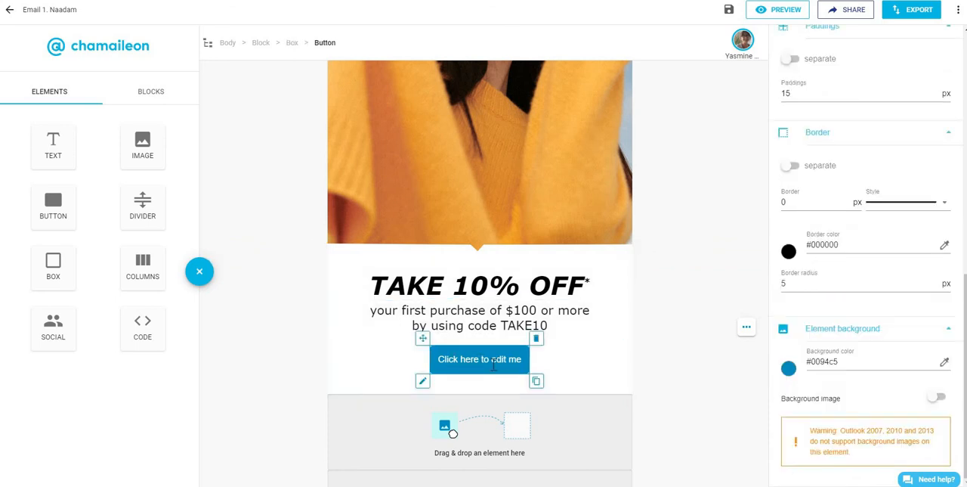
Step: Relabel the button SEEK THE SOFTNESS, add a link, and set its font to Verdana size 15
{"action": "left_click", "coordinate": [777, 9]}
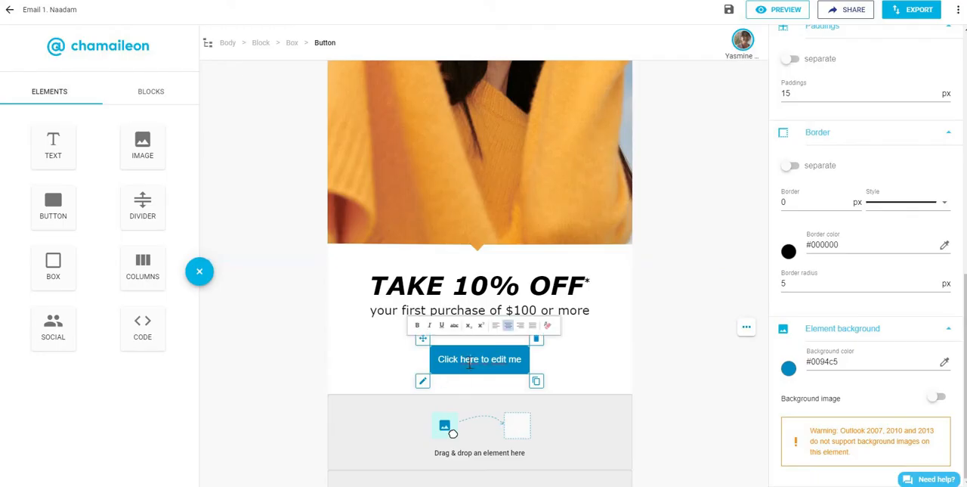
{"action": "type", "text": "SEEK THE SOFTNESS"}
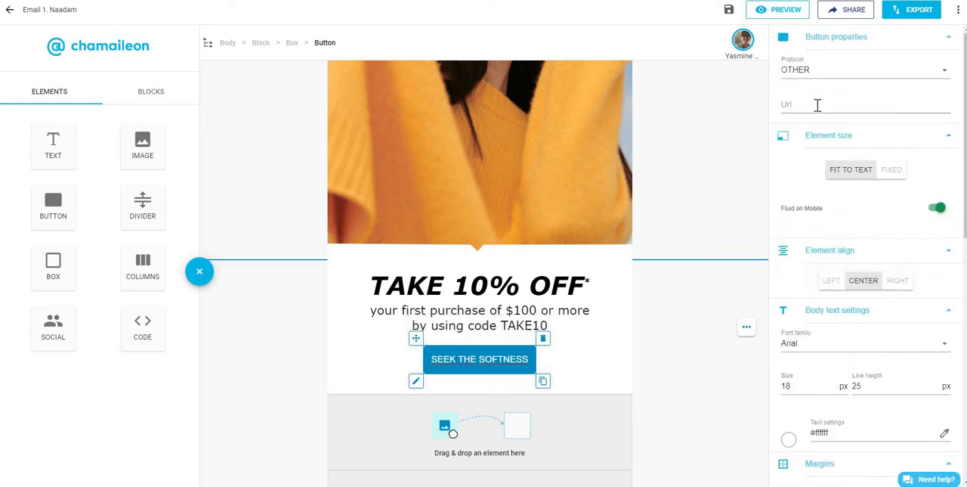
{"action": "type", "text": "LINK"}
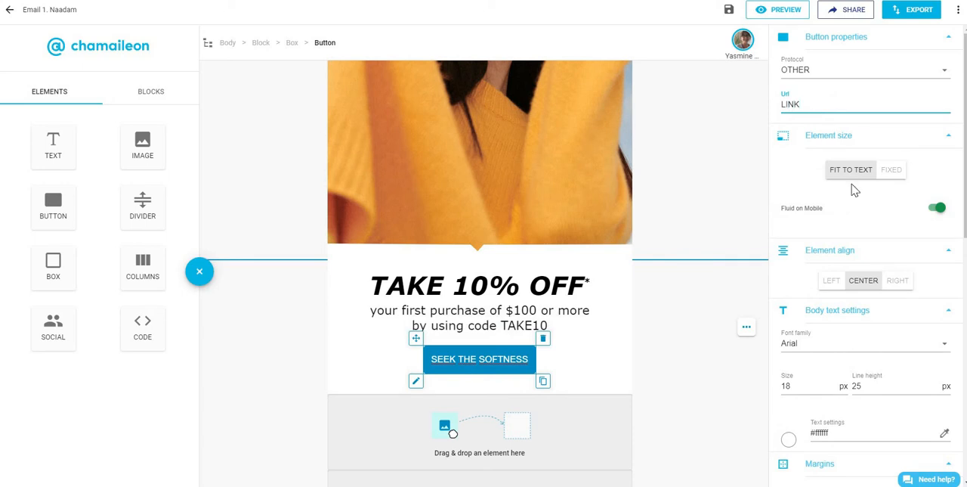
{"action": "left_click", "coordinate": [863, 344]}
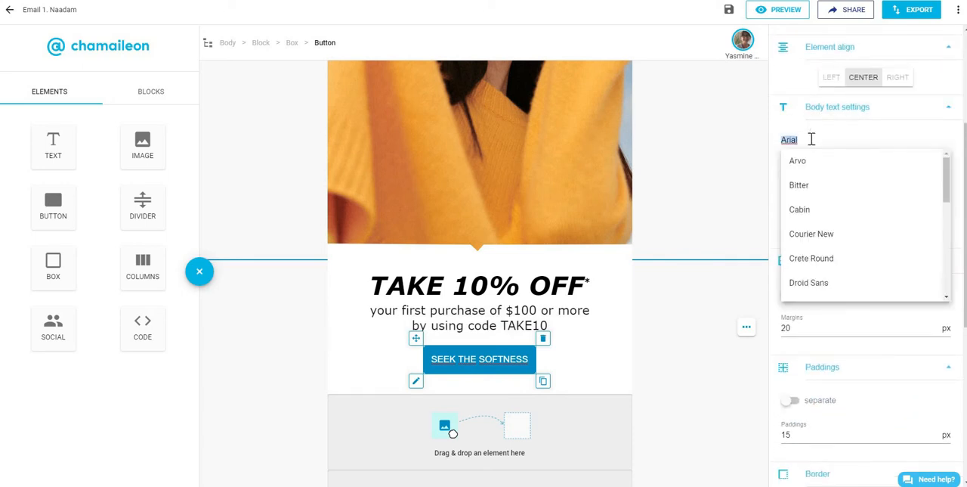
{"action": "type", "text": "verD"}
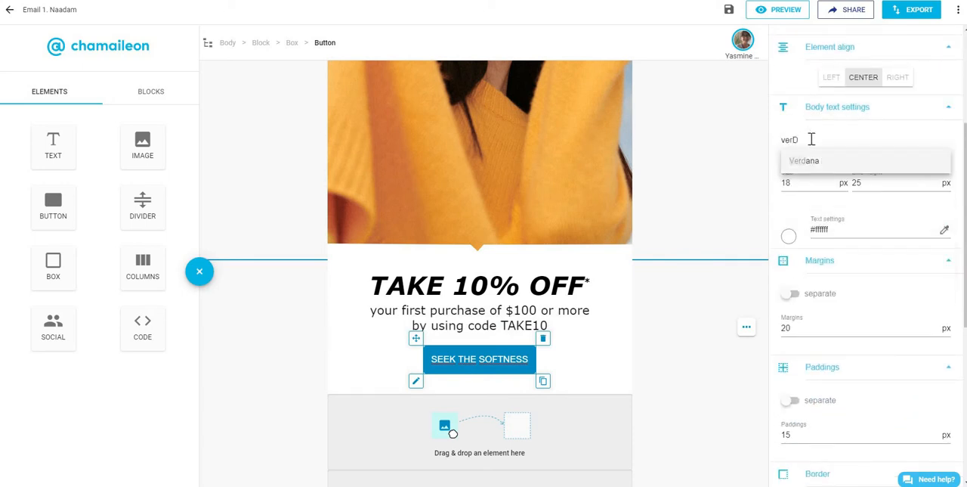
{"action": "left_click", "coordinate": [804, 160]}
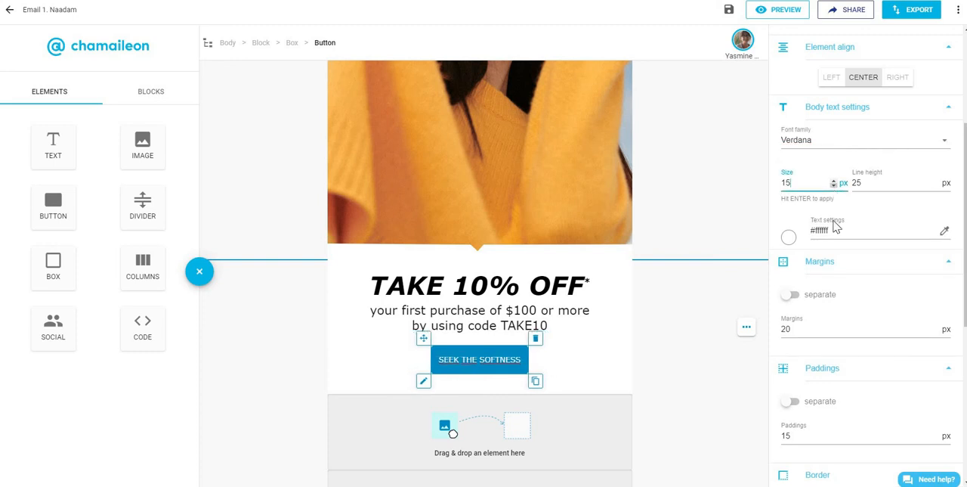
Step: Give the button separate 5/20 px paddings and a border radius of 0
{"action": "scroll", "scroll_direction": "down", "scroll_amount": 3}
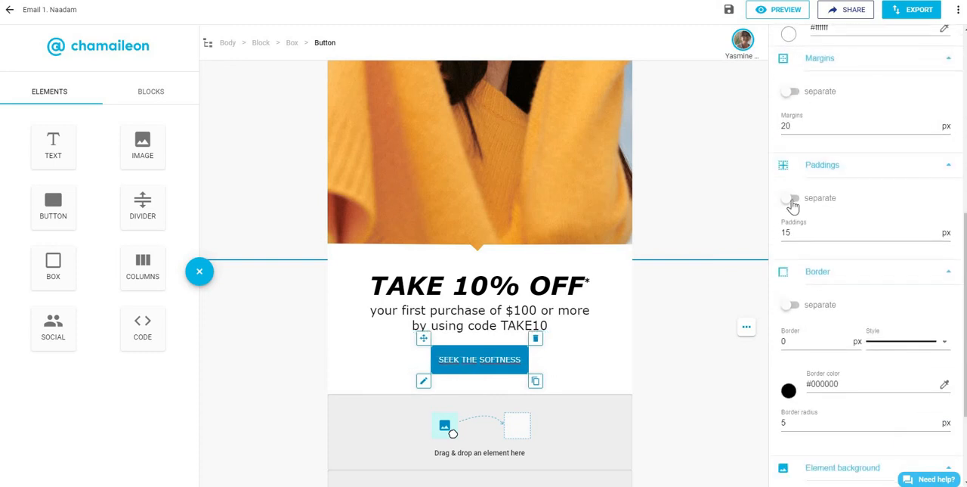
{"action": "left_click", "coordinate": [790, 198]}
{"action": "type", "text": "20"}
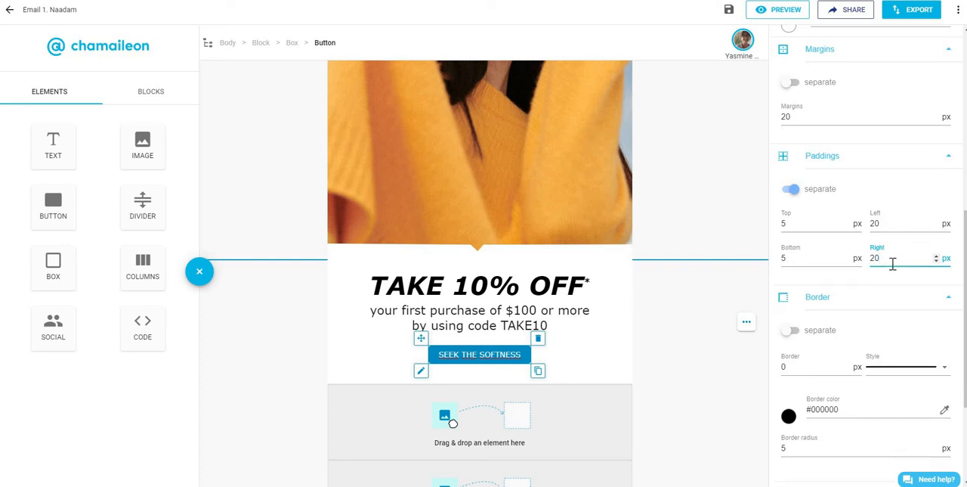
{"action": "scroll", "scroll_direction": "down", "scroll_amount": 3}
{"action": "type", "text": "0"}
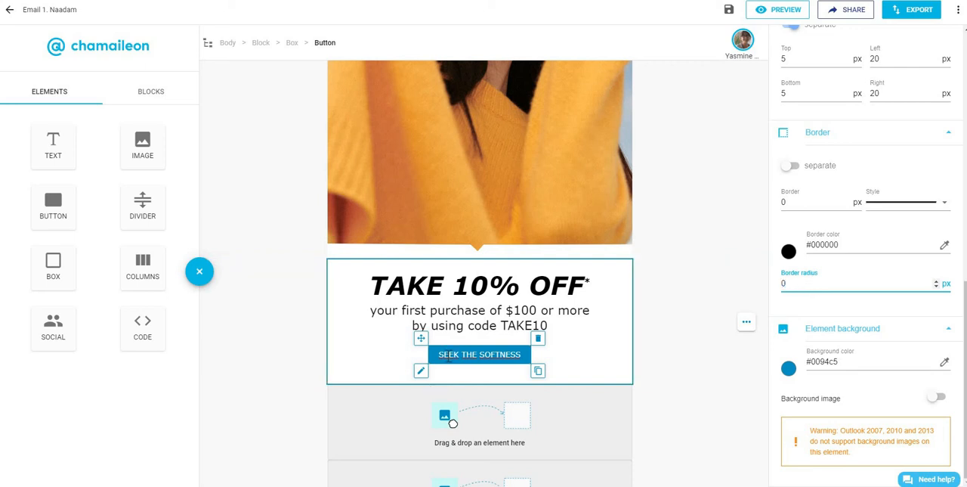
{"action": "left_click", "coordinate": [480, 317]}
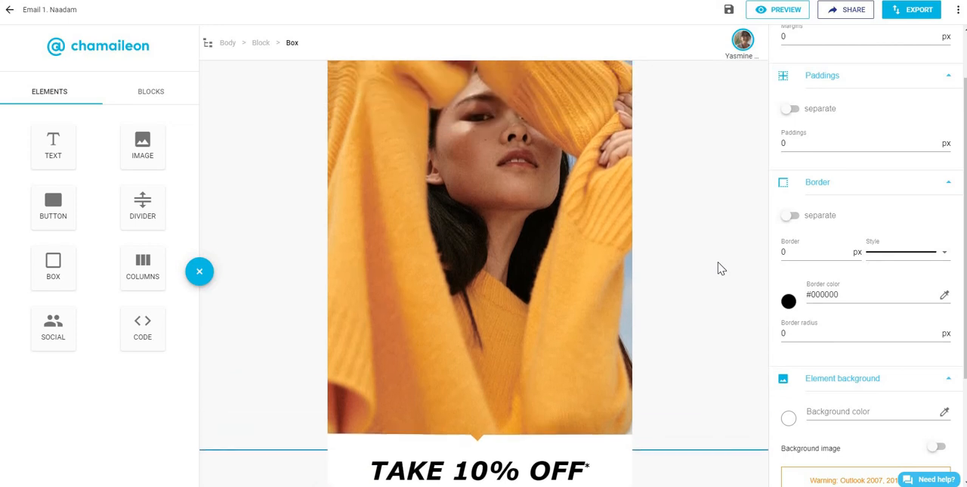
{"action": "scroll", "scroll_direction": "up", "scroll_amount": 3}
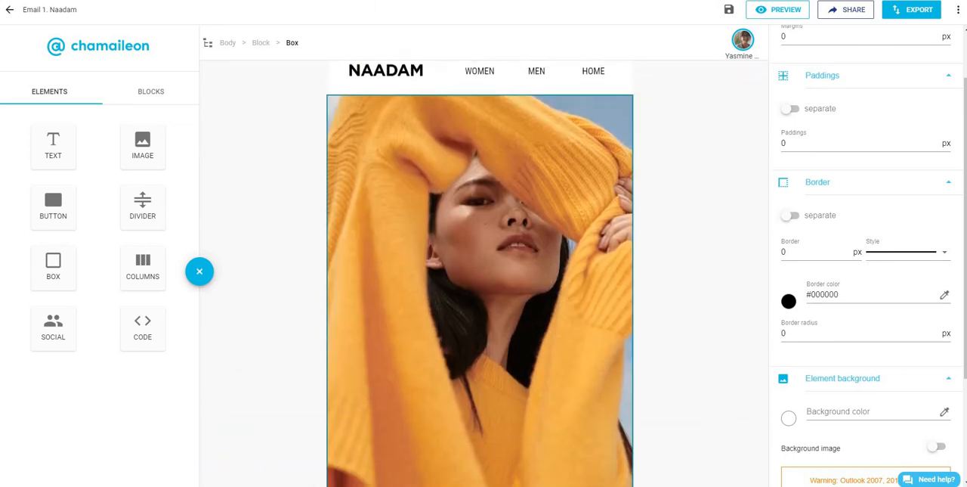
{"action": "left_click", "coordinate": [778, 9]}
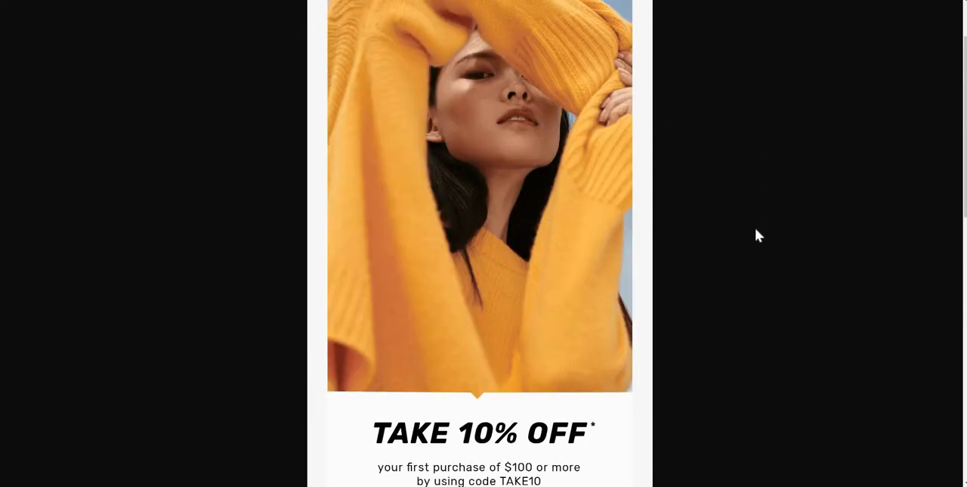
{"action": "scroll", "scroll_direction": "down", "scroll_amount": 3}
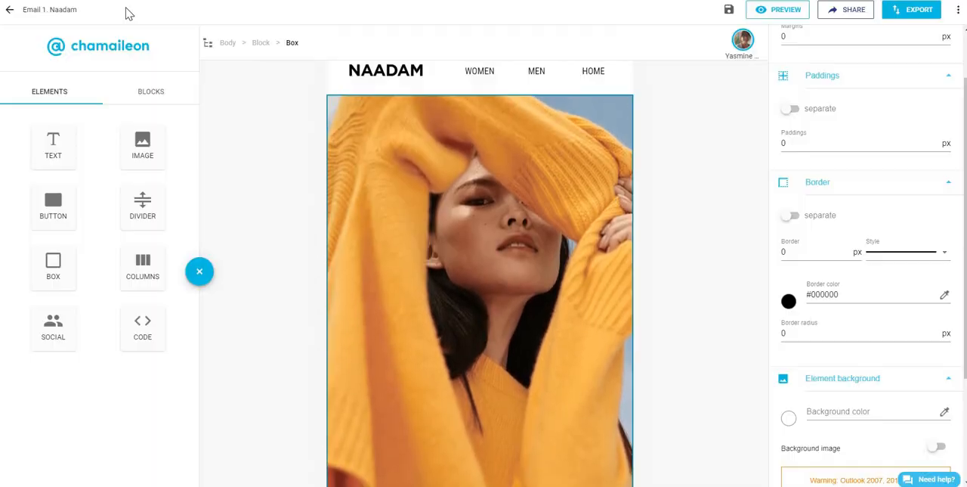
{"action": "scroll", "scroll_direction": "down", "scroll_amount": 3}
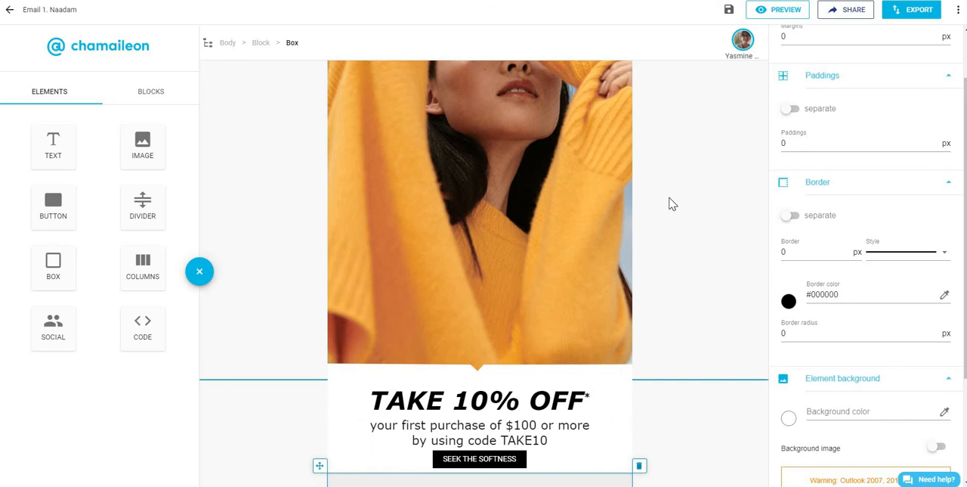
{"action": "scroll", "scroll_direction": "down", "scroll_amount": 3}
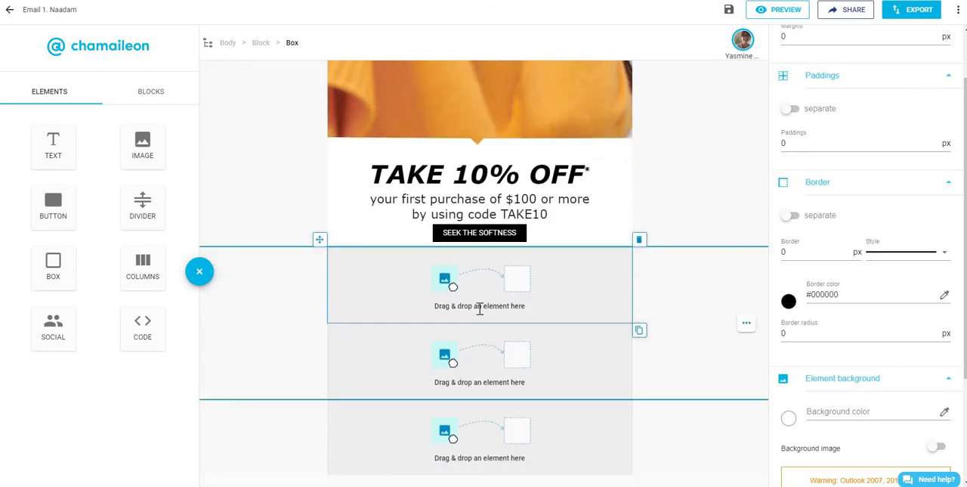
Step: Place an image in the empty block under the button and swap it for the Earth.JPG globe icon
{"action": "left_click_drag", "start_coordinate": [142, 146], "coordinate": [404, 323]}
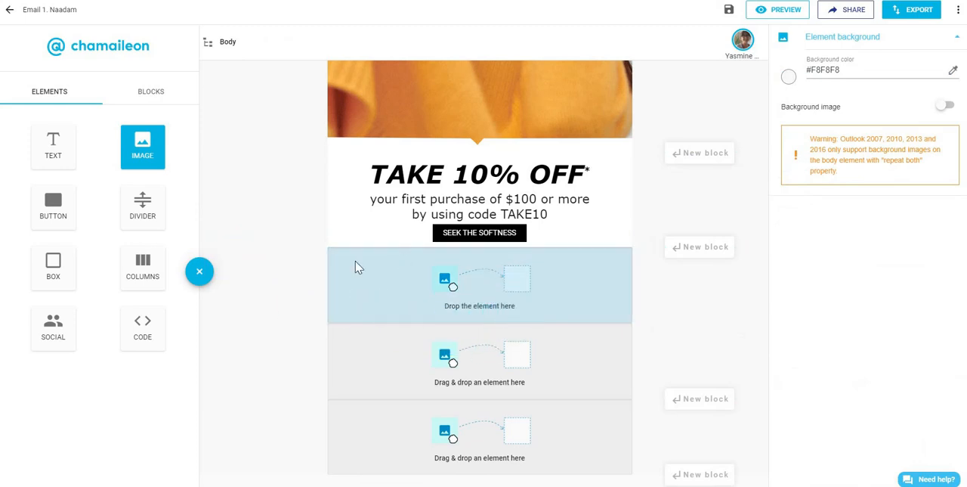
{"action": "left_click_drag", "start_coordinate": [142, 147], "coordinate": [479, 285]}
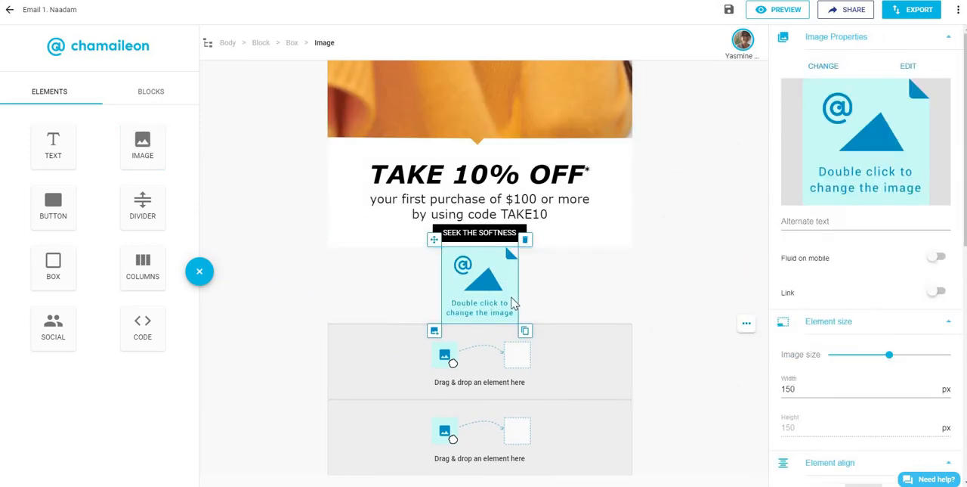
{"action": "left_click_drag", "start_coordinate": [52, 143], "coordinate": [545, 347]}
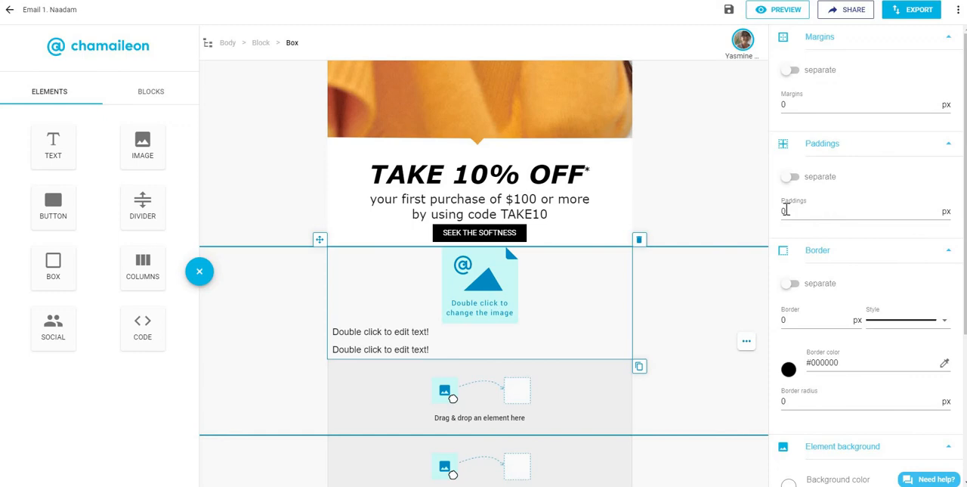
{"action": "double_click", "coordinate": [480, 283]}
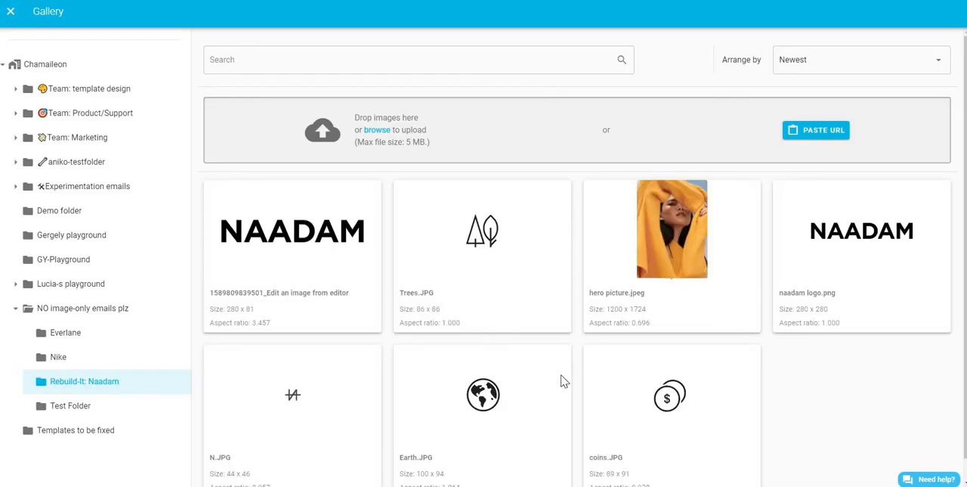
{"action": "left_click", "coordinate": [10, 11]}
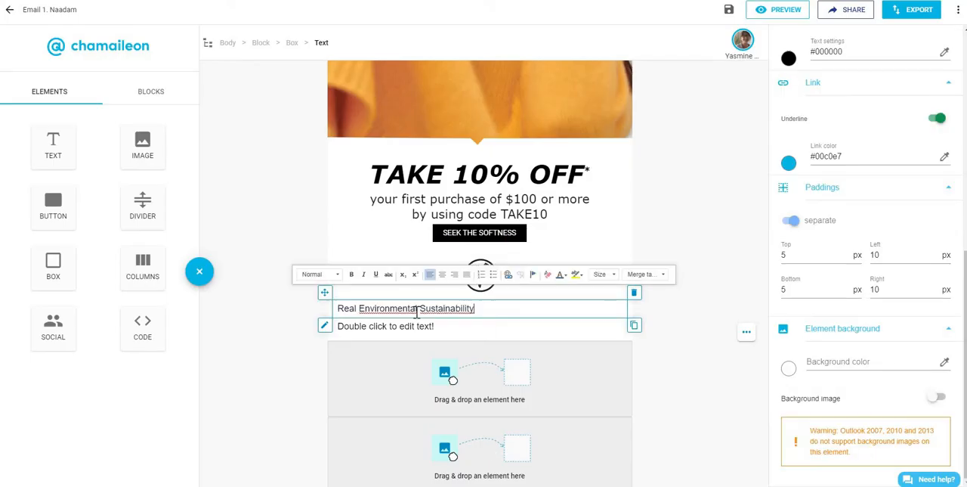
Step: Make Real Environmental Sustainability a Heading 2 above its clean-energy description
{"action": "left_click", "coordinate": [318, 274]}
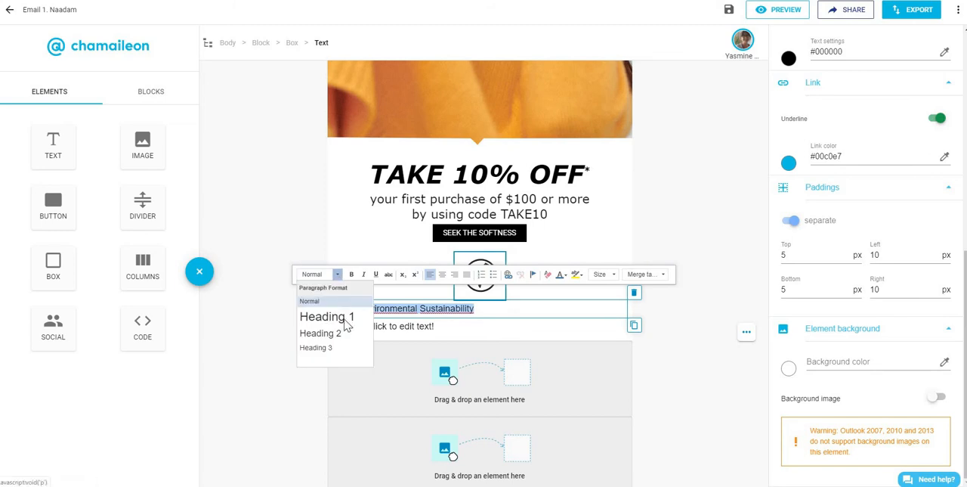
{"action": "left_click", "coordinate": [318, 333]}
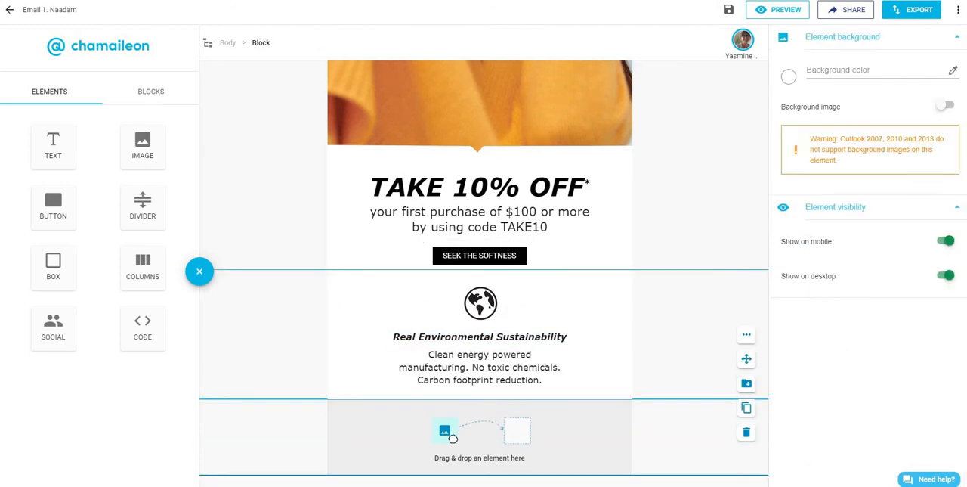
{"action": "mouse_move", "coordinate": [619, 393]}
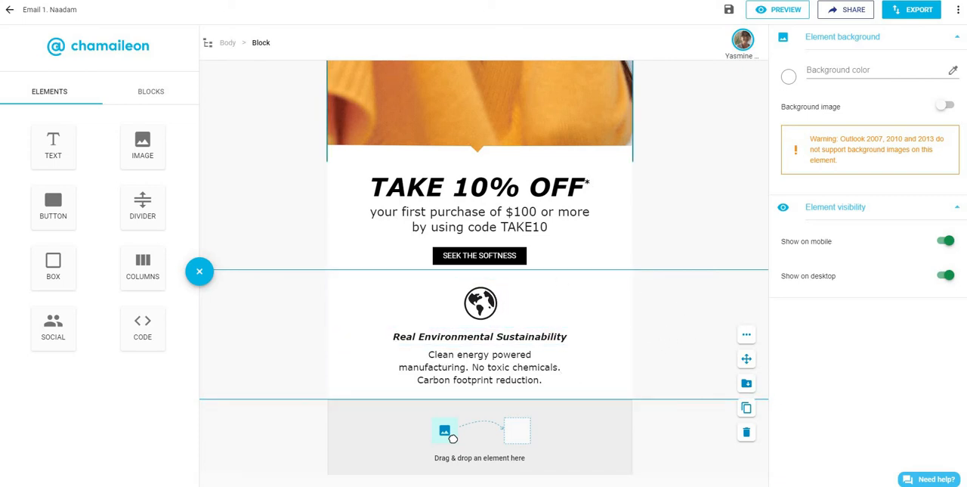
Step: Duplicate the globe block, swap in the coins icon, and retype its heading as Best Quality, Best Price
{"action": "left_click", "coordinate": [777, 9]}
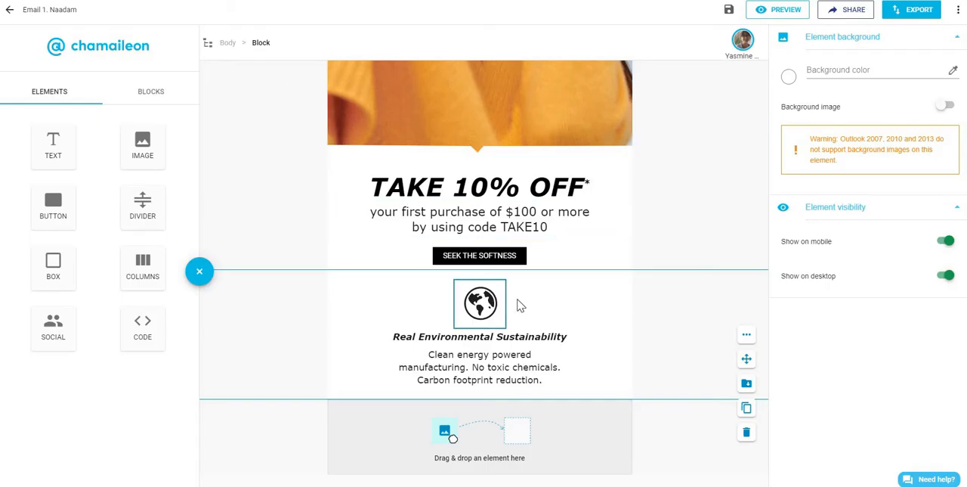
{"action": "mouse_move", "coordinate": [694, 315]}
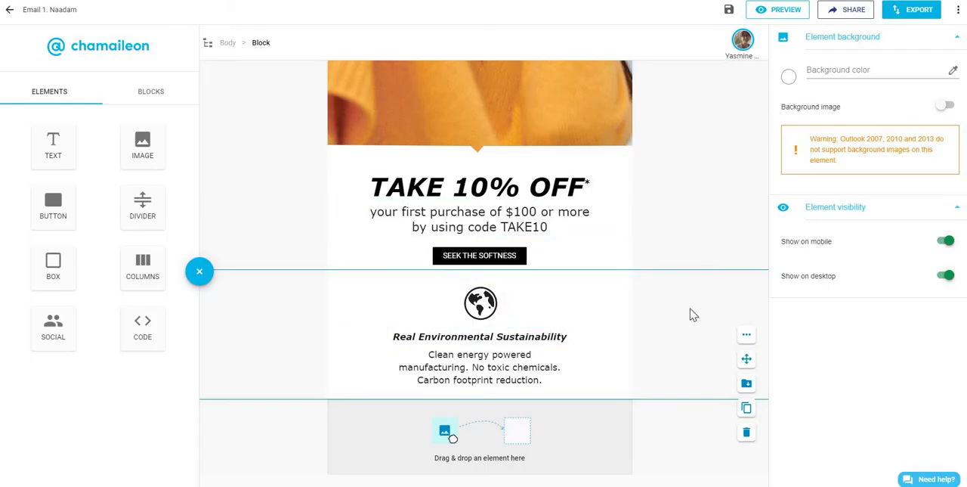
{"action": "mouse_move", "coordinate": [725, 359]}
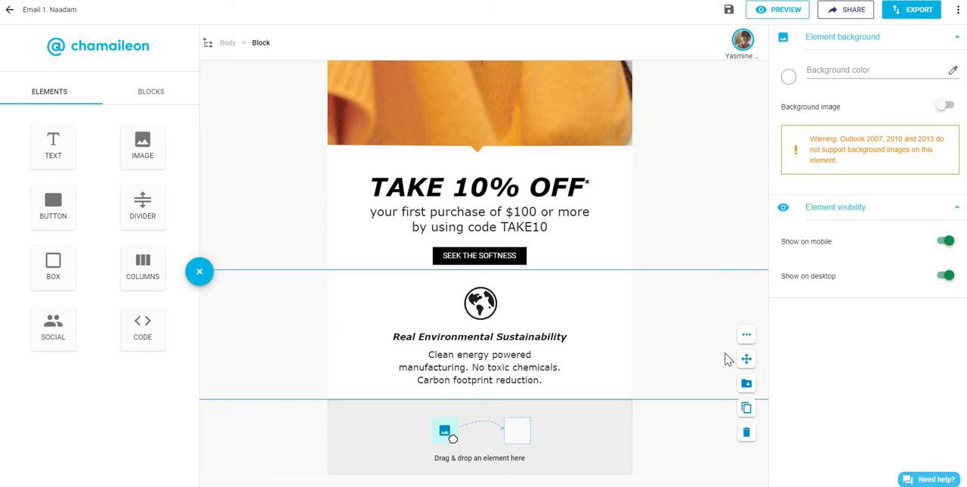
{"action": "left_click", "coordinate": [747, 408]}
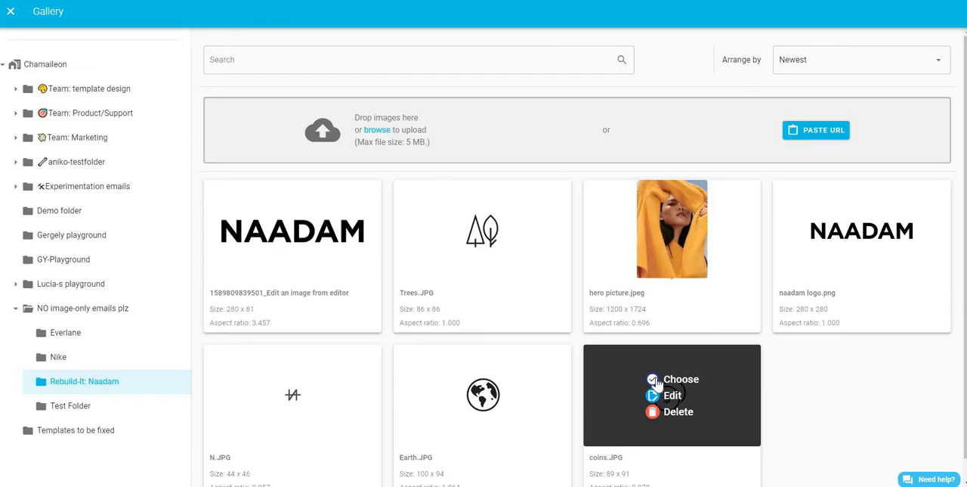
{"action": "left_click", "coordinate": [680, 378]}
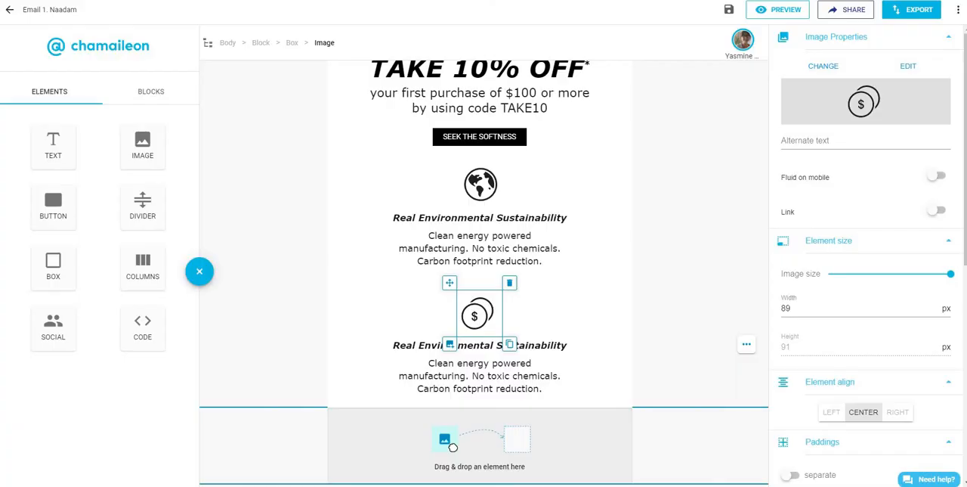
{"action": "left_click", "coordinate": [480, 344]}
{"action": "type", "text": "Best Quality, Best Price"}
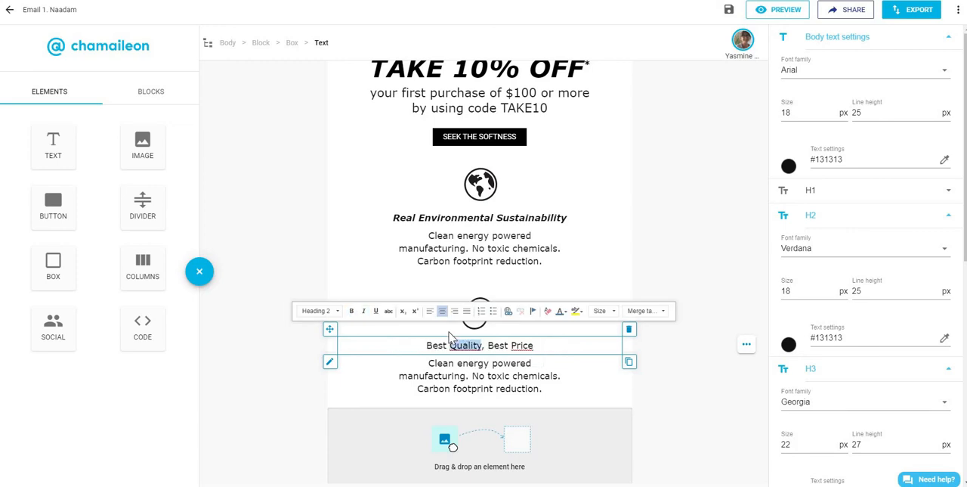
{"action": "left_click", "coordinate": [351, 311]}
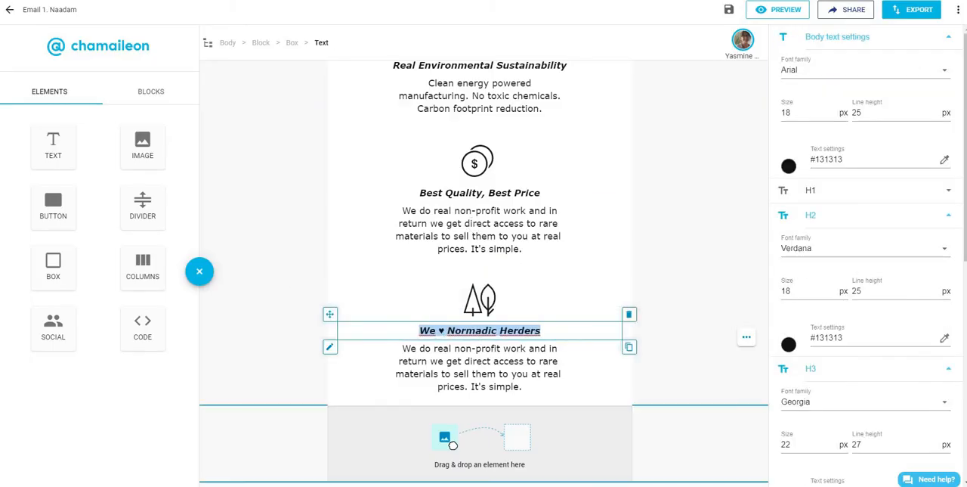
{"action": "left_click", "coordinate": [777, 9]}
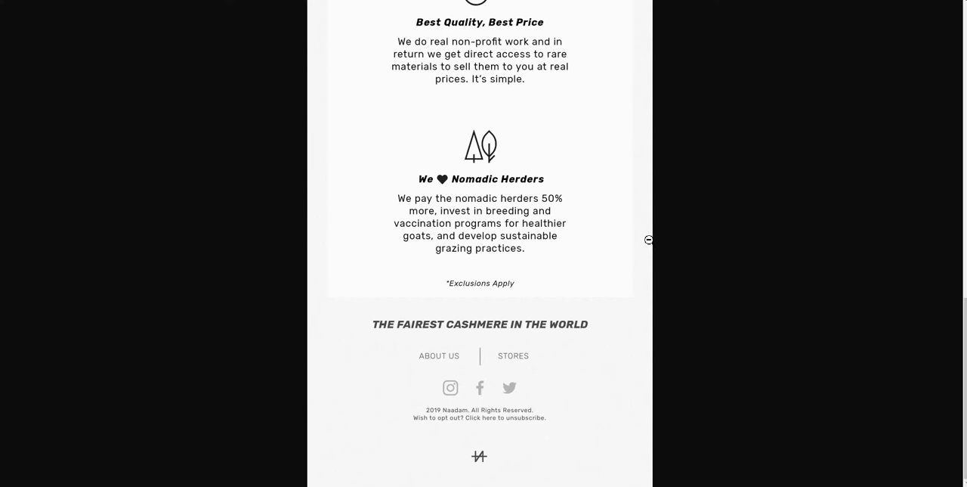
{"action": "mouse_move", "coordinate": [600, 378]}
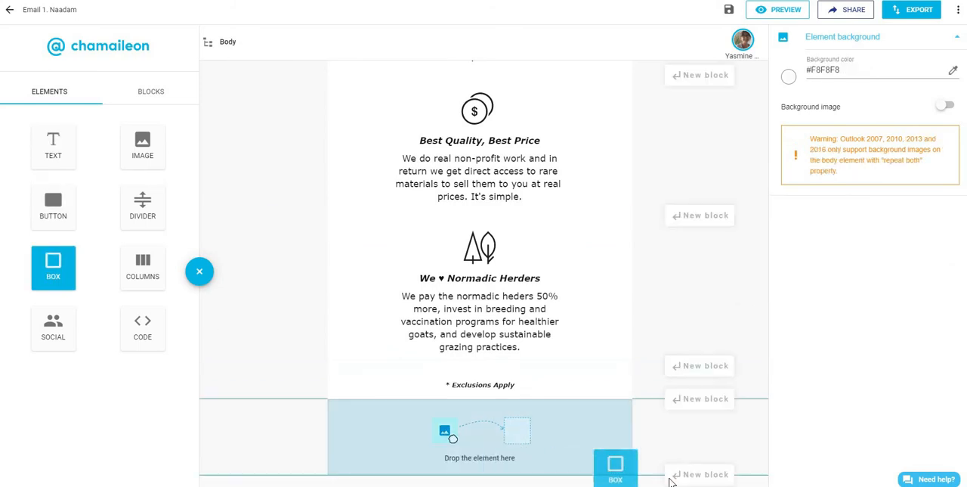
Step: Add a footer box with a two-column section and social media icons beneath it
{"action": "left_click_drag", "start_coordinate": [615, 465], "coordinate": [479, 438]}
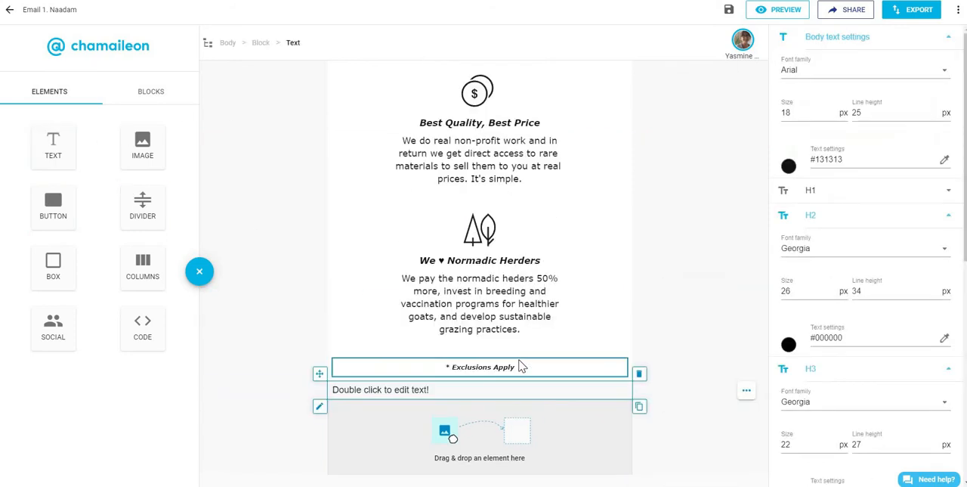
{"action": "left_click_drag", "start_coordinate": [143, 267], "coordinate": [508, 439]}
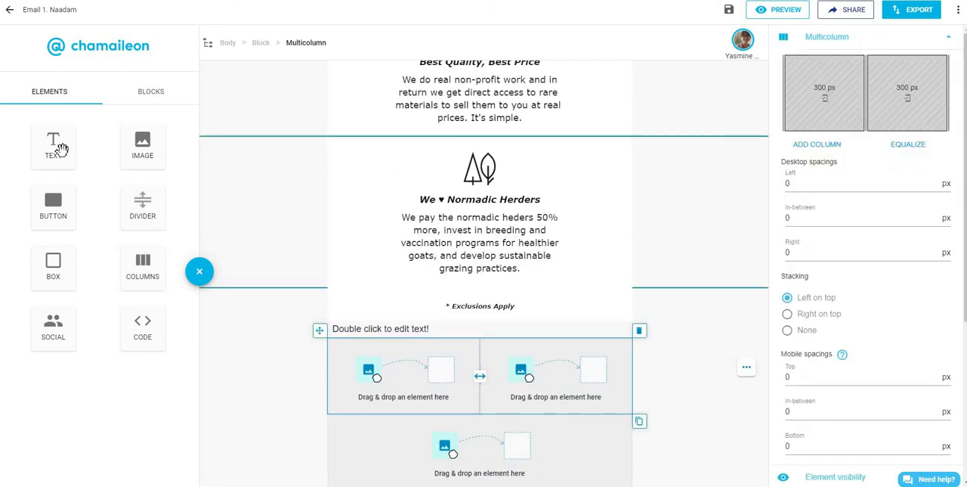
{"action": "left_click", "coordinate": [786, 9]}
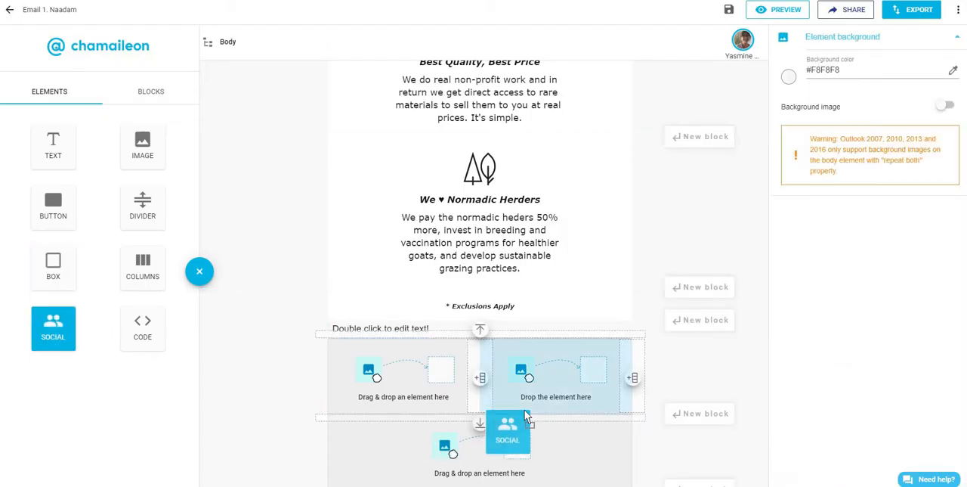
{"action": "left_click", "coordinate": [507, 431]}
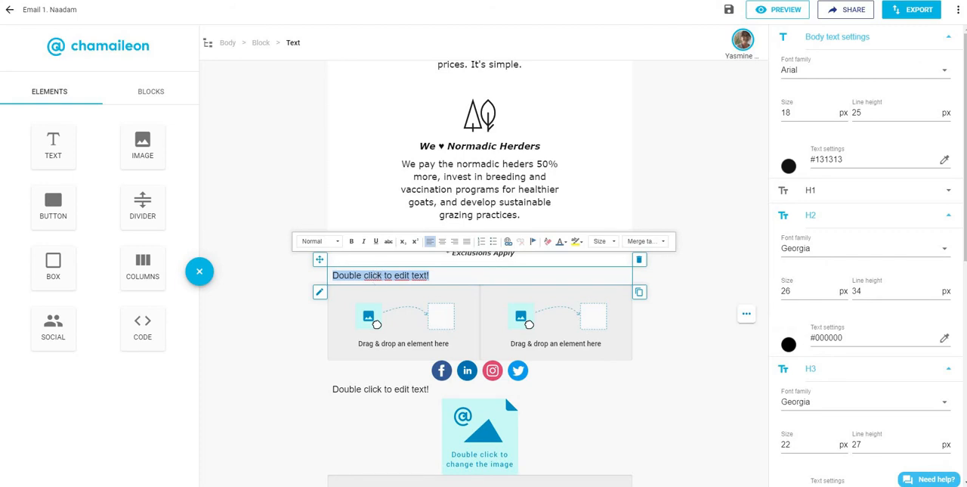
Step: Make the footer tagline a Heading 3 and place a box in the left footer column
{"action": "scroll", "scroll_direction": "down", "scroll_amount": 3}
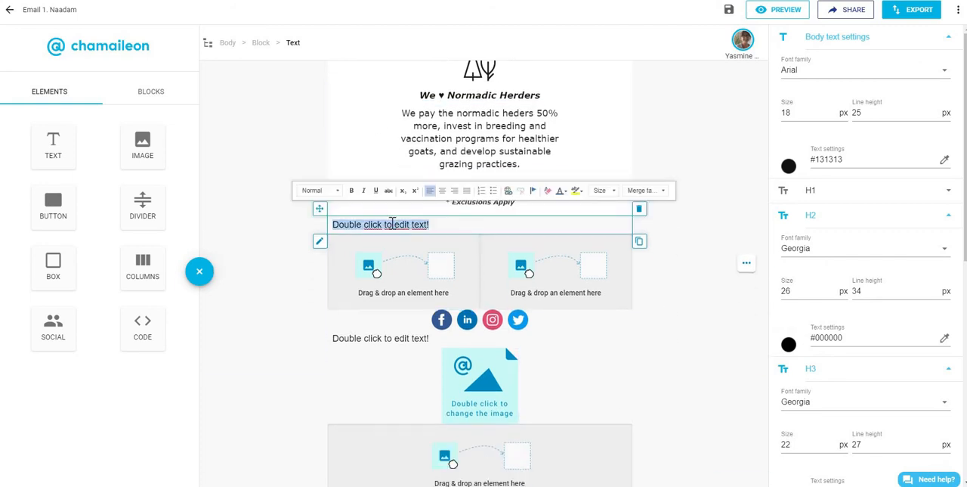
{"action": "left_click", "coordinate": [317, 190]}
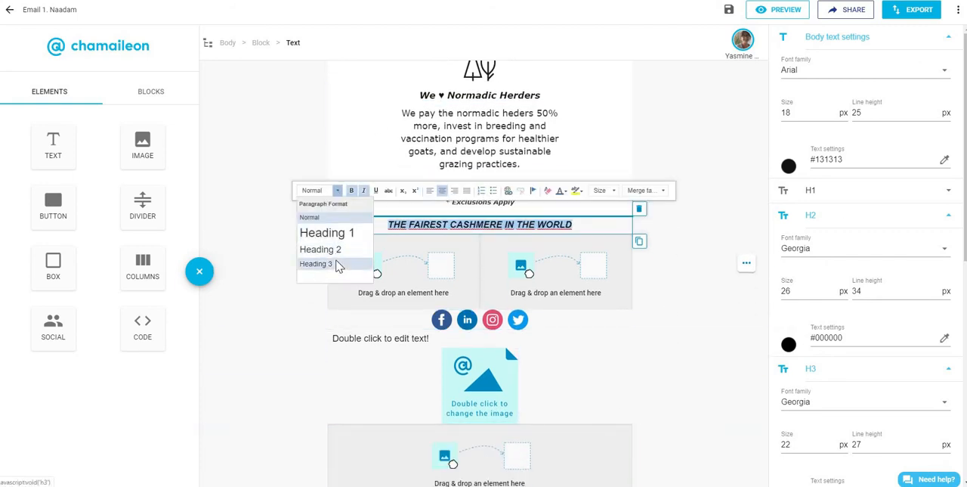
{"action": "left_click", "coordinate": [316, 263]}
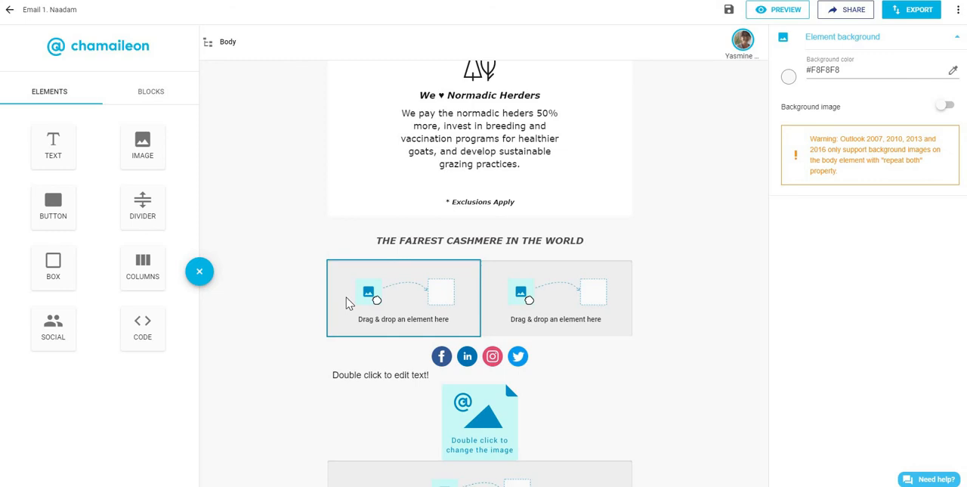
{"action": "mouse_move", "coordinate": [399, 291]}
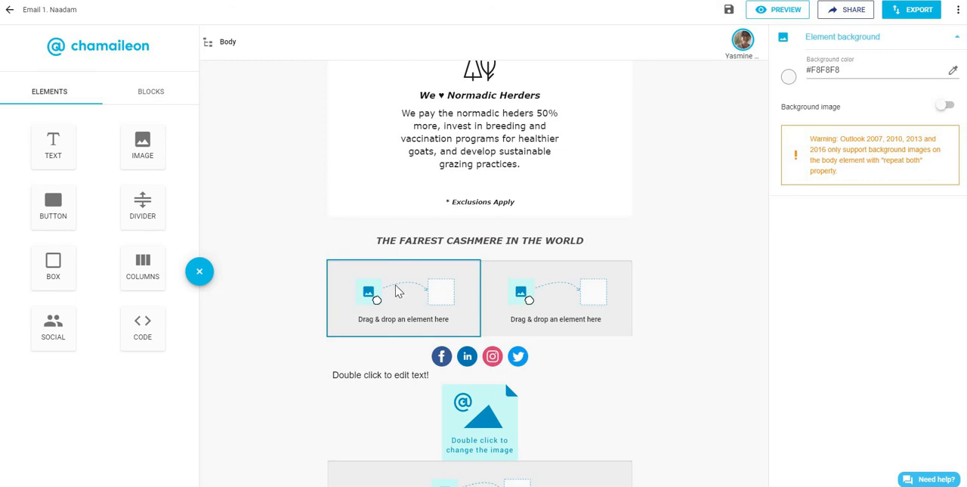
{"action": "left_click_drag", "start_coordinate": [53, 261], "coordinate": [406, 318]}
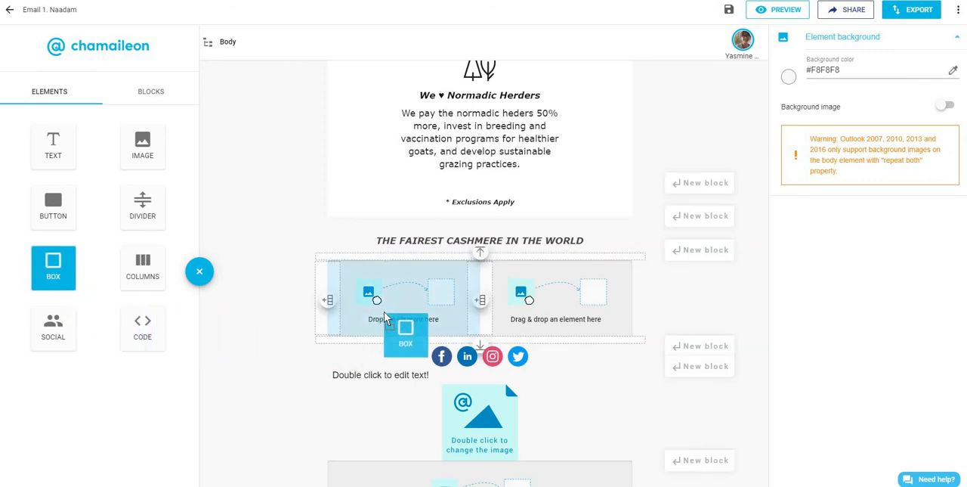
Step: Replace the placeholder in the left footer column with the label ABOUT US
{"action": "left_click", "coordinate": [402, 294]}
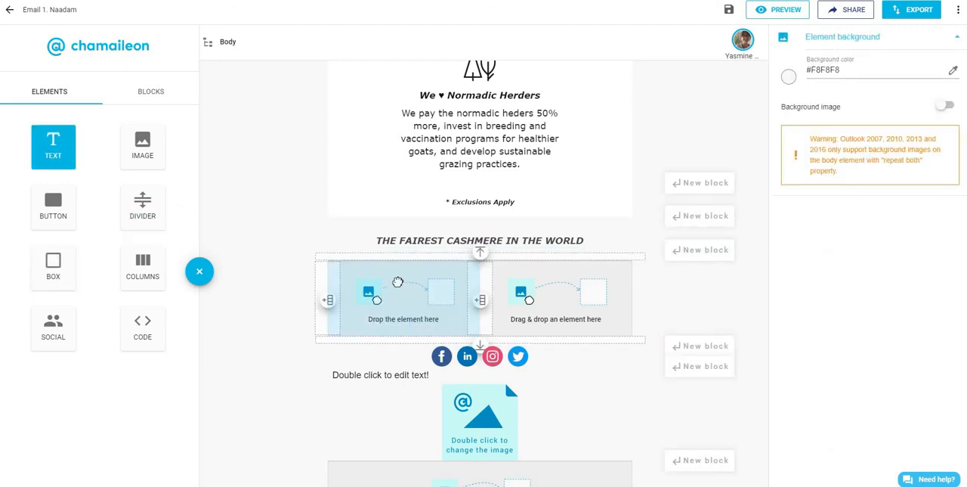
{"action": "double_click", "coordinate": [380, 268]}
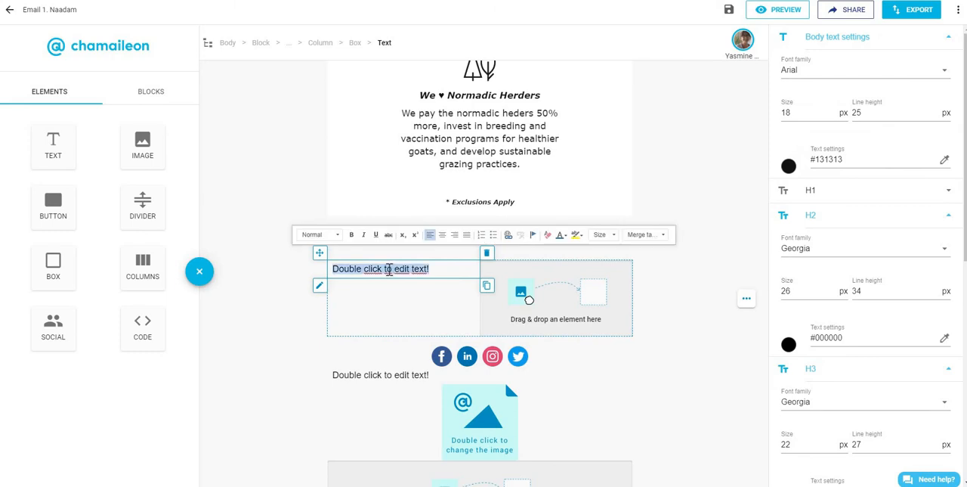
{"action": "type", "text": "A"}
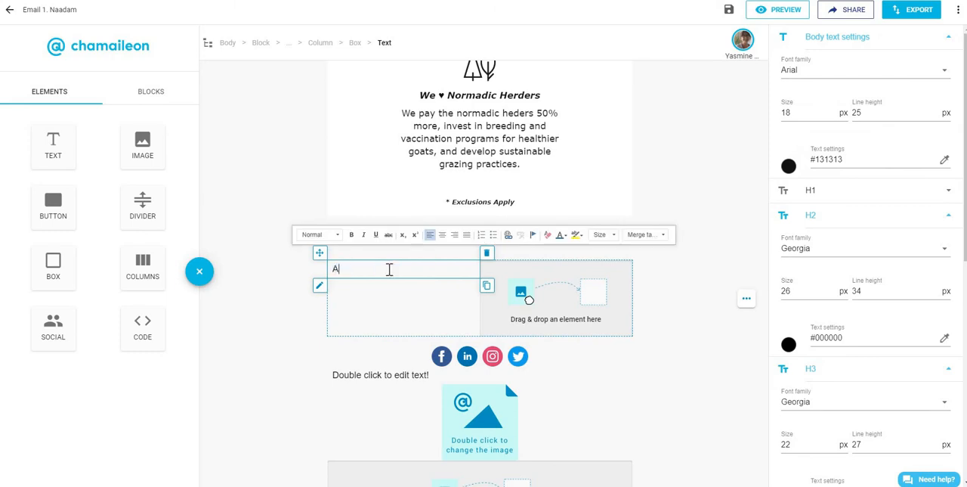
{"action": "type", "text": "BOUT US"}
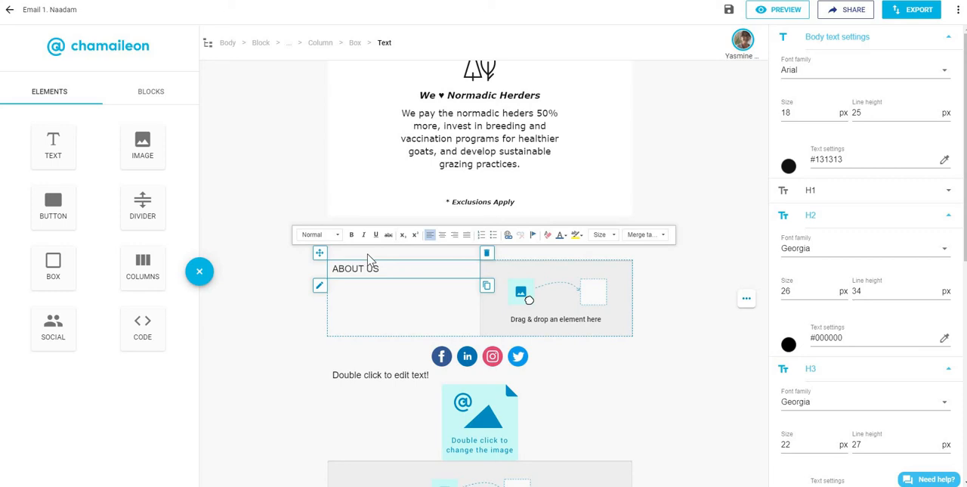
Step: Style ABOUT US as 15 px dark grey #4B4848 Roboto and begin linking it
{"action": "left_click", "coordinate": [865, 70]}
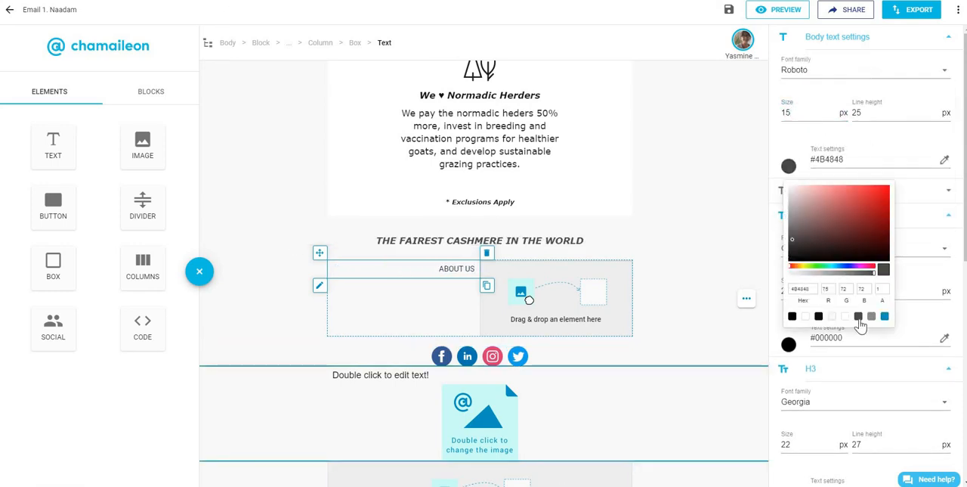
{"action": "double_click", "coordinate": [456, 268]}
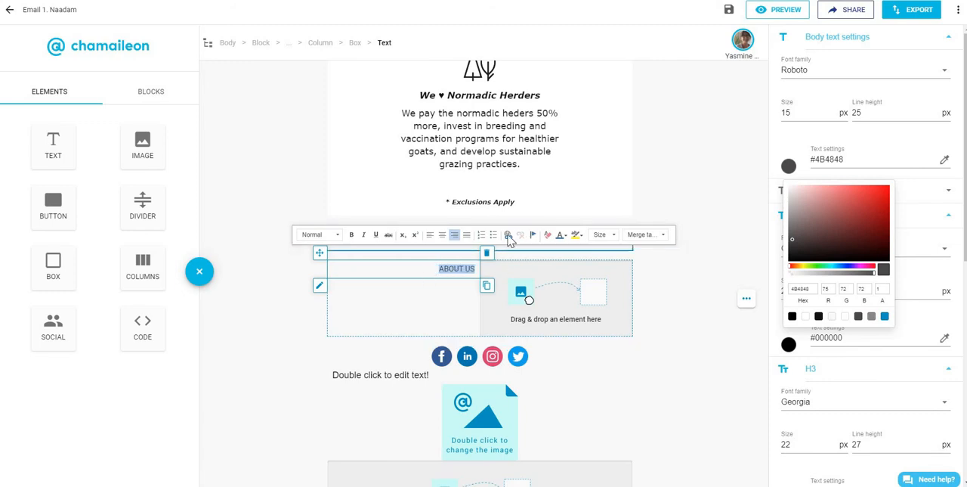
{"action": "mouse_move", "coordinate": [508, 234]}
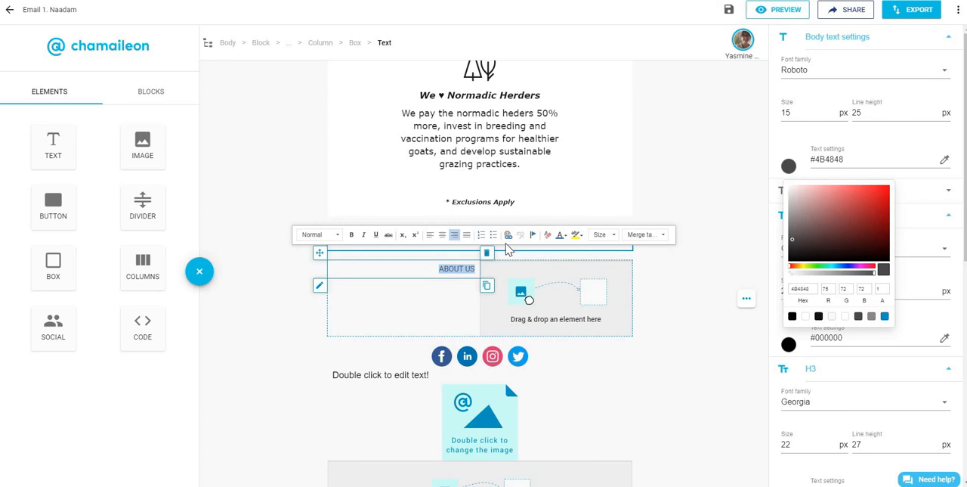
{"action": "left_click", "coordinate": [509, 234]}
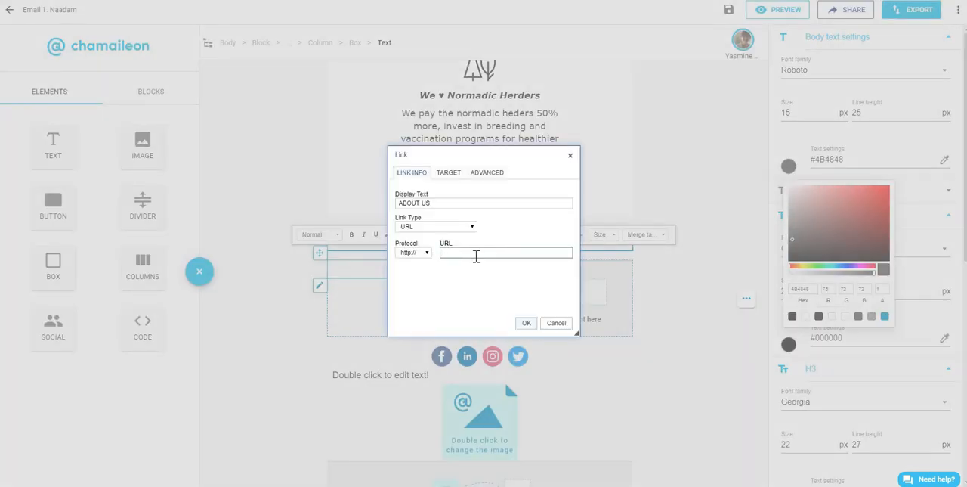
Step: Link ABOUT US, set link colour #4B4848 with underline off, and drop a Text element in the right column
{"action": "type", "text": "YOURLO"}
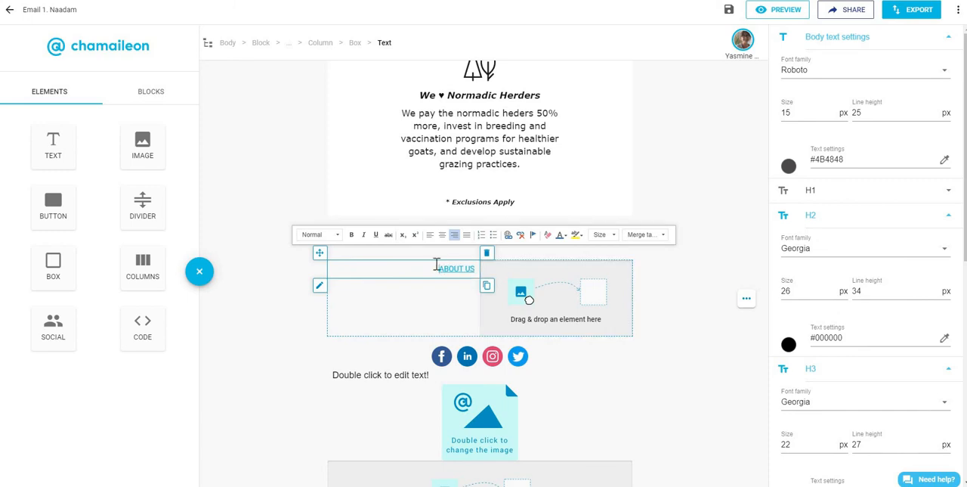
{"action": "mouse_move", "coordinate": [443, 272]}
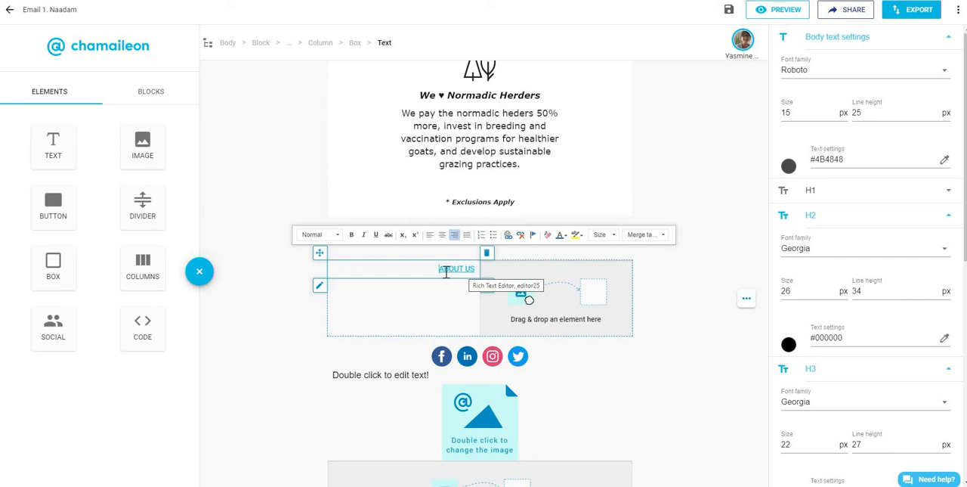
{"action": "mouse_move", "coordinate": [457, 268]}
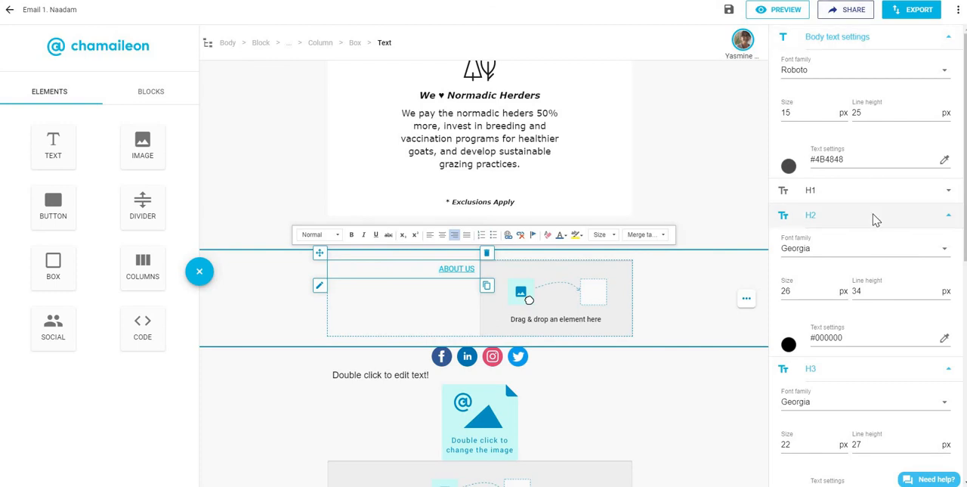
{"action": "scroll", "scroll_direction": "down", "scroll_amount": 3}
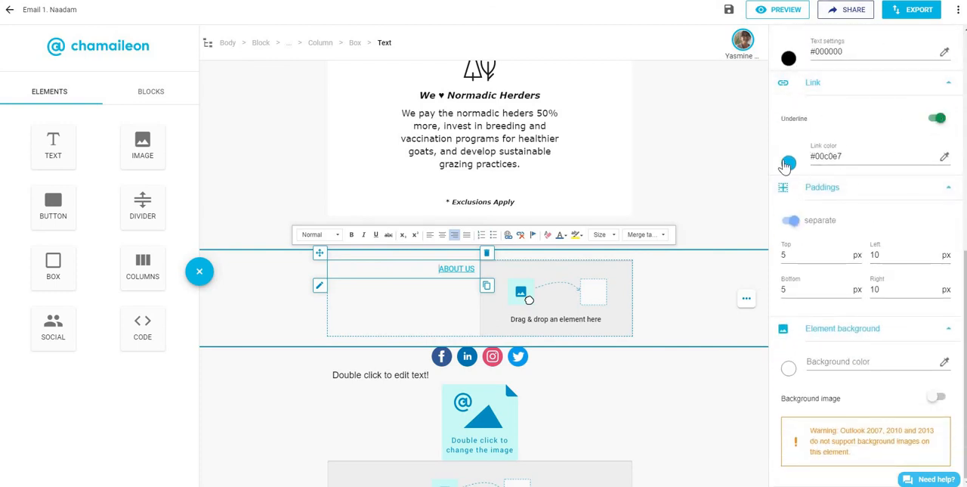
{"action": "left_click", "coordinate": [788, 156]}
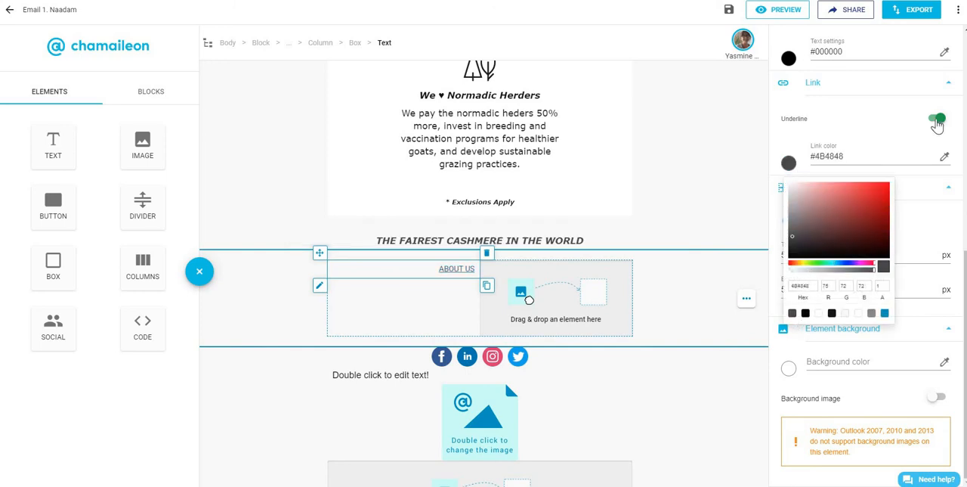
{"action": "left_click", "coordinate": [937, 118]}
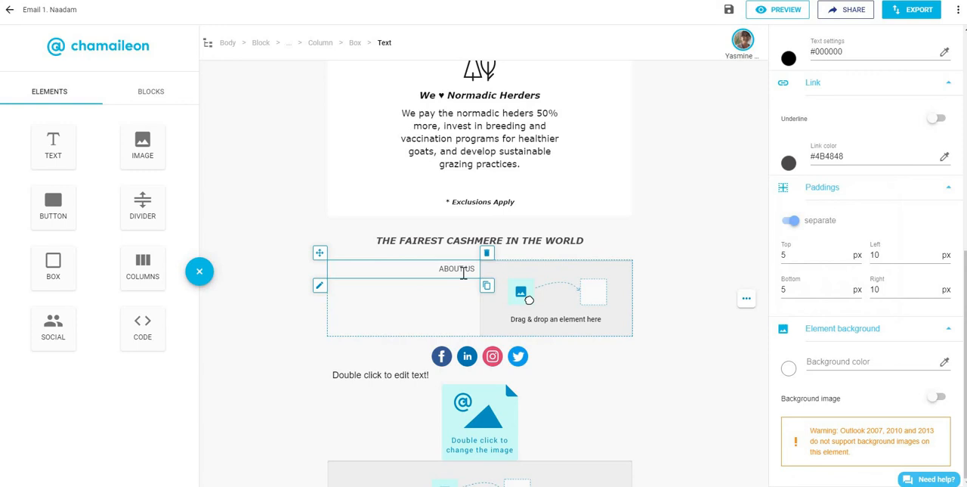
{"action": "left_click_drag", "start_coordinate": [53, 143], "coordinate": [554, 302]}
{"action": "type", "text": "STORES"}
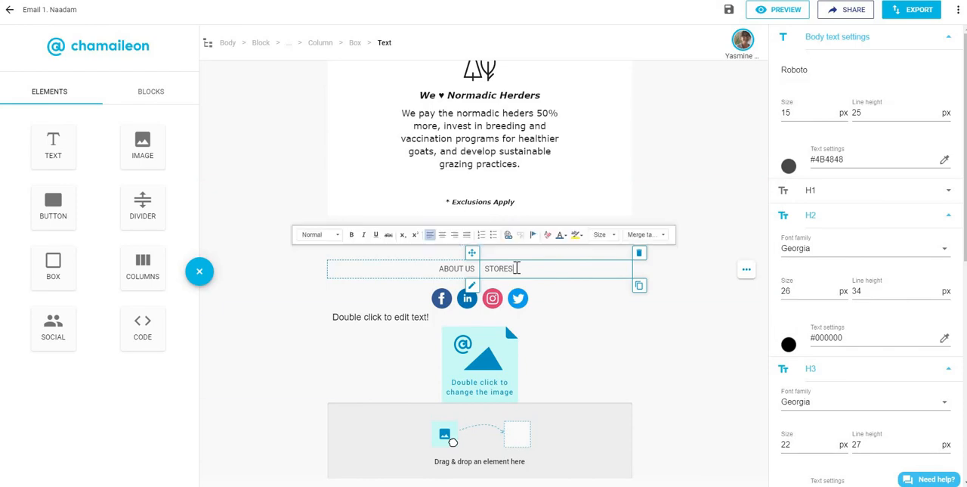
Step: Add STORES beside ABOUT US with a thin left-border divider, comparing against the reference footer
{"action": "left_click", "coordinate": [784, 9]}
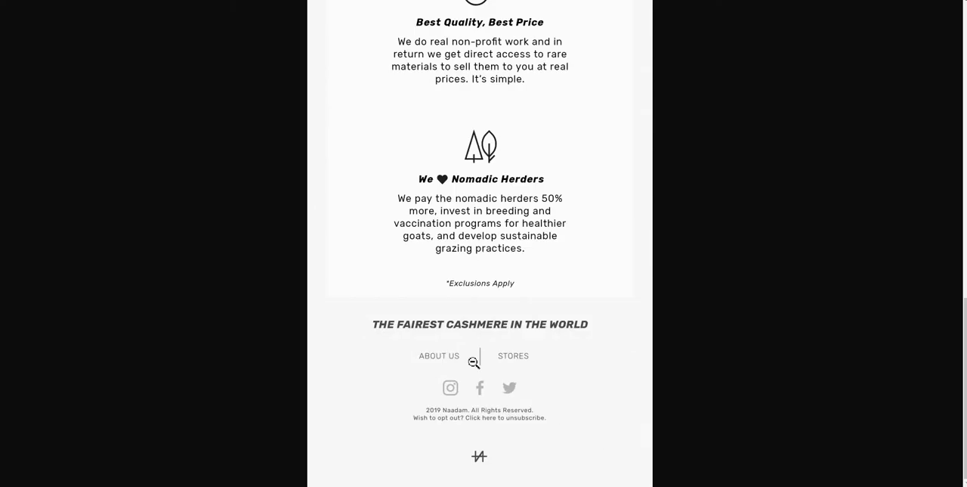
{"action": "mouse_move", "coordinate": [441, 368]}
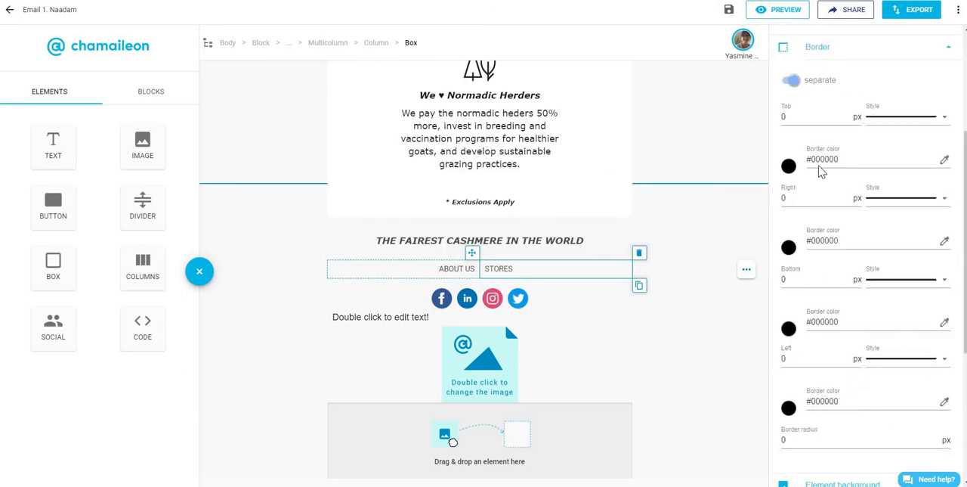
{"action": "scroll", "scroll_direction": "down", "scroll_amount": 3}
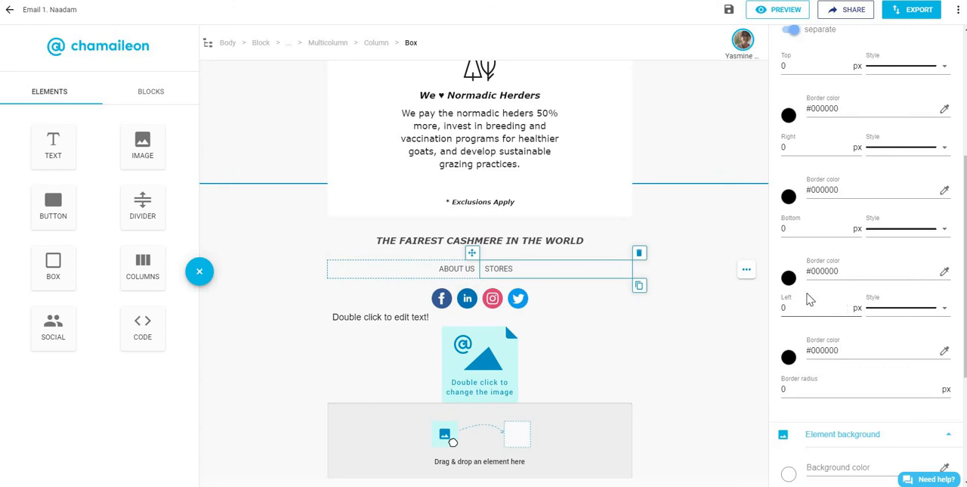
{"action": "mouse_move", "coordinate": [849, 309]}
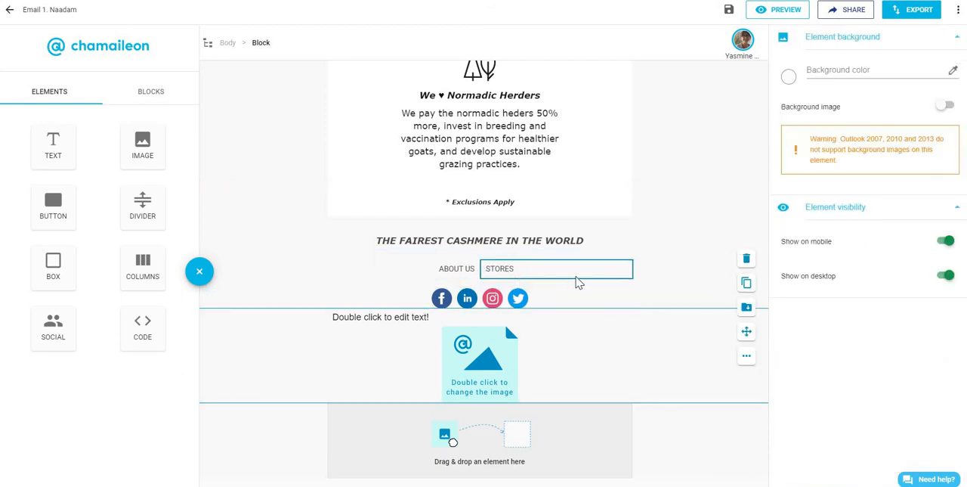
{"action": "left_click", "coordinate": [784, 9]}
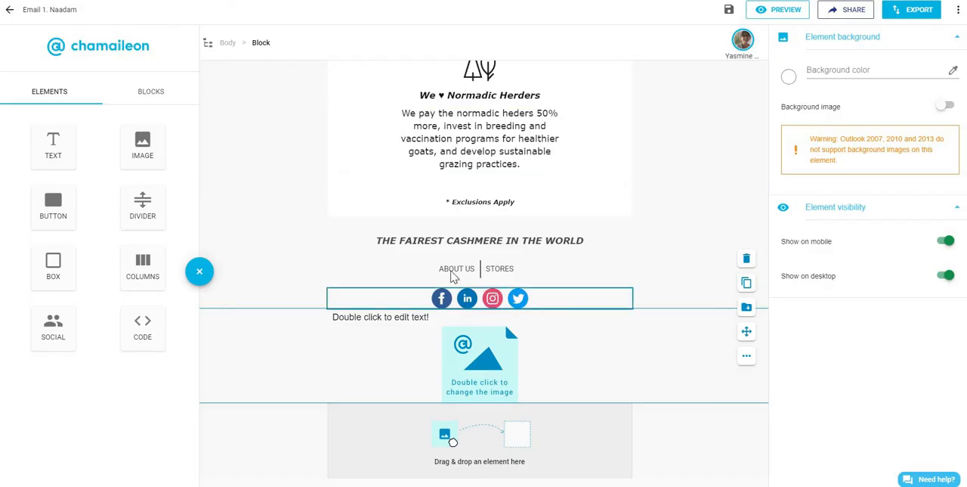
Step: Widen side padding on ABOUT US (Right 40 px) and STORES so they sit evenly around the divider
{"action": "left_click", "coordinate": [457, 268]}
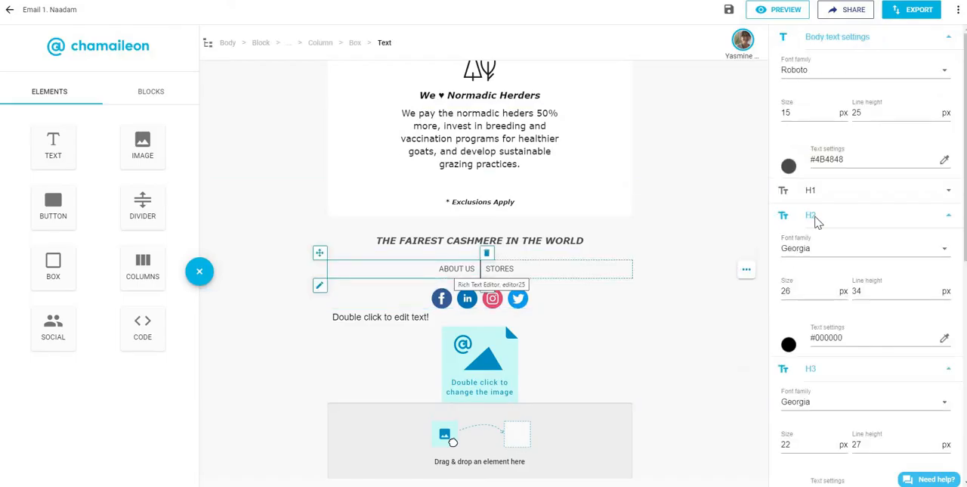
{"action": "scroll", "scroll_direction": "down", "scroll_amount": 3}
{"action": "type", "text": "40"}
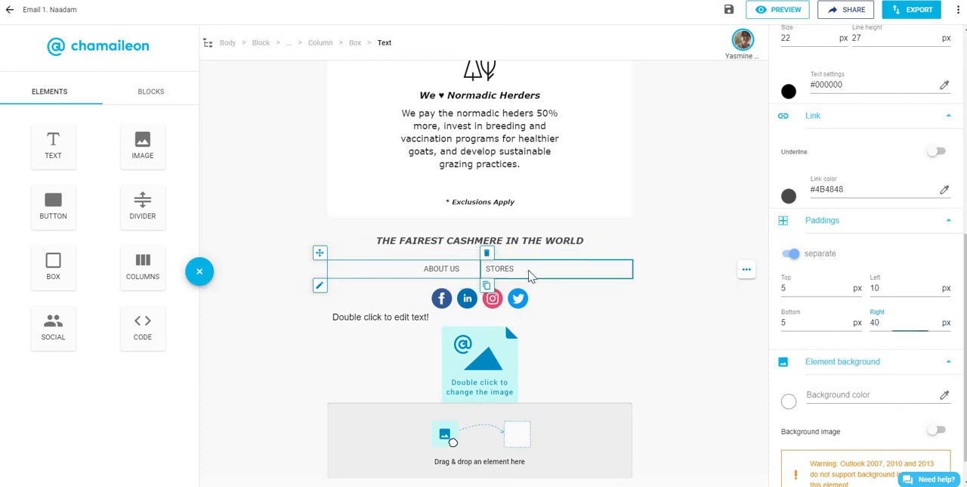
{"action": "left_click", "coordinate": [935, 152]}
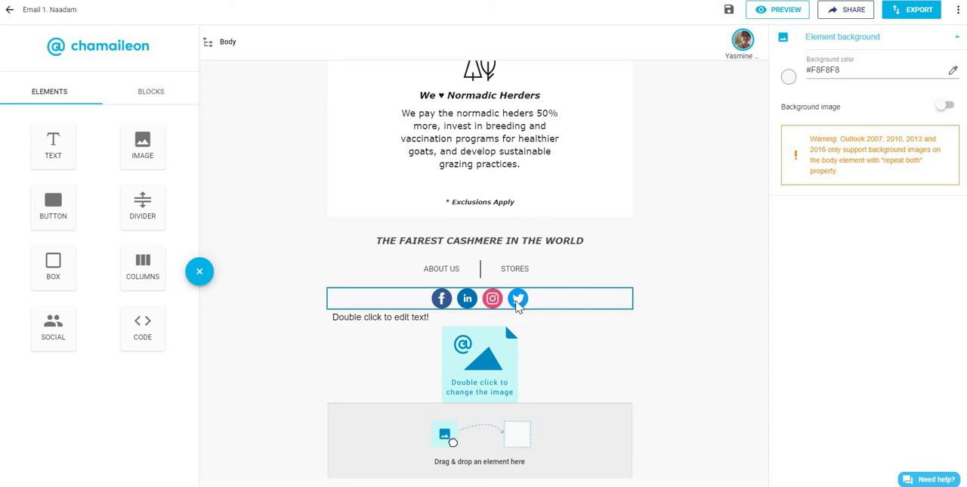
Step: Switch the footer social icons to the flat icon set after trying transparent circle
{"action": "left_click", "coordinate": [480, 298]}
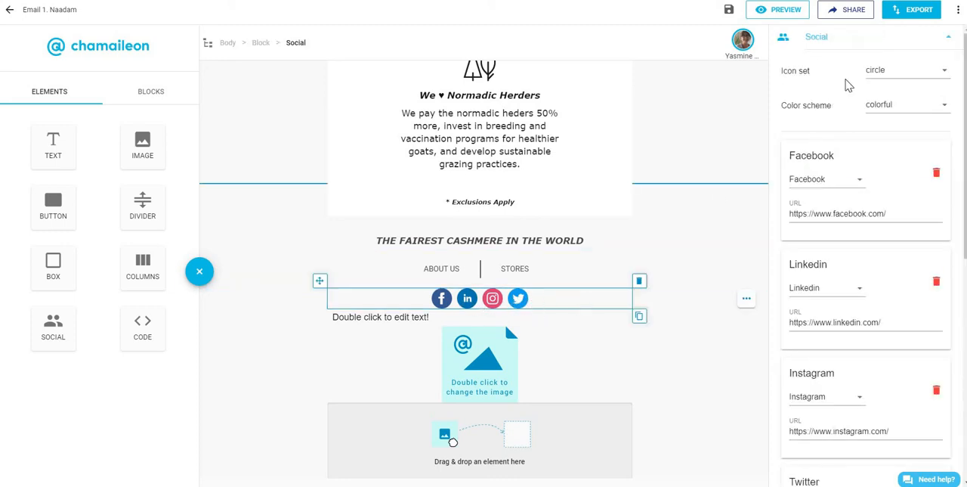
{"action": "left_click", "coordinate": [905, 69]}
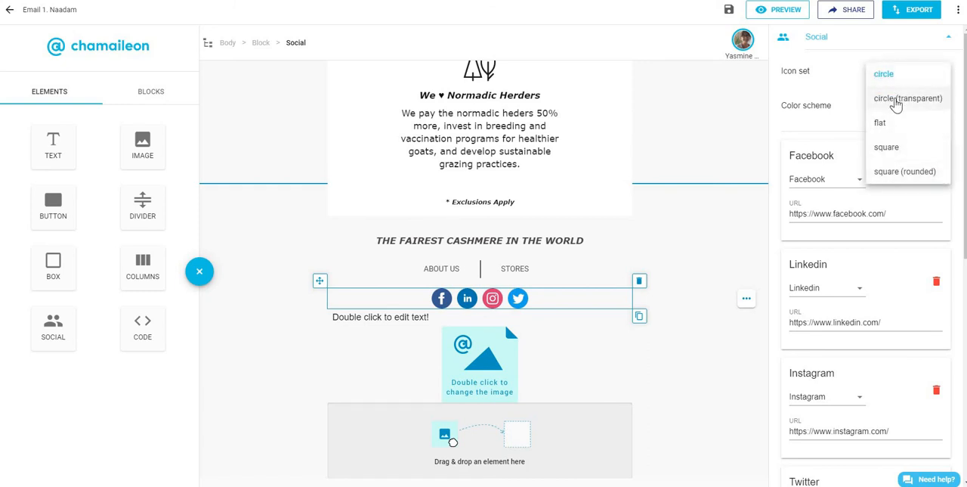
{"action": "left_click", "coordinate": [908, 98]}
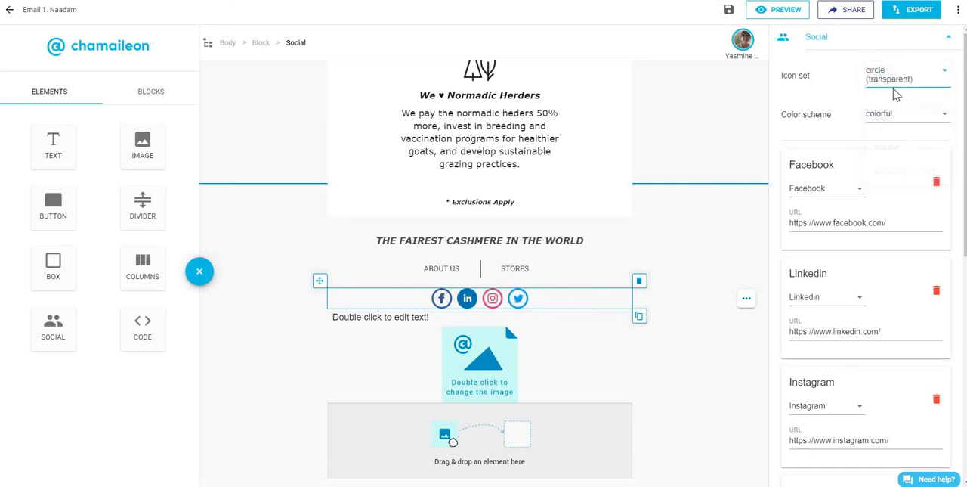
{"action": "left_click", "coordinate": [907, 74]}
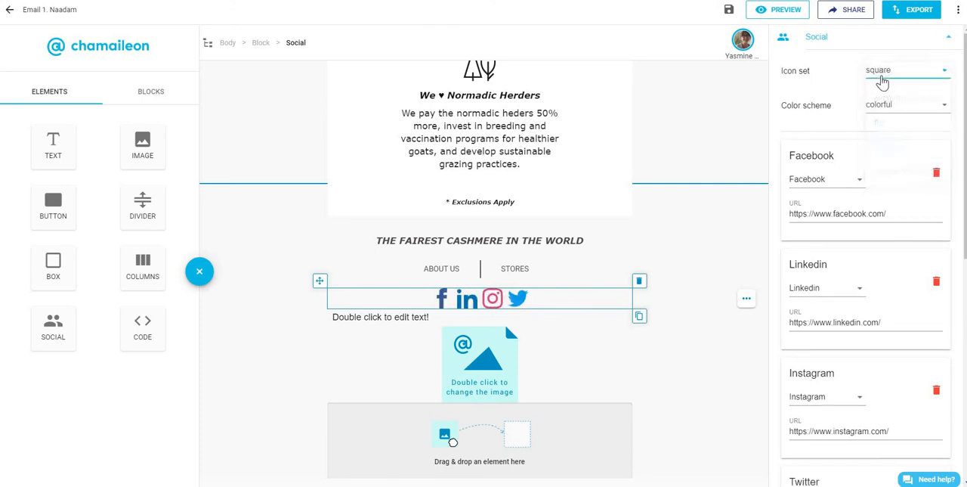
{"action": "left_click", "coordinate": [904, 70]}
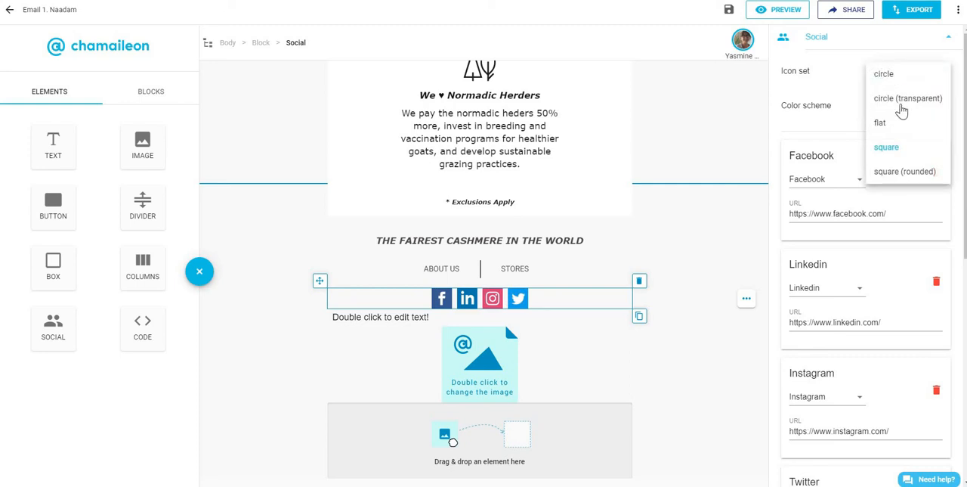
{"action": "left_click", "coordinate": [879, 122]}
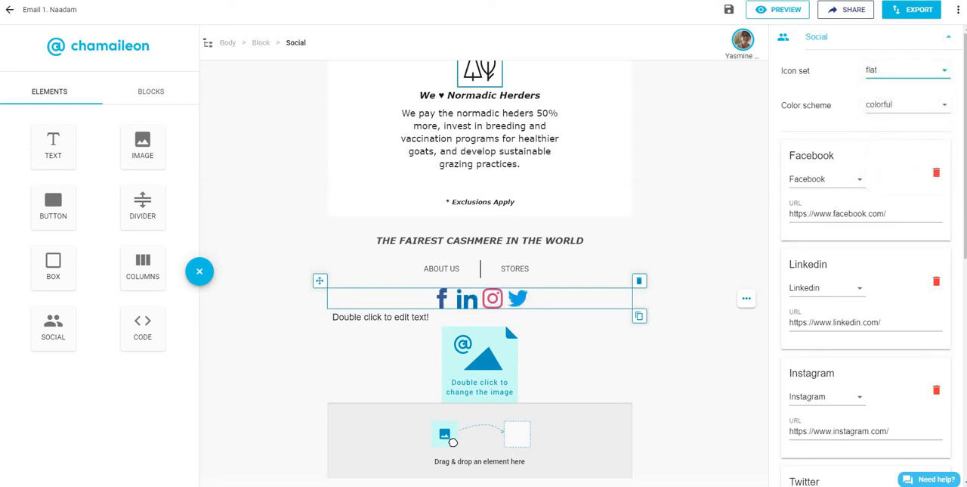
Step: Set the social icons' colour scheme to grey
{"action": "left_click", "coordinate": [778, 9]}
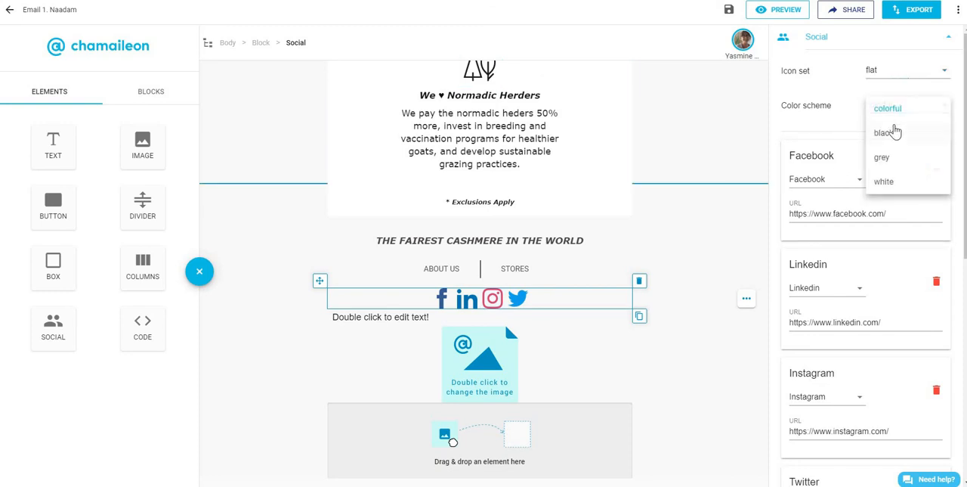
{"action": "mouse_move", "coordinate": [899, 133]}
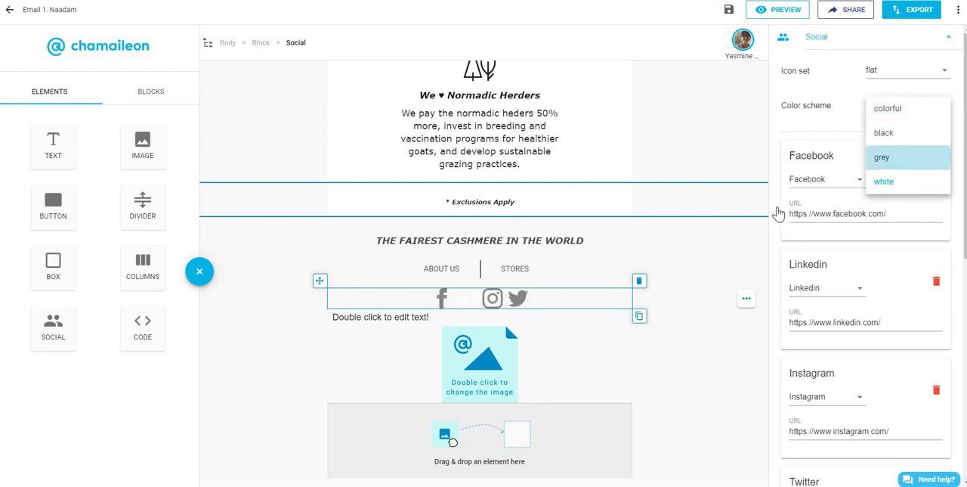
{"action": "left_click", "coordinate": [881, 157]}
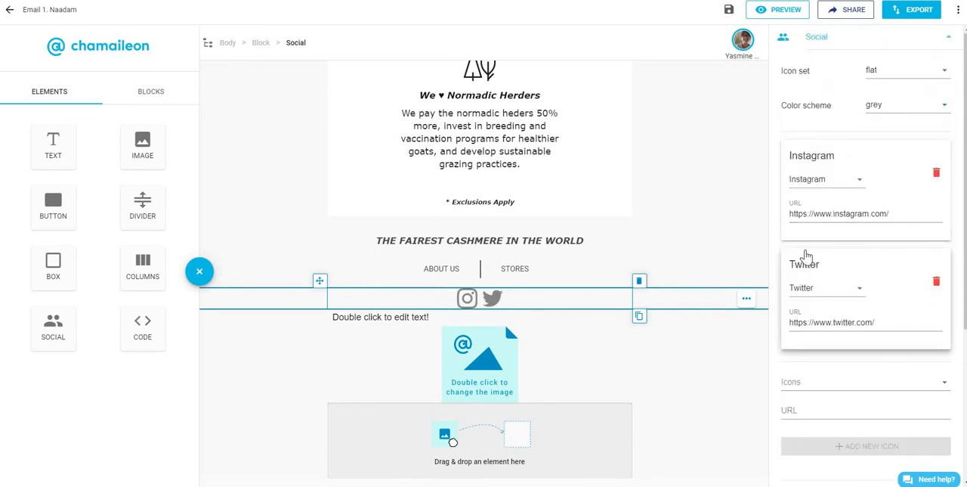
Step: Remove the existing Twitter icon and add a Facebook icon to the social row
{"action": "left_click", "coordinate": [785, 9]}
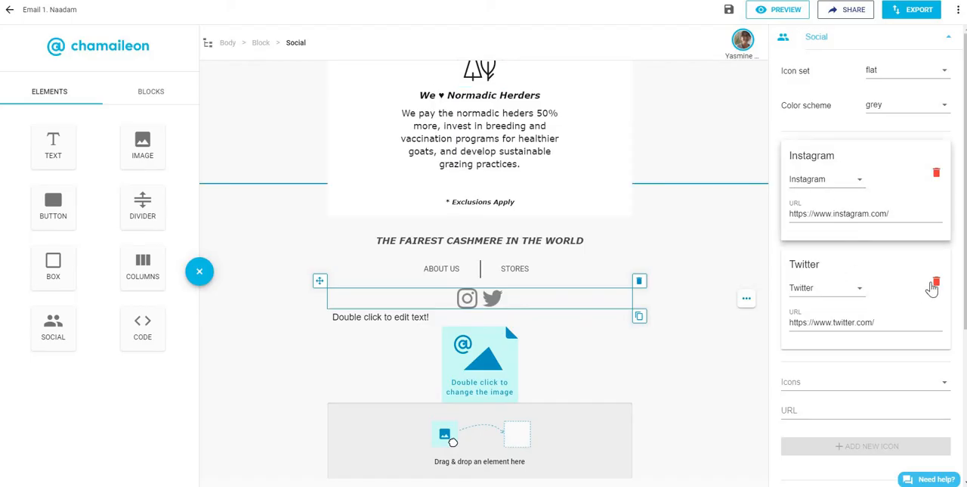
{"action": "left_click", "coordinate": [935, 281]}
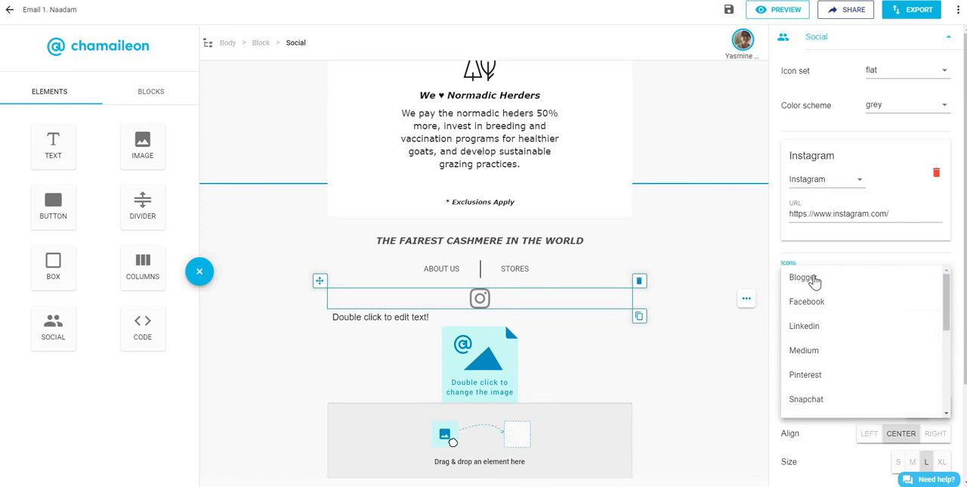
{"action": "left_click", "coordinate": [807, 301]}
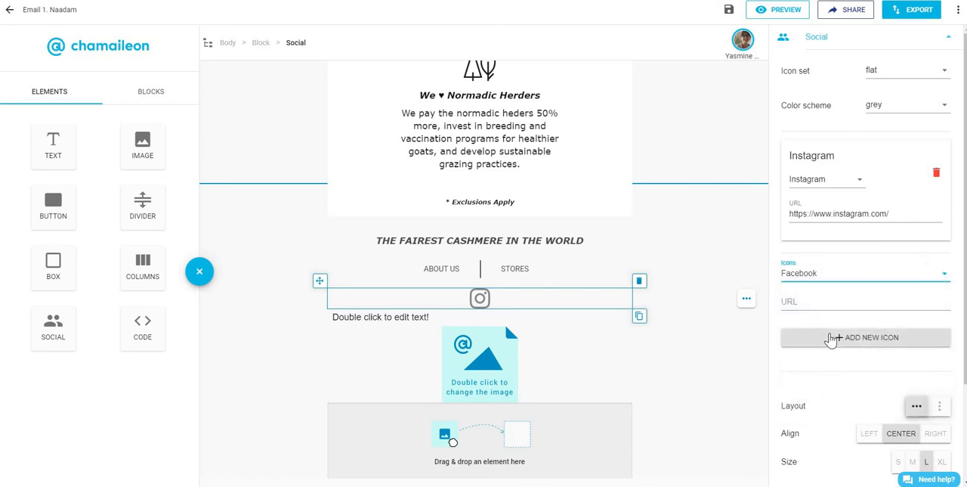
{"action": "left_click", "coordinate": [866, 337]}
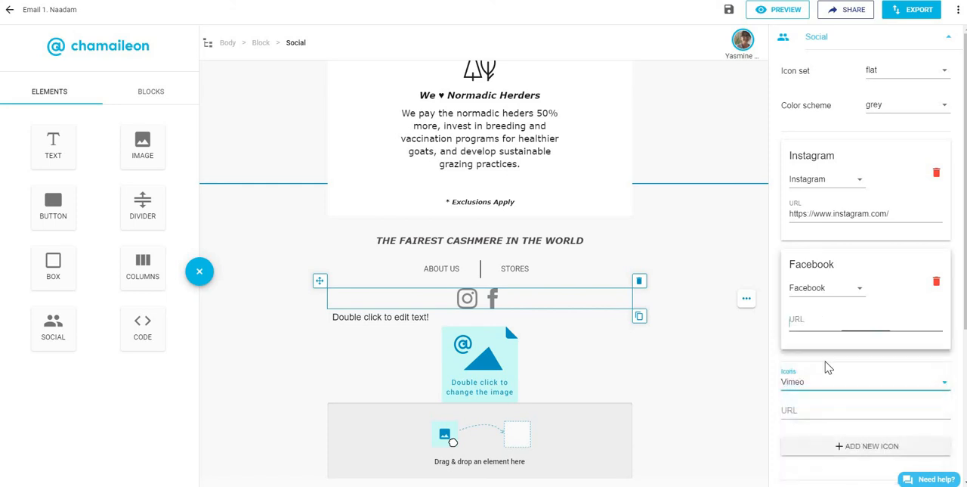
Step: Add a Twitter icon linked to twitter.com/chamaileon
{"action": "left_click", "coordinate": [865, 382]}
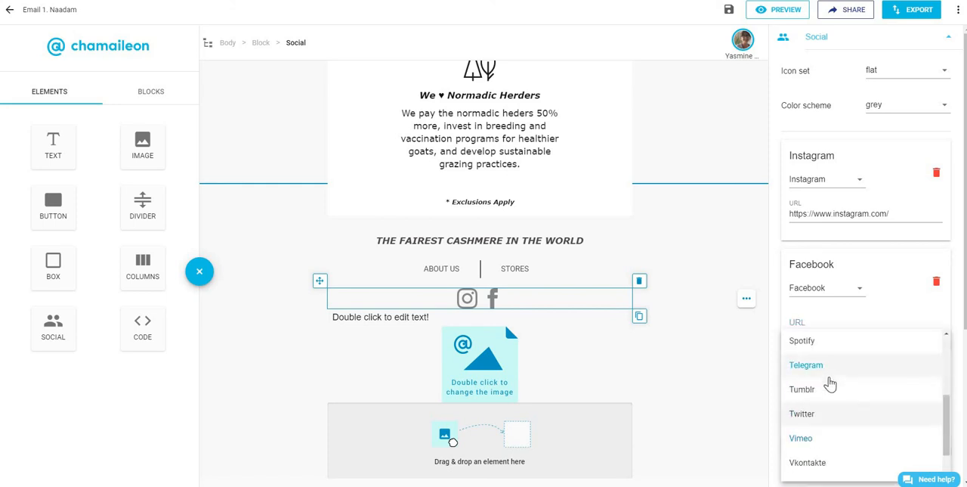
{"action": "left_click", "coordinate": [802, 413]}
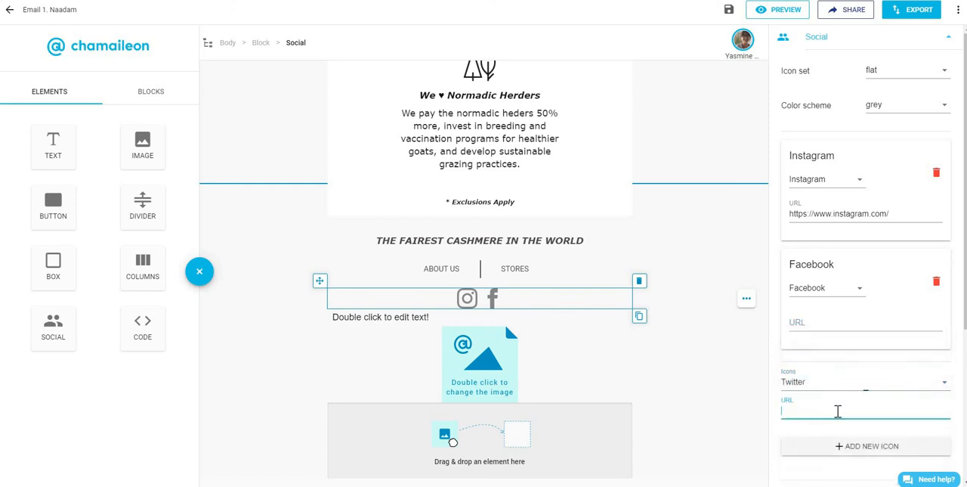
{"action": "type", "text": "TWITTER"}
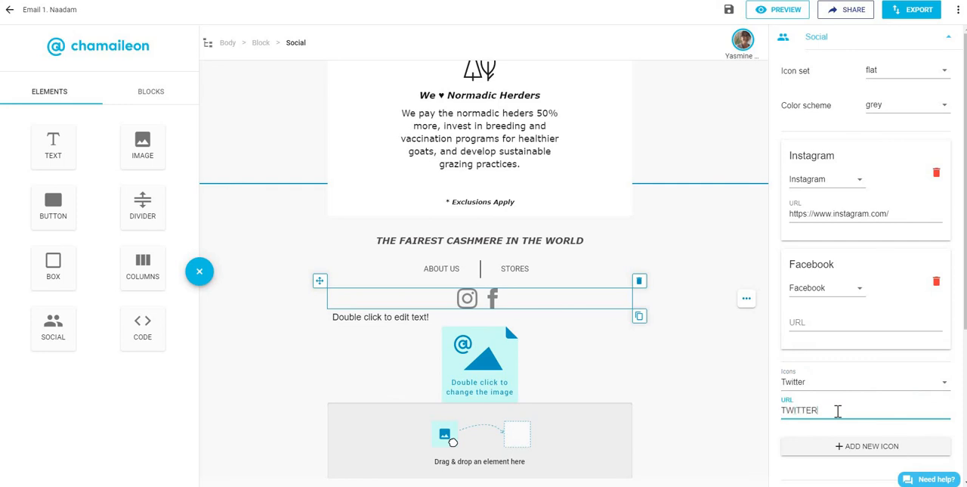
{"action": "type", "text": "COM"}
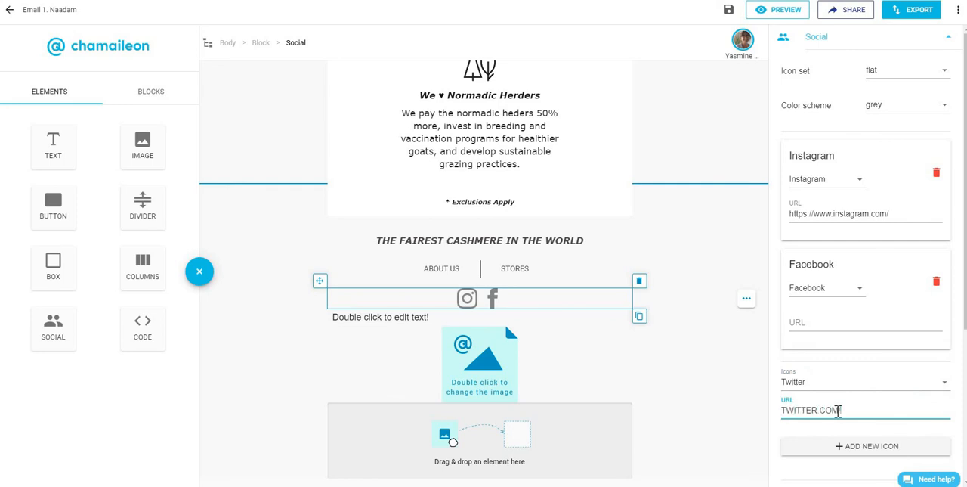
{"action": "type", "text": "/CHAMAILEON_IO"}
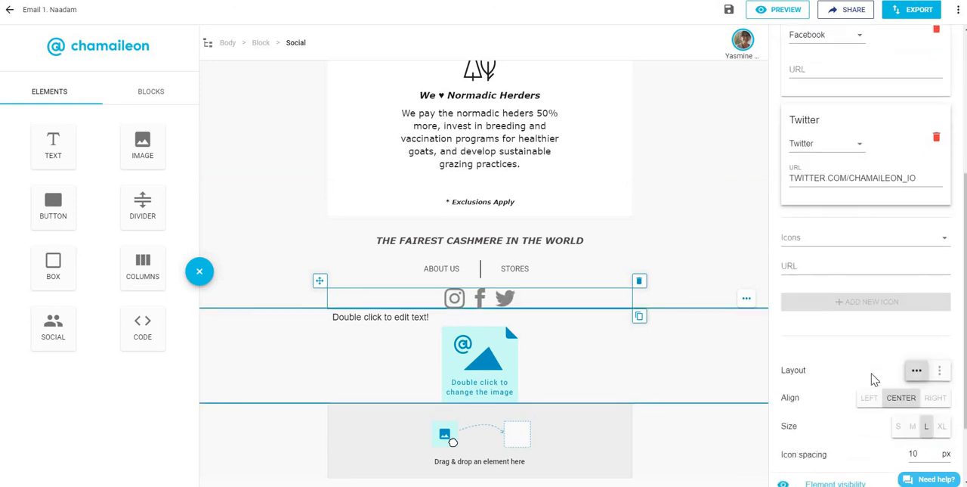
Step: Keep the social icons in a centred horizontal row and set their size to M
{"action": "scroll", "scroll_direction": "down", "scroll_amount": 3}
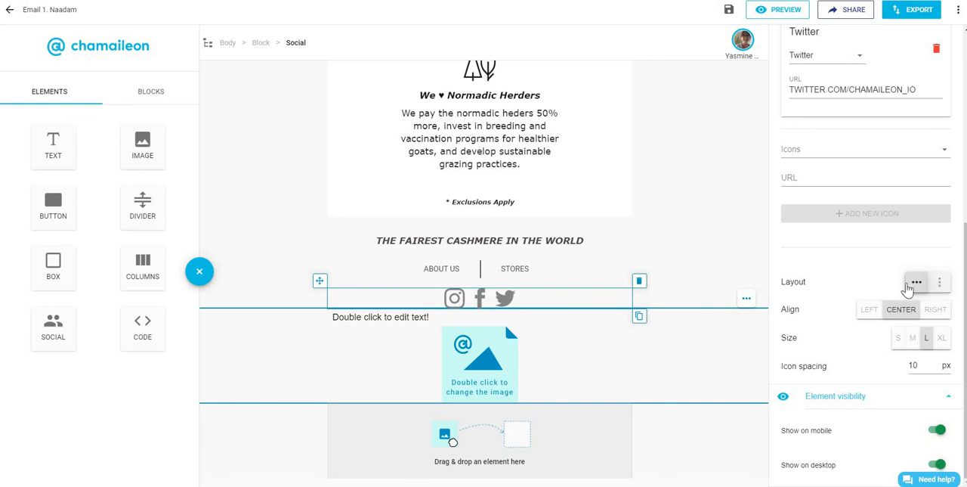
{"action": "left_click", "coordinate": [940, 282]}
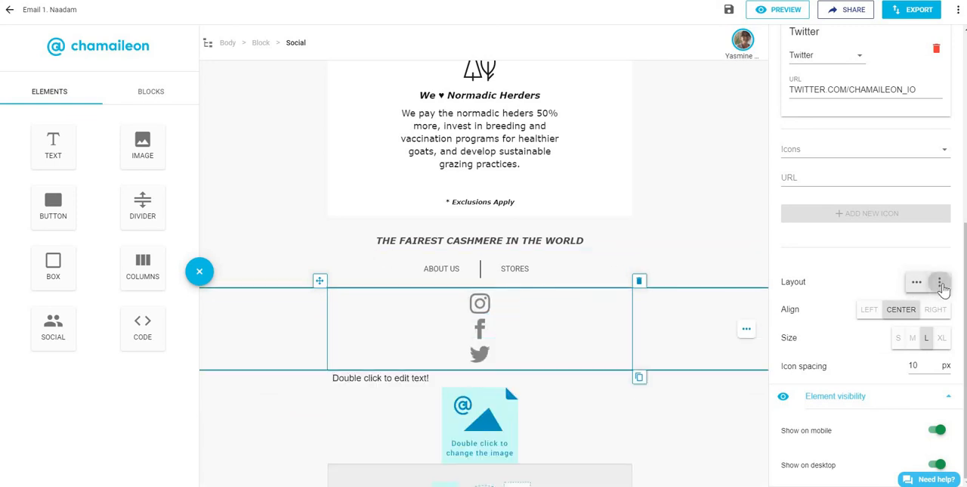
{"action": "left_click", "coordinate": [916, 282]}
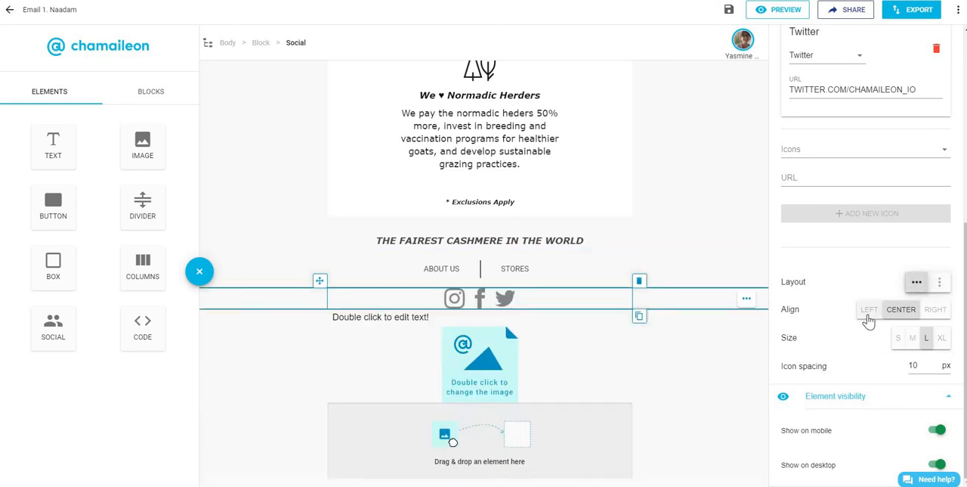
{"action": "left_click", "coordinate": [936, 309]}
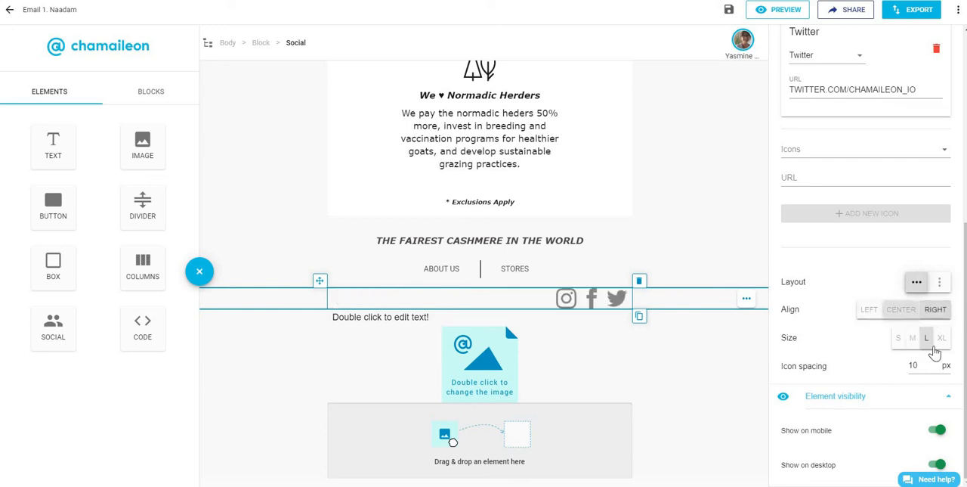
{"action": "left_click", "coordinate": [900, 309]}
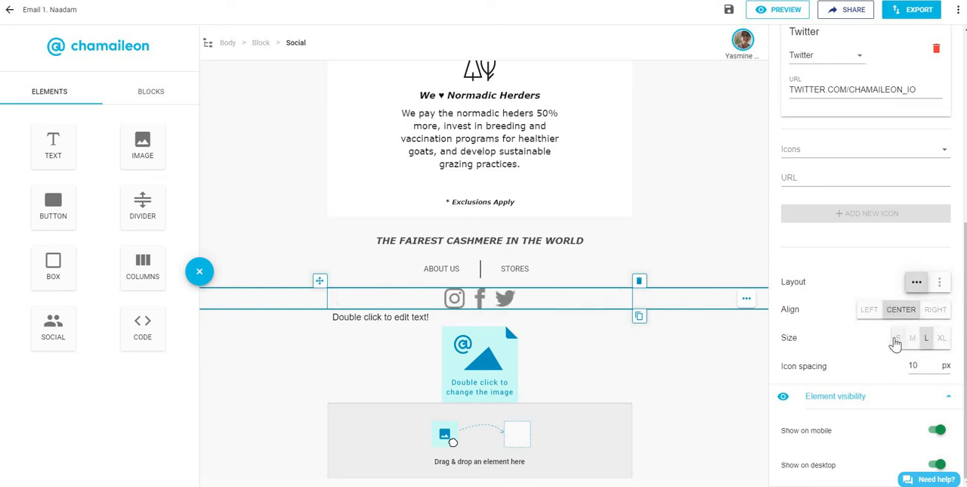
{"action": "left_click", "coordinate": [897, 337]}
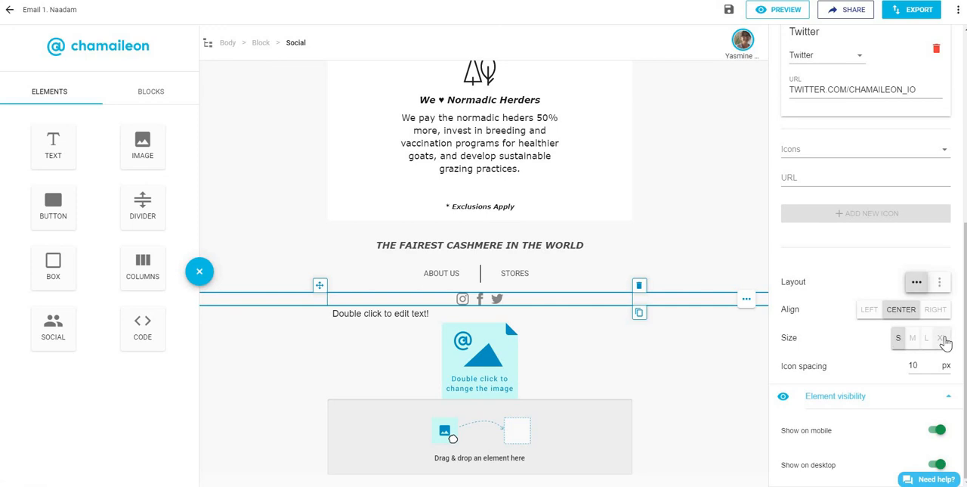
{"action": "left_click", "coordinate": [912, 338]}
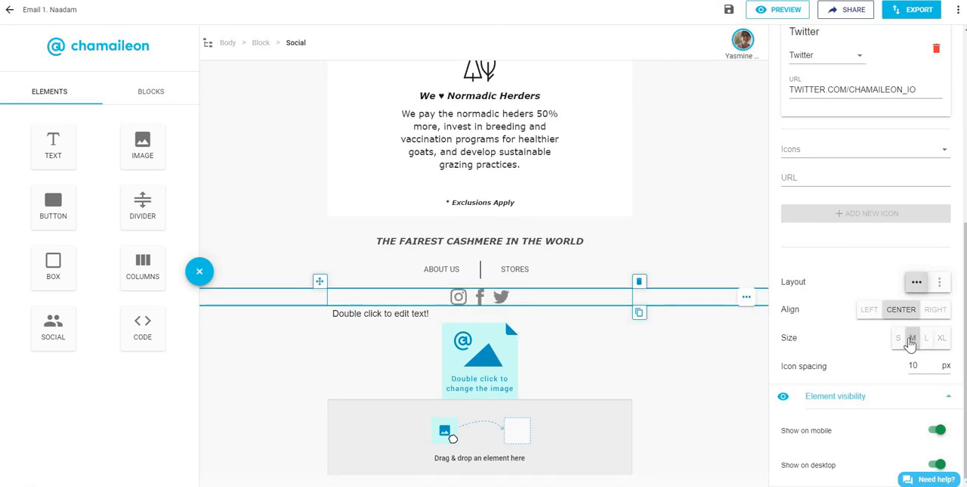
Step: Set icon spacing to 30 px and start editing the footer placeholder text
{"action": "left_click", "coordinate": [785, 9]}
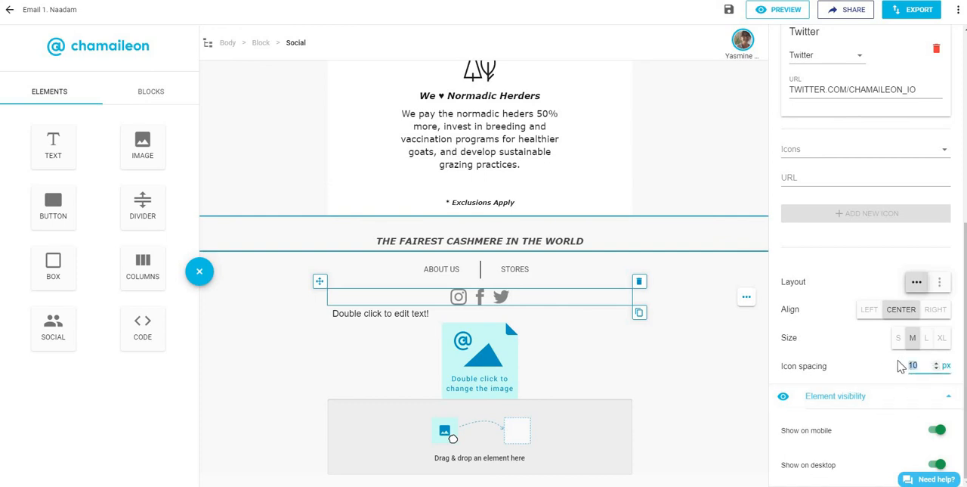
{"action": "left_click", "coordinate": [936, 362]}
{"action": "type", "text": "30"}
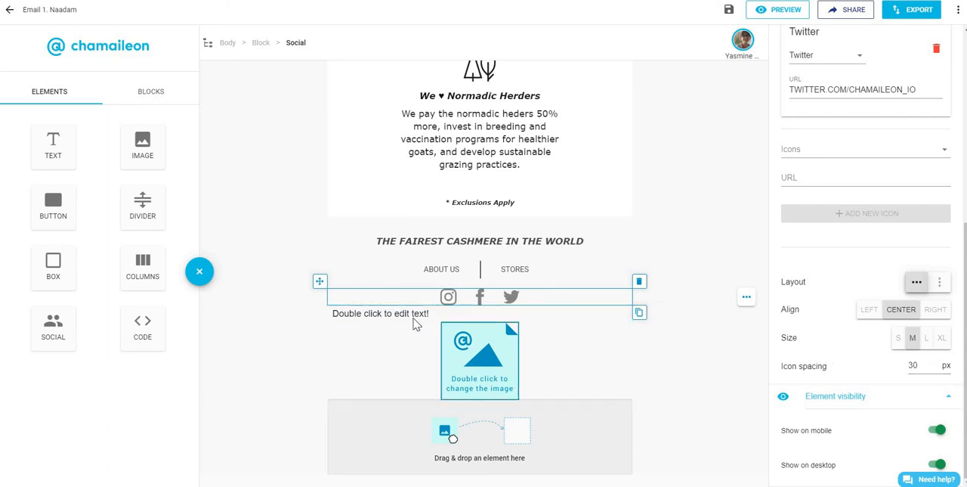
{"action": "left_click", "coordinate": [784, 9]}
{"action": "type", "text": "18"}
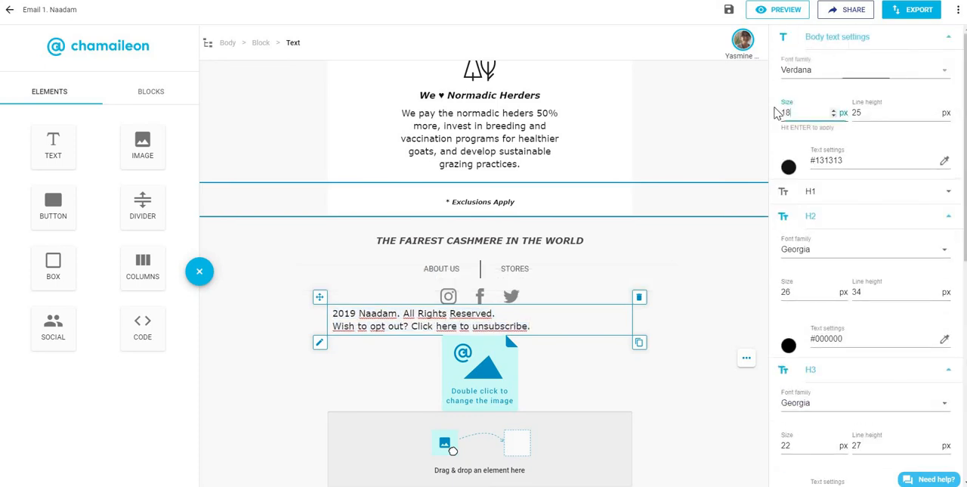
Step: Insert the N.JPG logo from the Gallery below the copyright and unsubscribe text
{"action": "left_click", "coordinate": [788, 166]}
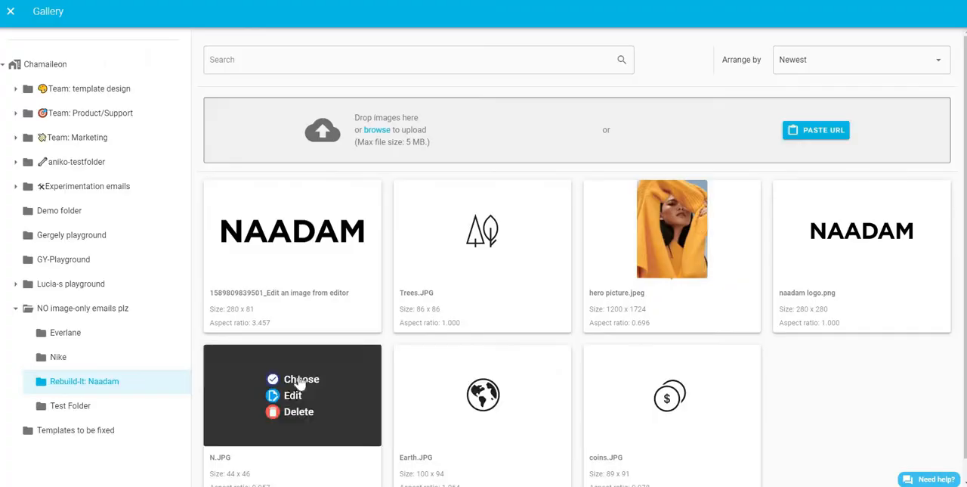
{"action": "left_click", "coordinate": [301, 378]}
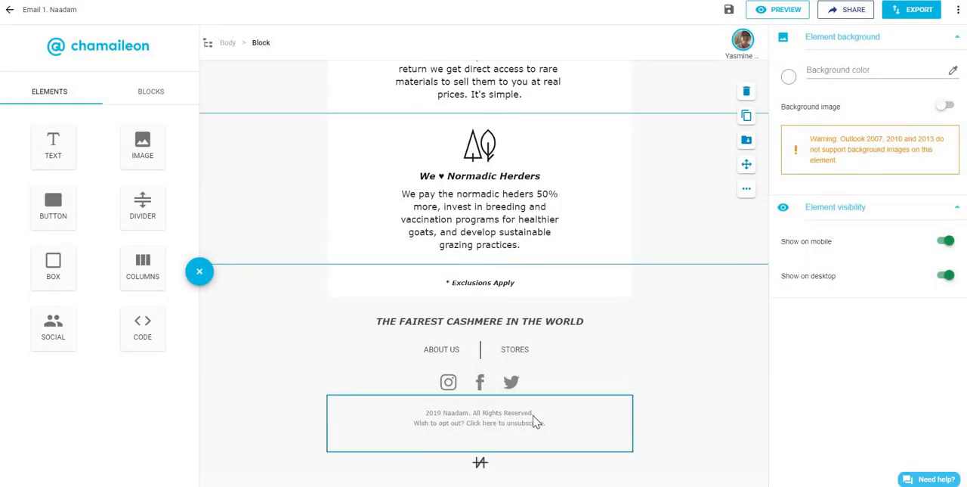
Step: Review the email in the editor, then preview it at mobile and desktop widths
{"action": "left_click", "coordinate": [479, 418]}
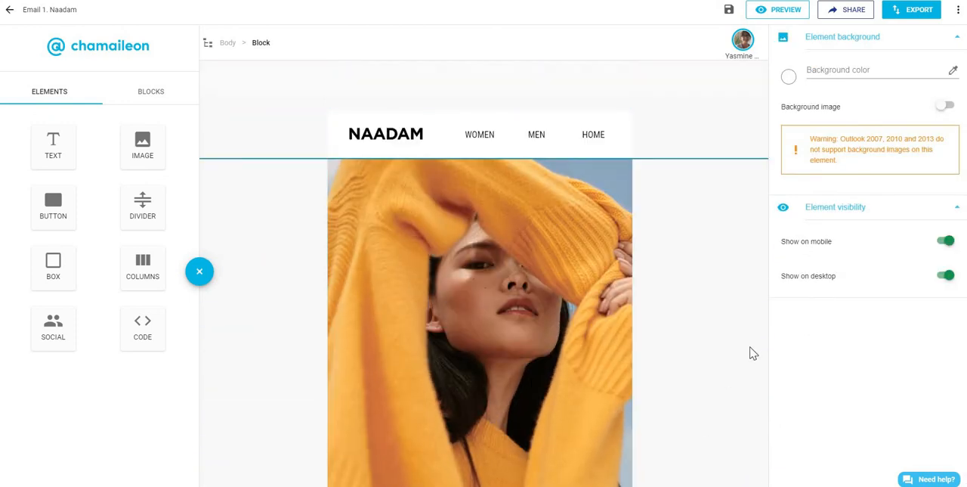
{"action": "scroll", "scroll_direction": "down", "scroll_amount": 3}
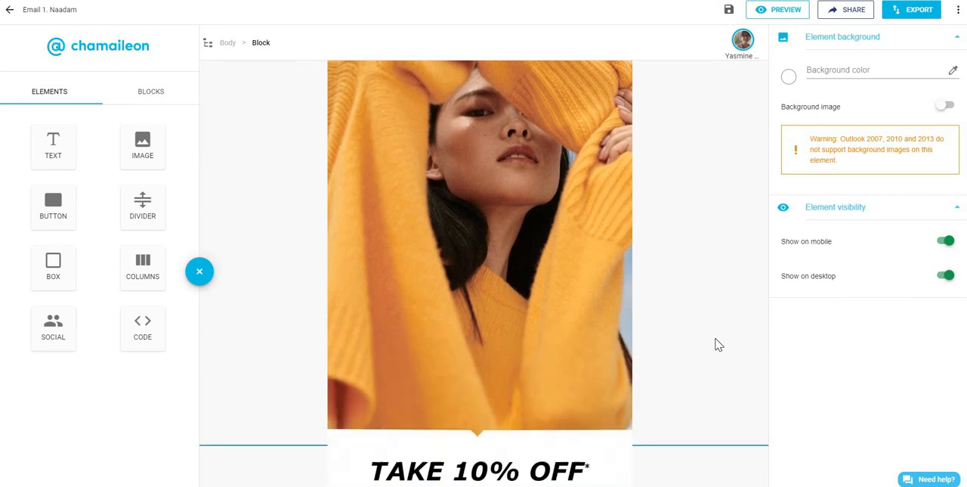
{"action": "scroll", "scroll_direction": "down", "scroll_amount": 3}
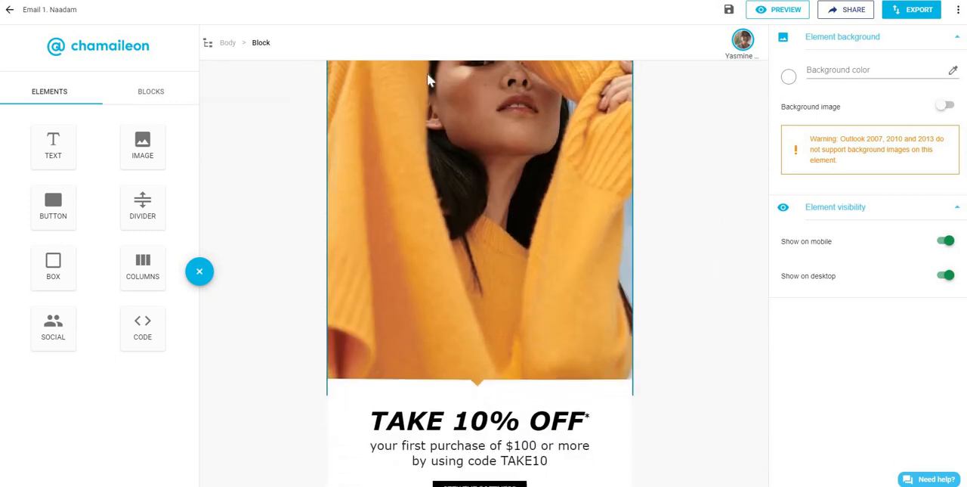
{"action": "scroll", "scroll_direction": "up", "scroll_amount": 3}
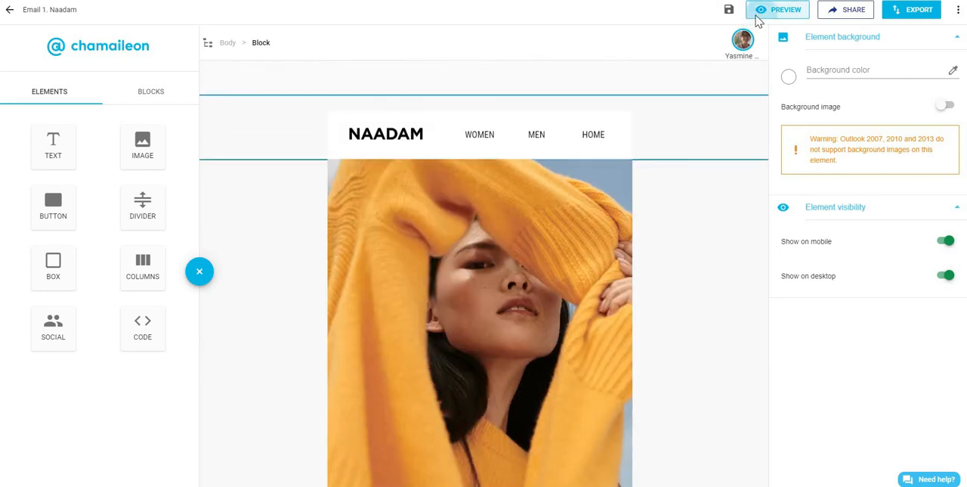
{"action": "left_click", "coordinate": [777, 9]}
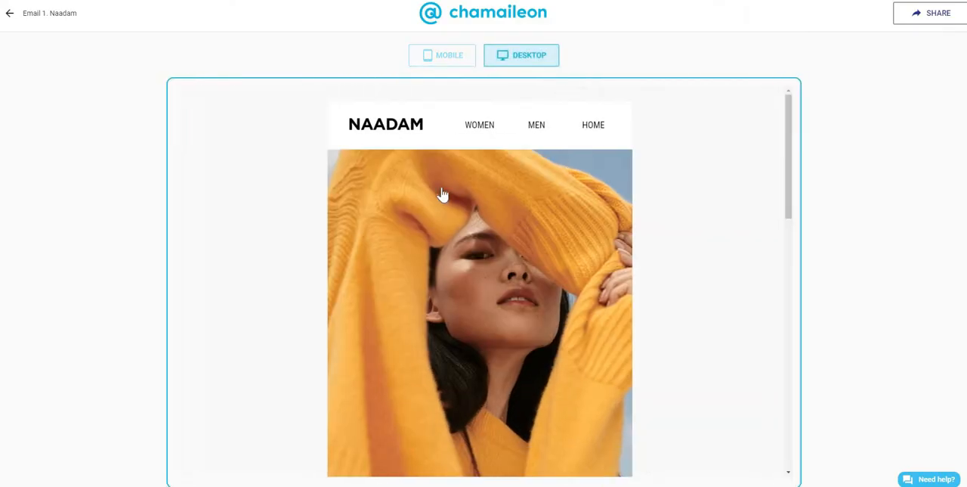
{"action": "left_click", "coordinate": [442, 55]}
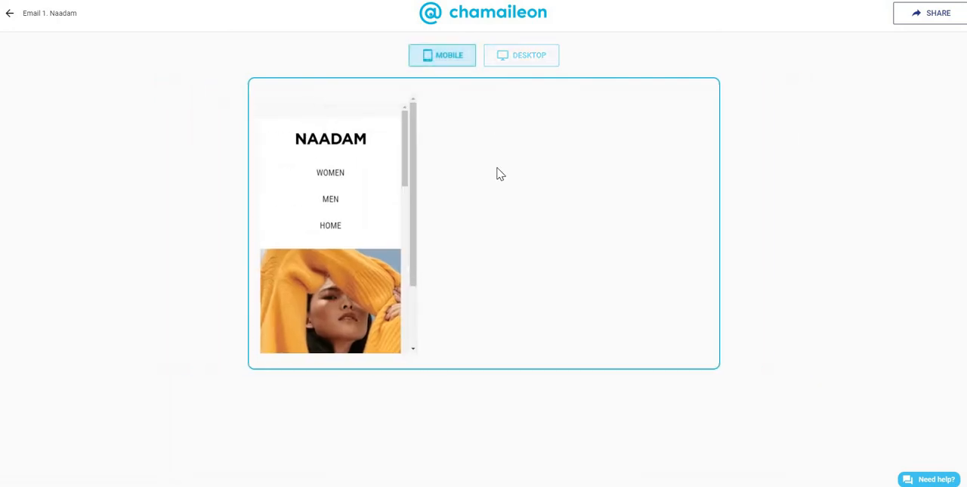
{"action": "left_click", "coordinate": [521, 55]}
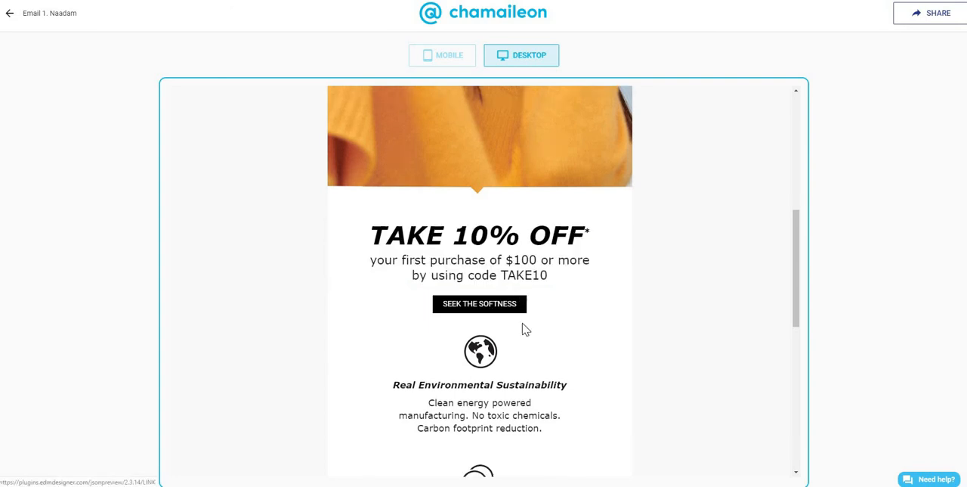
Step: Scroll the previews down to the footer, where ABOUT US and STORES stack on mobile
{"action": "scroll", "scroll_direction": "down", "scroll_amount": 3}
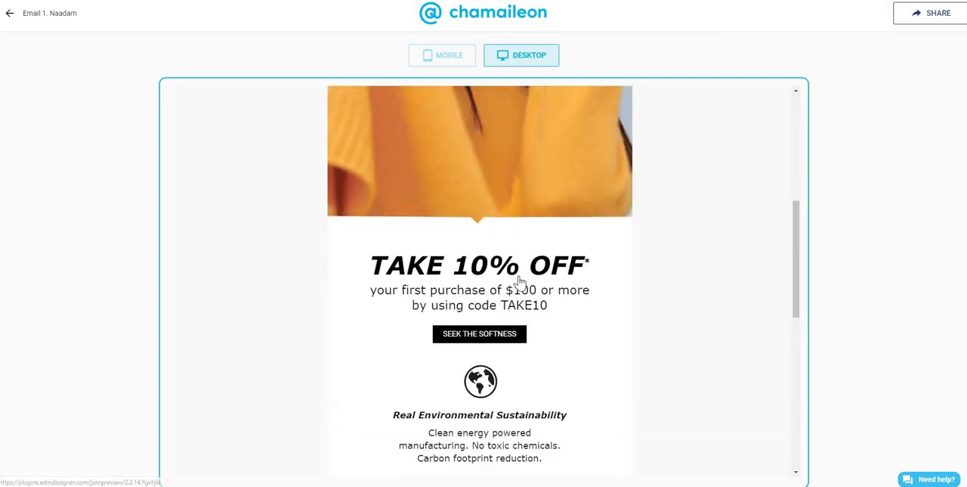
{"action": "scroll", "scroll_direction": "down", "scroll_amount": 3}
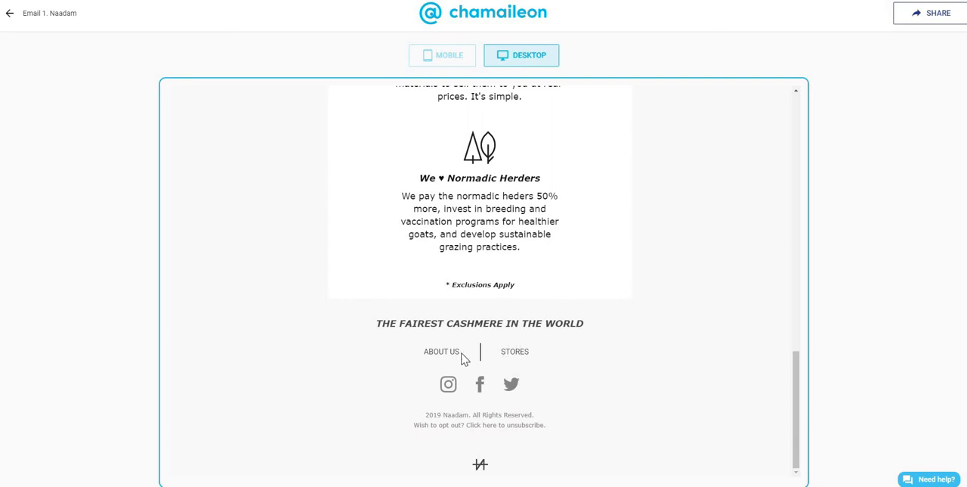
{"action": "mouse_move", "coordinate": [441, 355]}
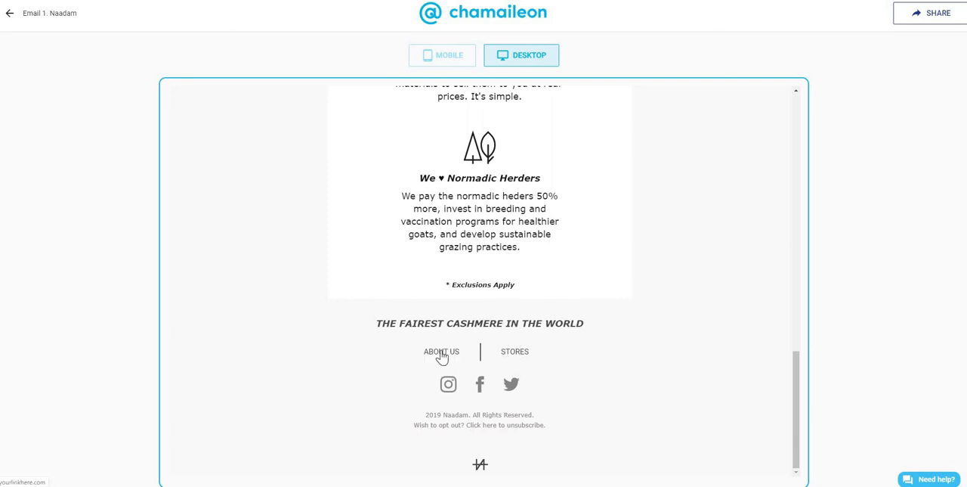
{"action": "mouse_move", "coordinate": [370, 114]}
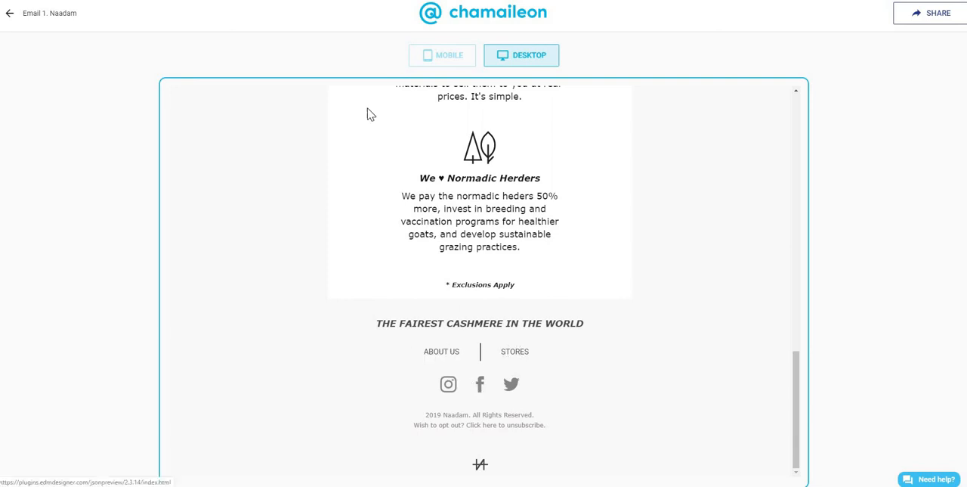
{"action": "scroll", "scroll_direction": "up", "scroll_amount": 3}
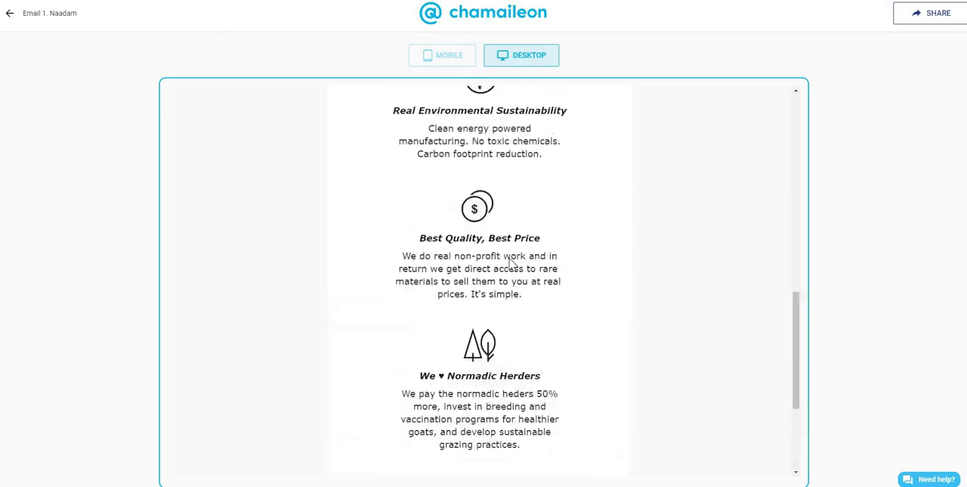
{"action": "scroll", "scroll_direction": "up", "scroll_amount": 3}
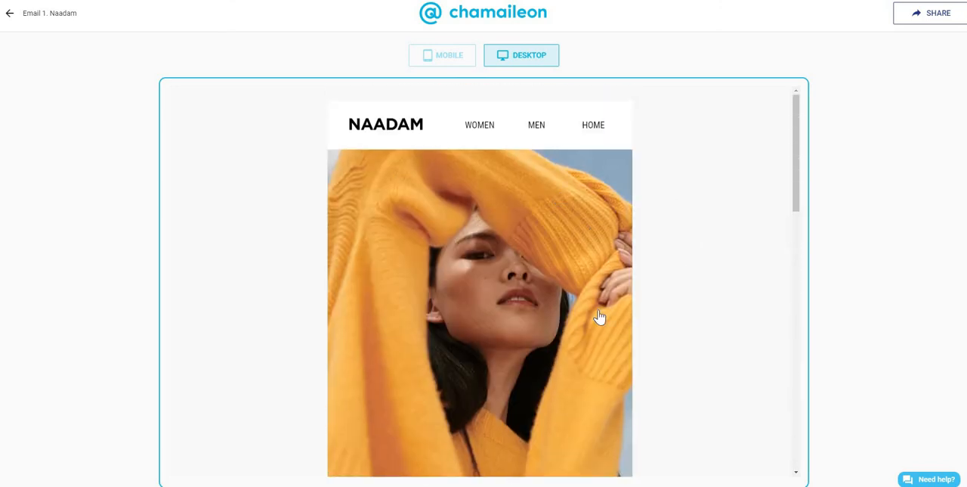
{"action": "scroll", "scroll_direction": "down", "scroll_amount": 3}
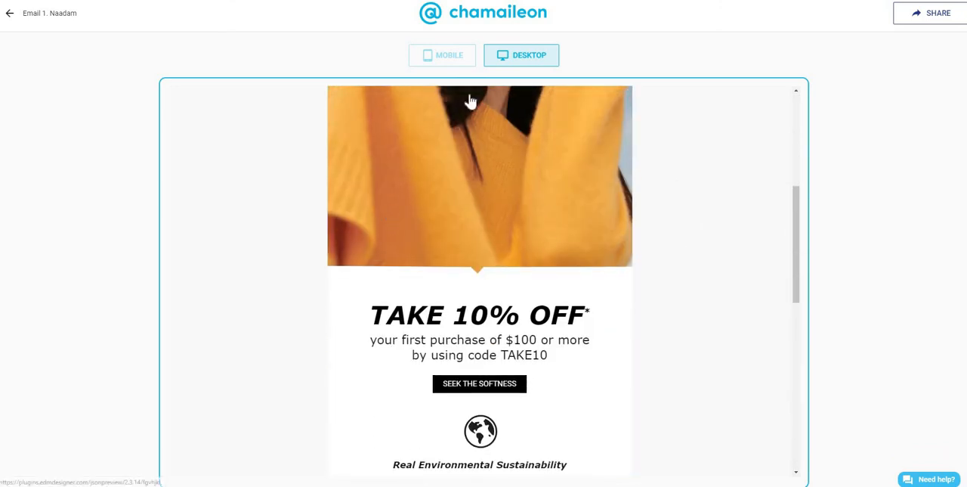
{"action": "left_click", "coordinate": [443, 55]}
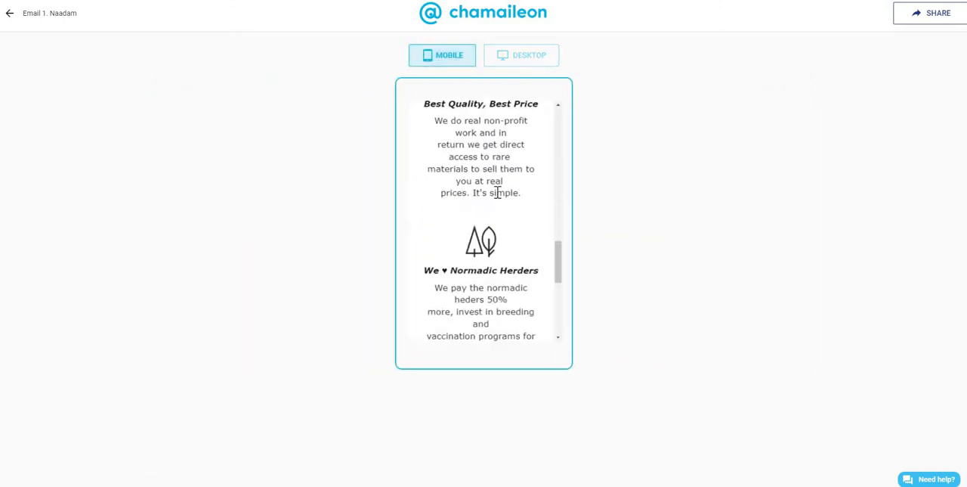
{"action": "scroll", "scroll_direction": "down", "scroll_amount": 3}
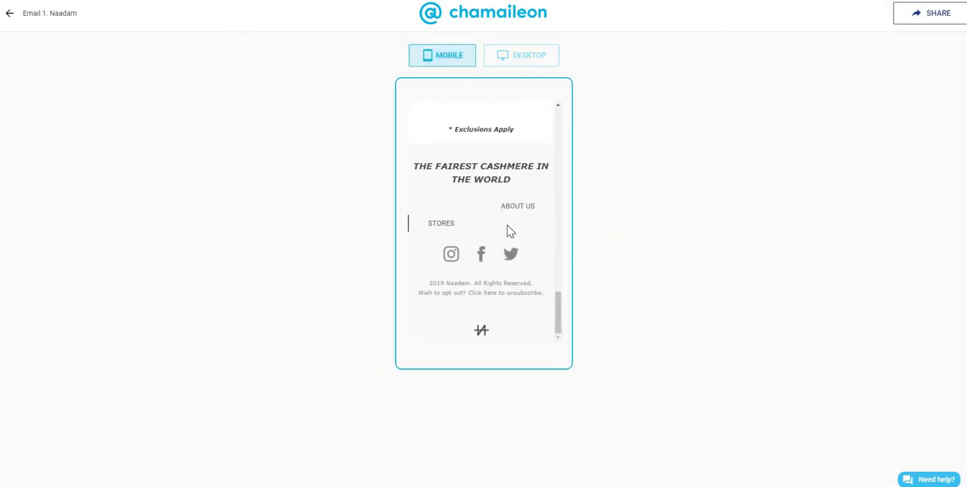
{"action": "mouse_move", "coordinate": [512, 228]}
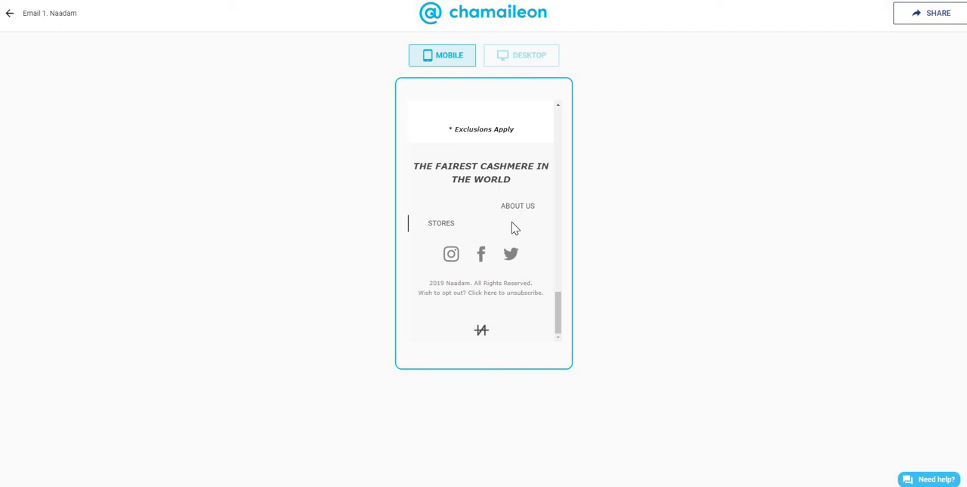
{"action": "mouse_move", "coordinate": [117, 172]}
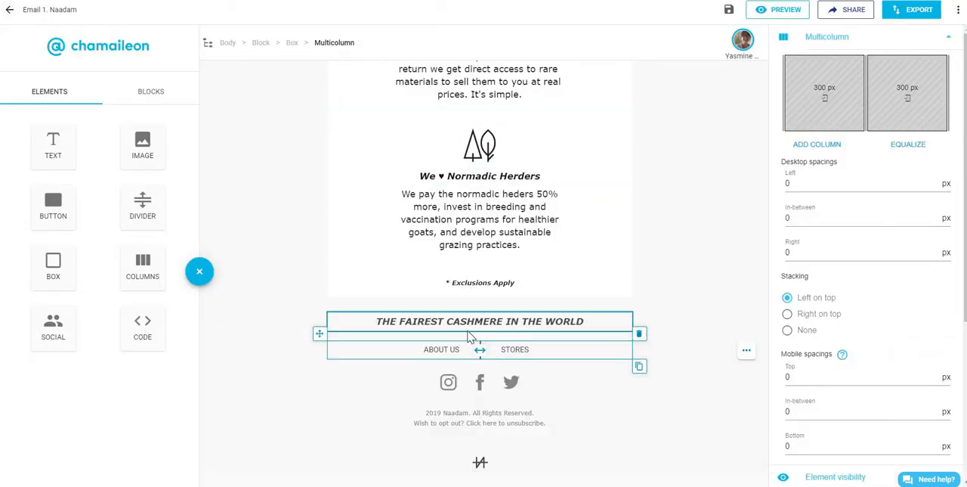
Step: Set the footer link multicolumn's Stacking to None and reopen the preview
{"action": "left_click", "coordinate": [480, 320]}
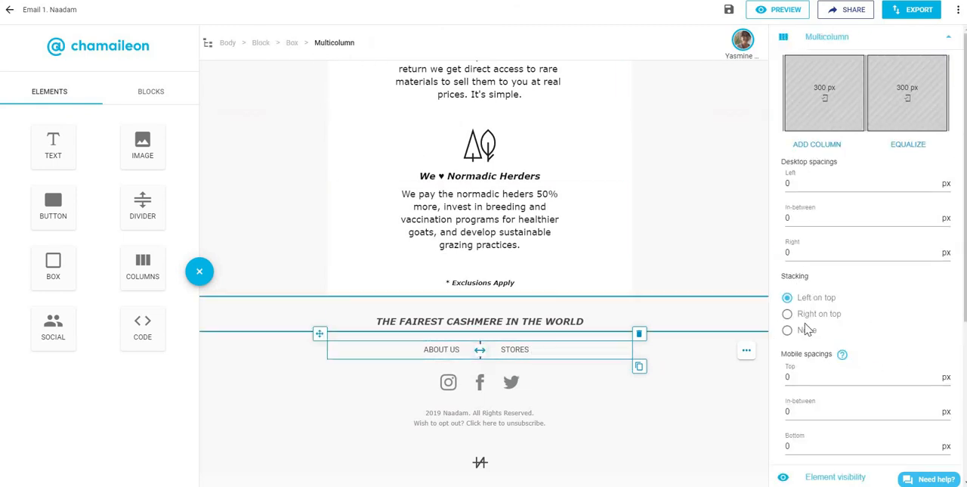
{"action": "left_click", "coordinate": [787, 330]}
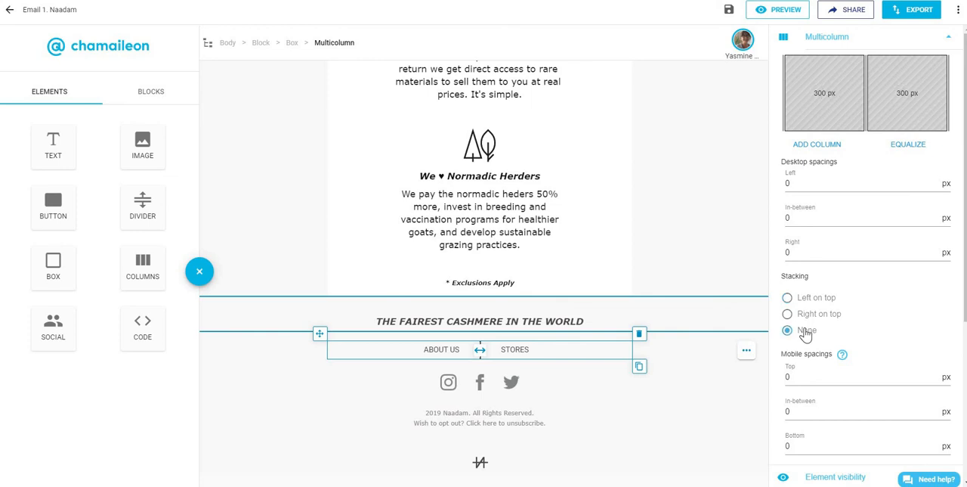
{"action": "mouse_move", "coordinate": [800, 303]}
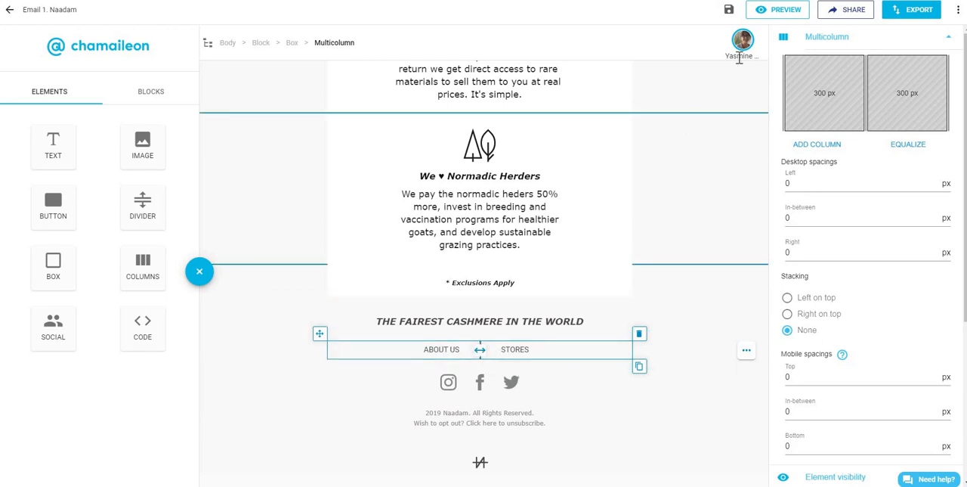
{"action": "left_click", "coordinate": [778, 9]}
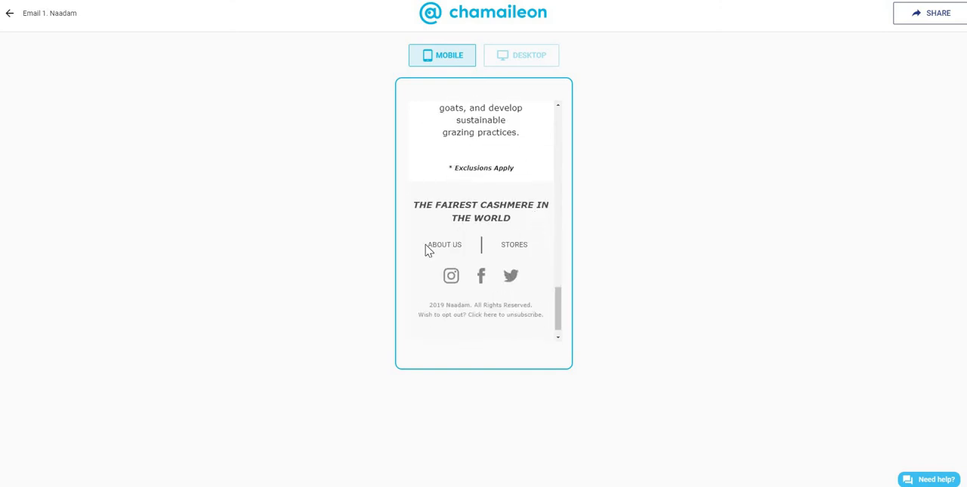
{"action": "mouse_move", "coordinate": [520, 119]}
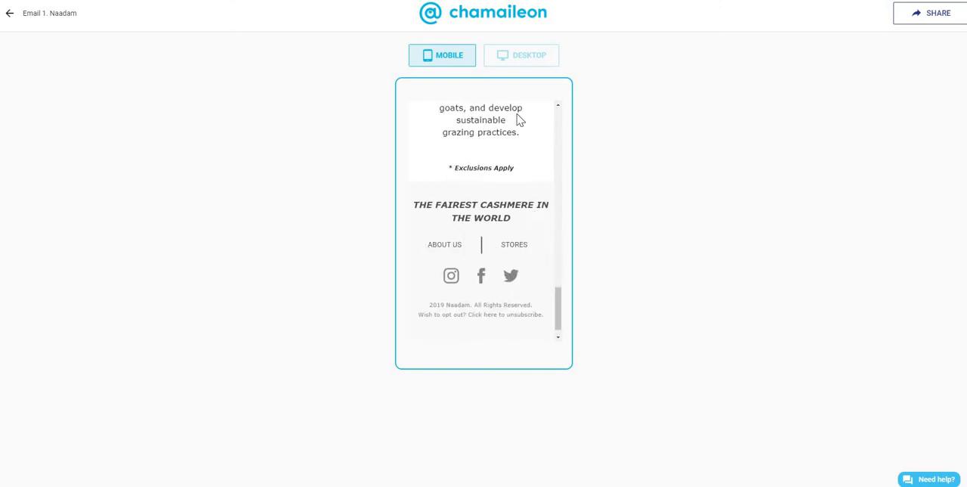
Step: Leave the mobile preview and return to the email editor
{"action": "left_click", "coordinate": [522, 55]}
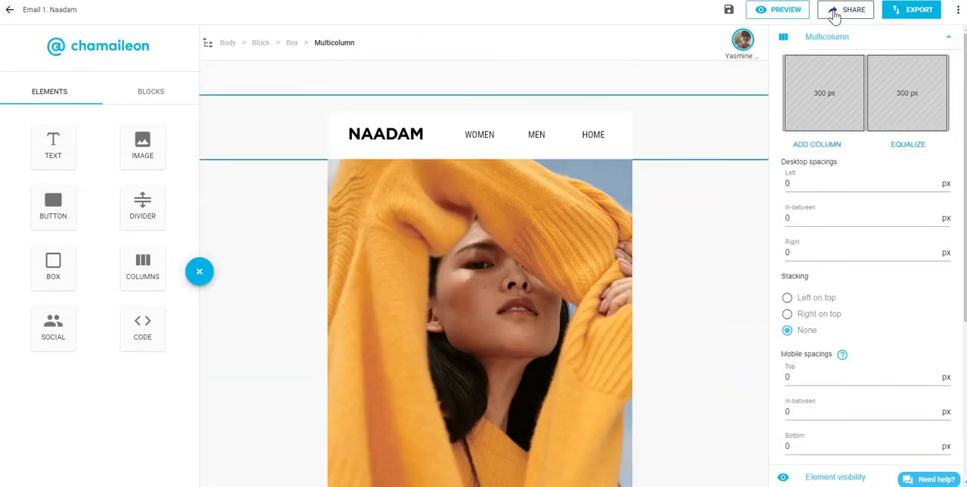
Step: Enable a shareable preview link for the Naadam email and copy its URL
{"action": "left_click", "coordinate": [853, 9]}
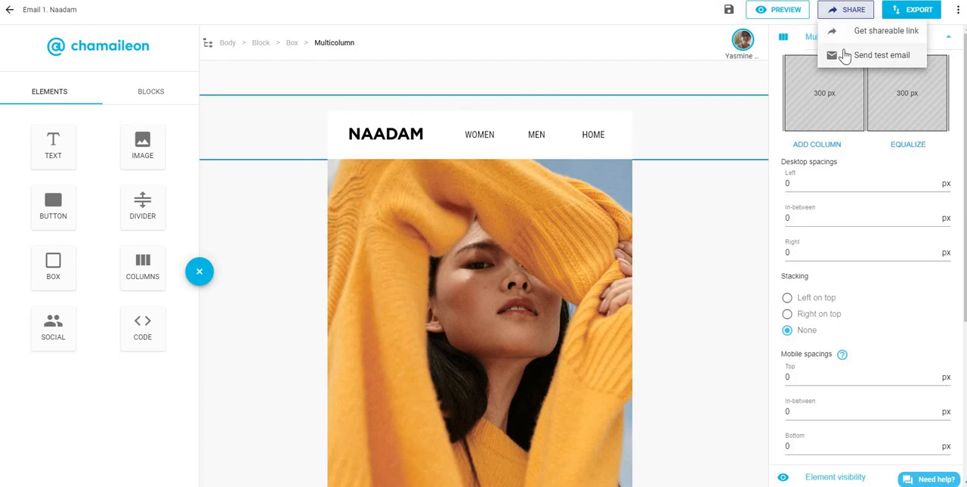
{"action": "left_click", "coordinate": [881, 54]}
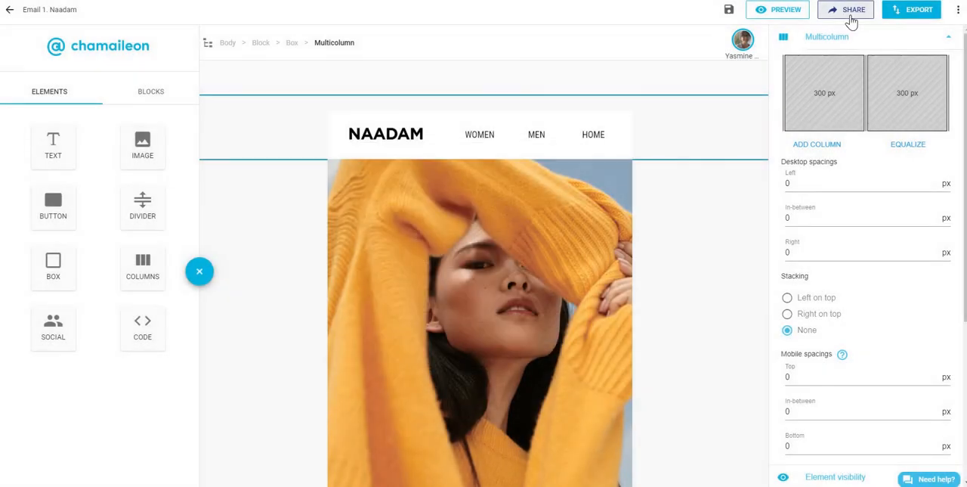
{"action": "left_click", "coordinate": [845, 9]}
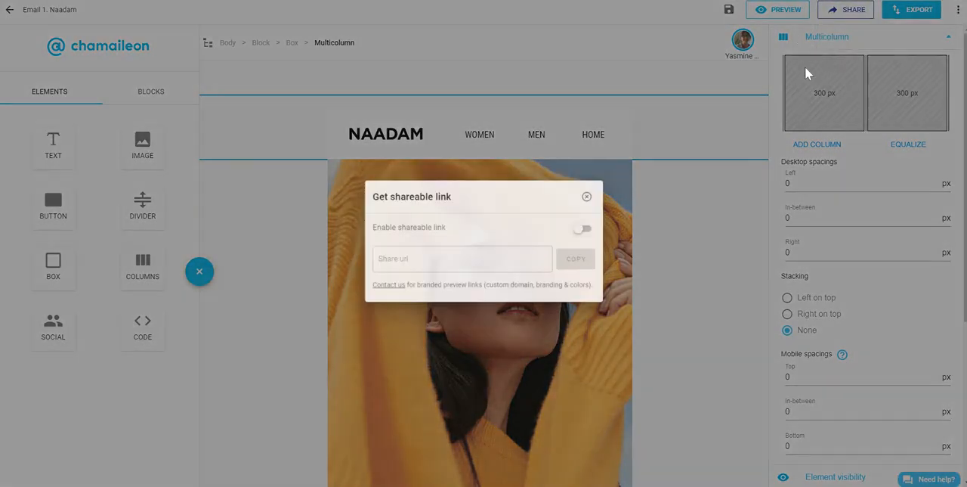
{"action": "left_click", "coordinate": [583, 228]}
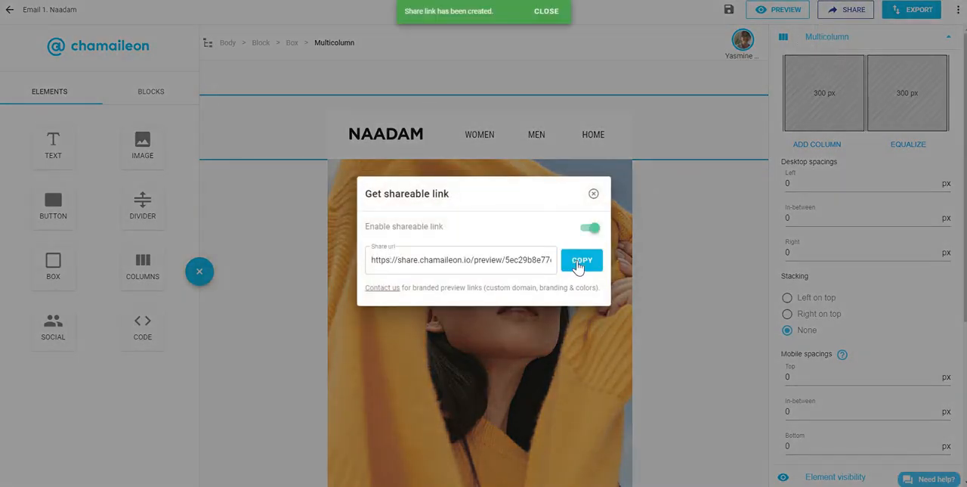
{"action": "left_click", "coordinate": [582, 259]}
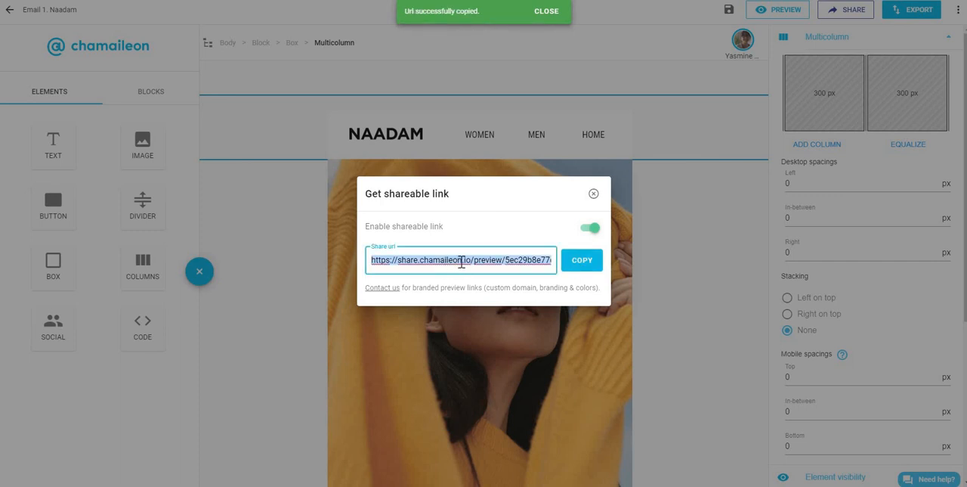
{"action": "left_click", "coordinate": [594, 194]}
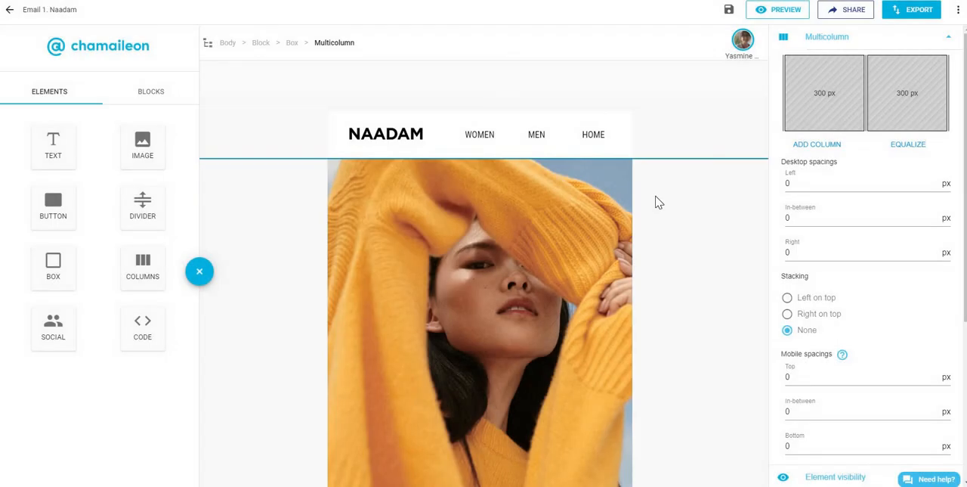
{"action": "scroll", "scroll_direction": "down", "scroll_amount": 3}
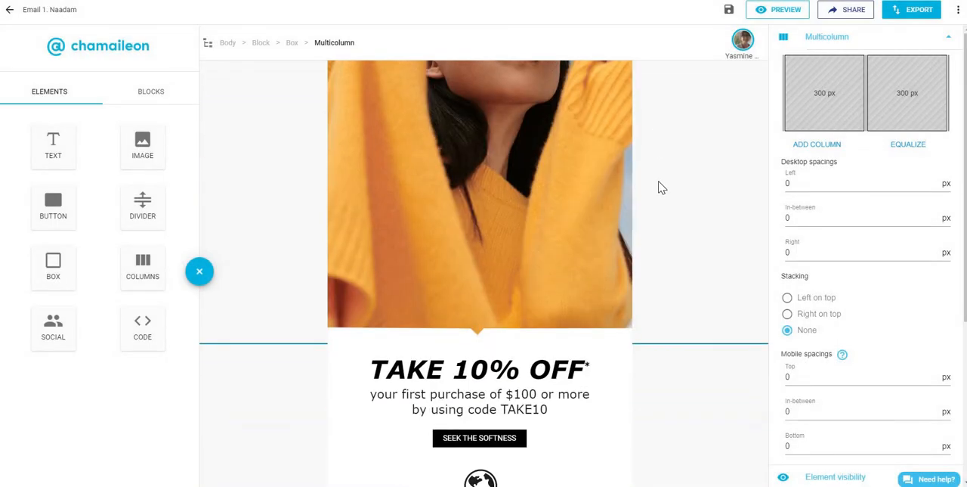
{"action": "scroll", "scroll_direction": "down", "scroll_amount": 3}
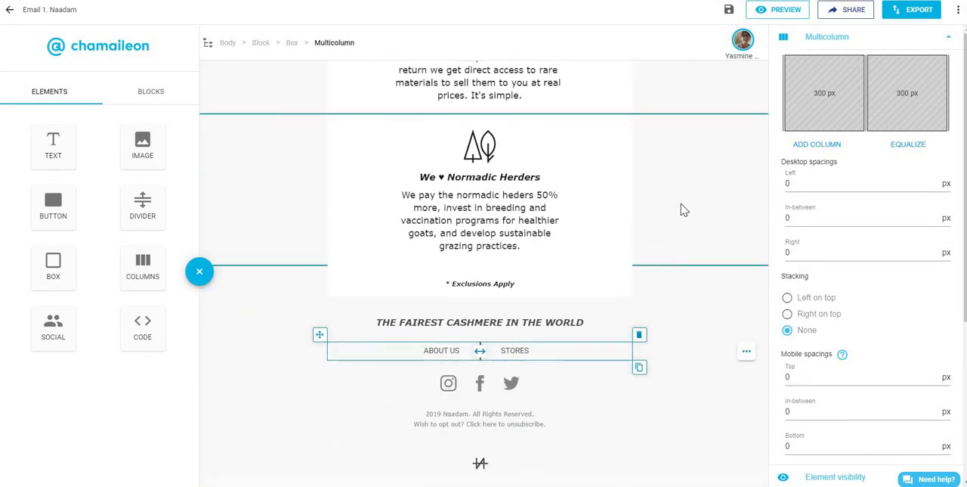
{"action": "scroll", "scroll_direction": "up", "scroll_amount": 3}
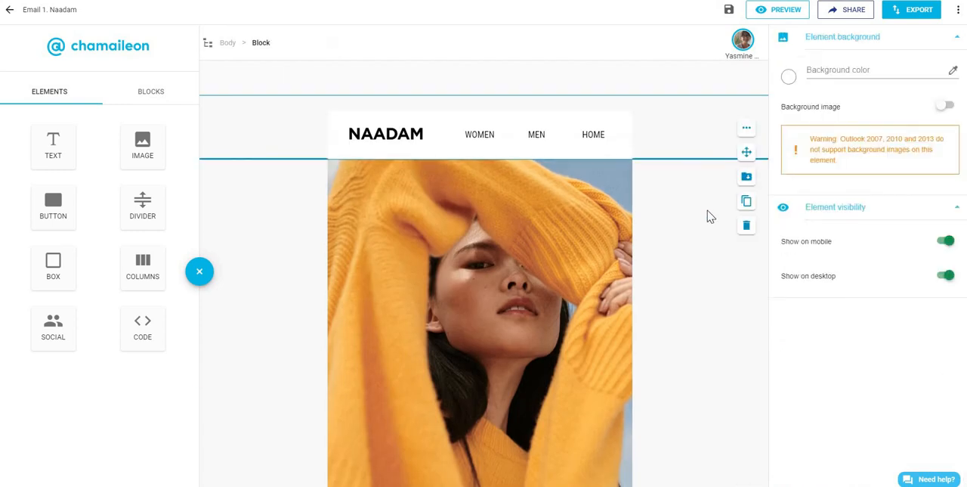
{"action": "scroll", "scroll_direction": "up", "scroll_amount": 3}
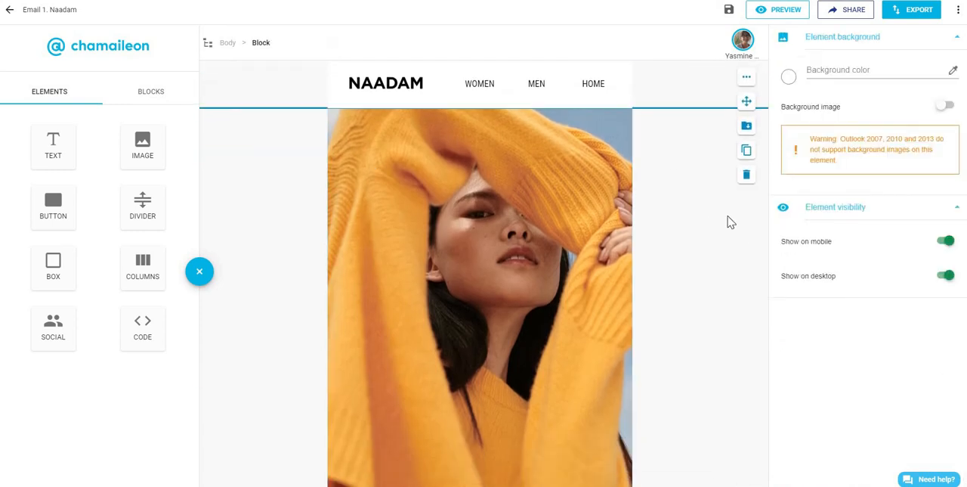
{"action": "scroll", "scroll_direction": "down", "scroll_amount": 3}
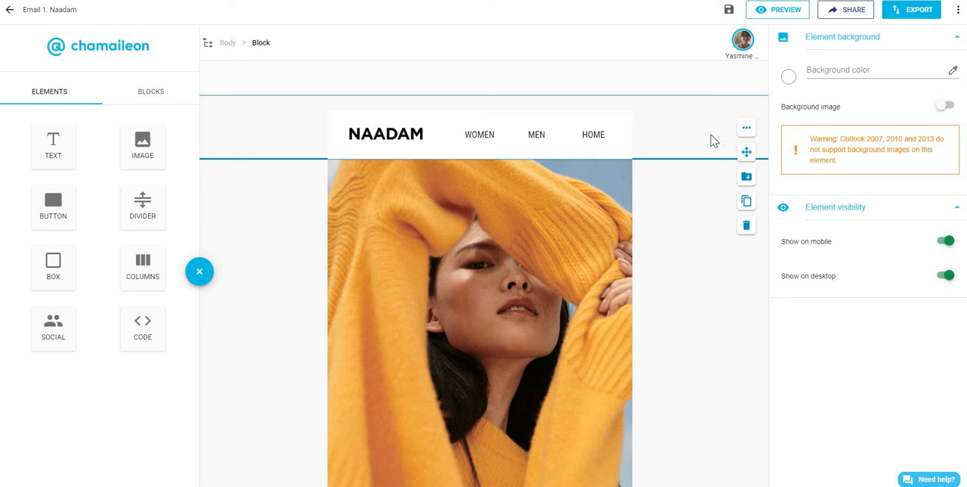
{"action": "scroll", "scroll_direction": "down", "scroll_amount": 3}
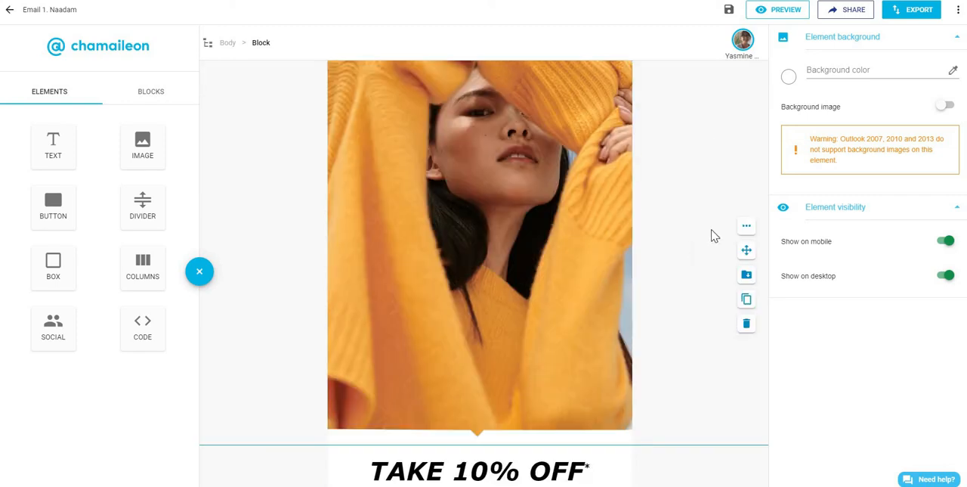
{"action": "scroll", "scroll_direction": "up", "scroll_amount": 3}
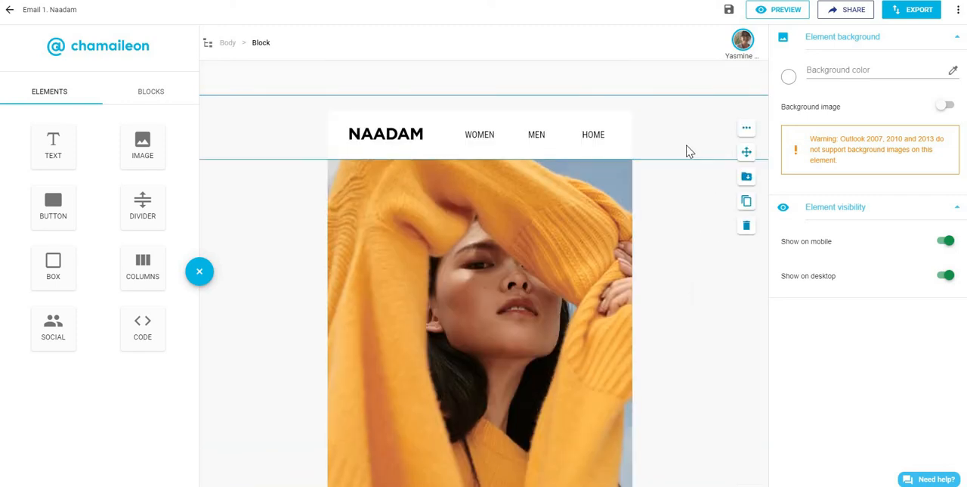
{"action": "scroll", "scroll_direction": "down", "scroll_amount": 3}
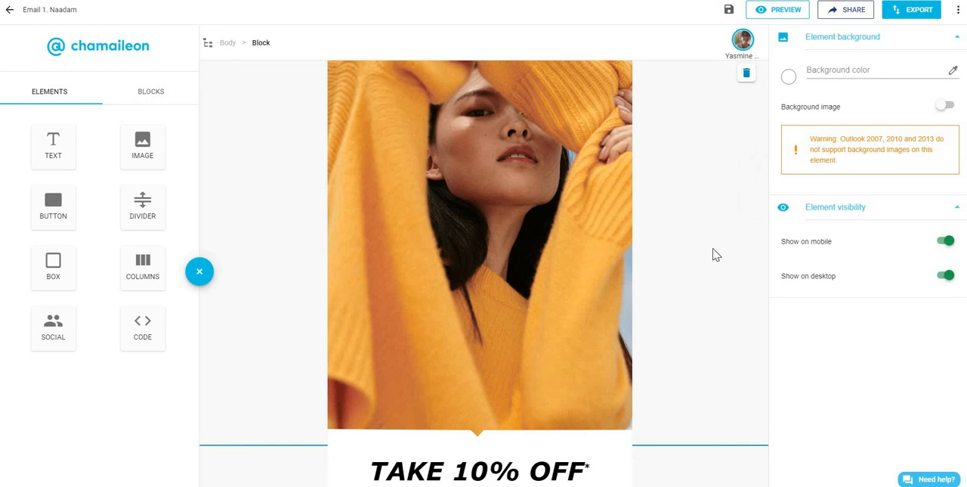
{"action": "scroll", "scroll_direction": "up", "scroll_amount": 3}
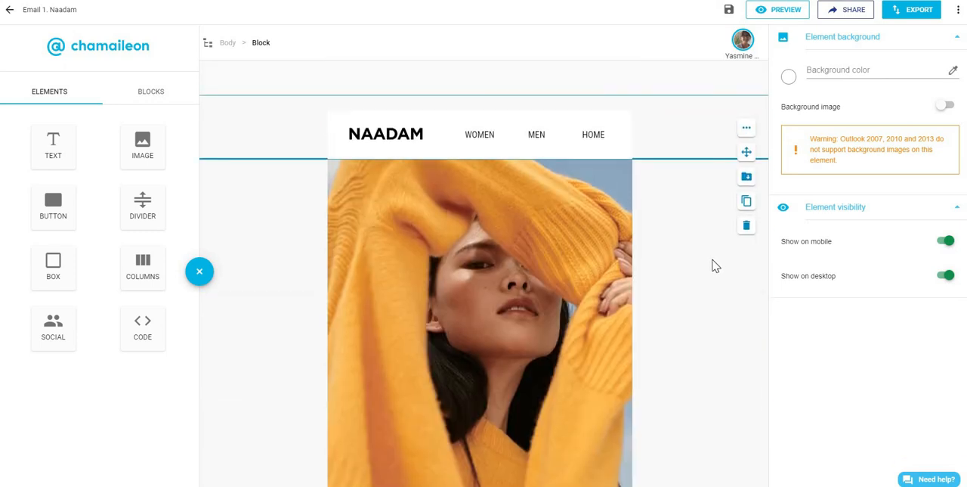
{"action": "scroll", "scroll_direction": "down", "scroll_amount": 3}
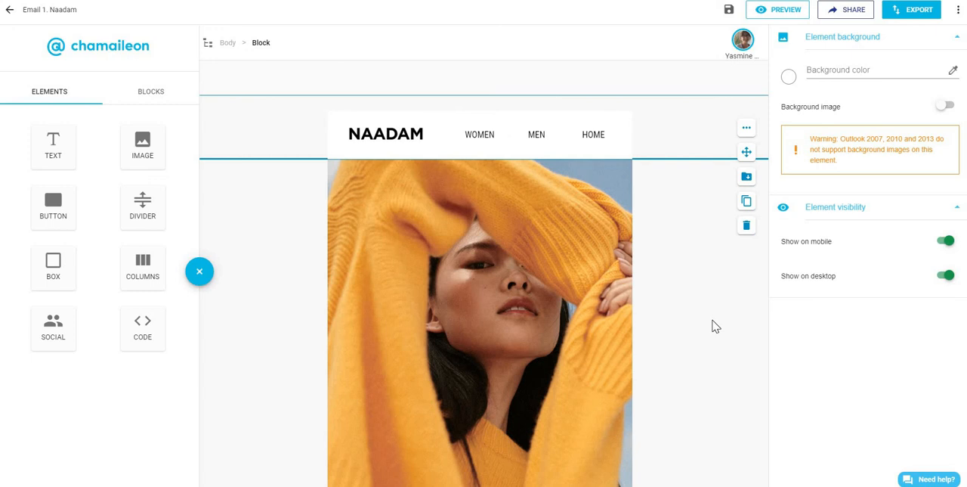
{"action": "mouse_move", "coordinate": [714, 317]}
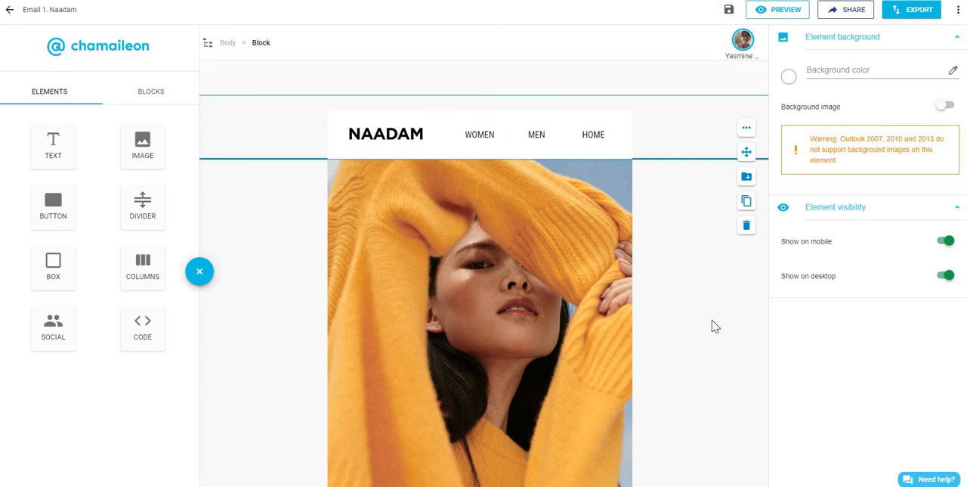
{"action": "scroll", "scroll_direction": "up", "scroll_amount": 3}
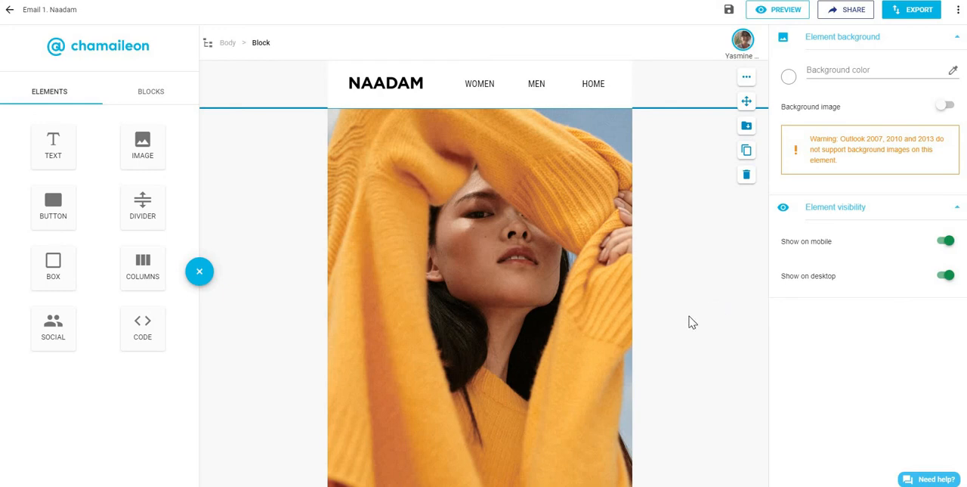